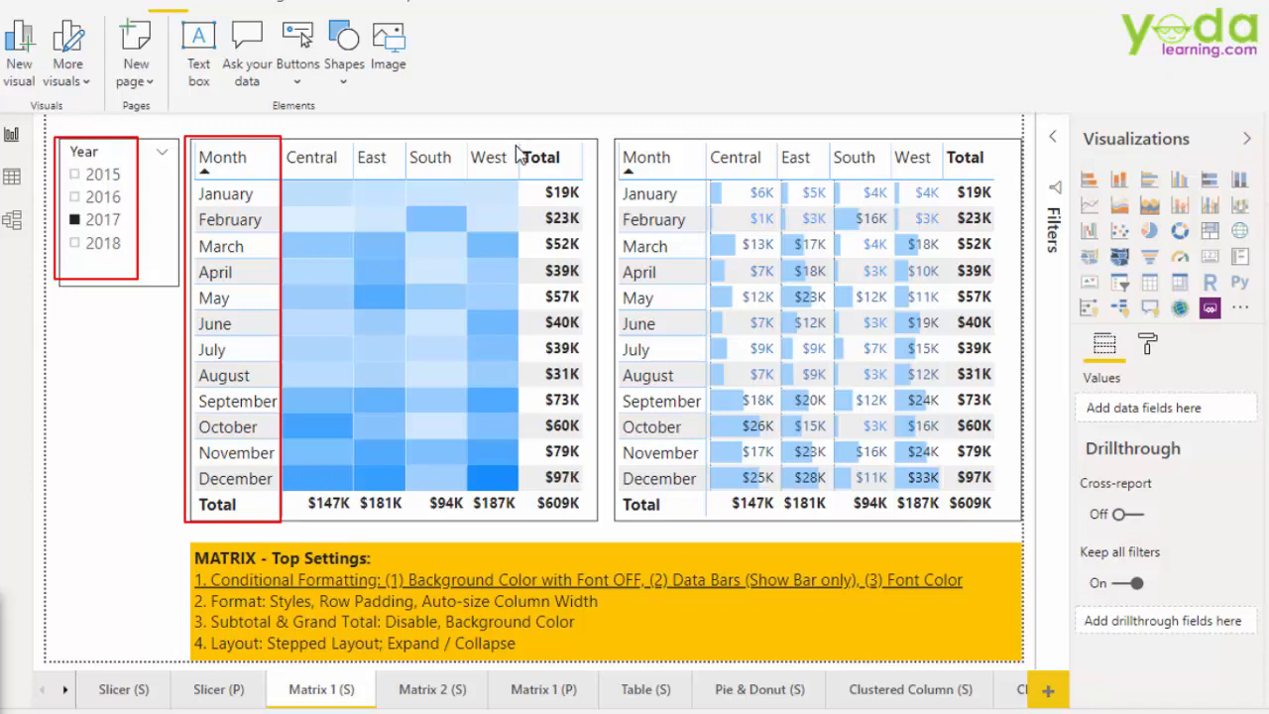
# Add a blank matrix visual beside the 2016 Year slicer on the Matrix 1 (P) page.
pyautogui.click(540, 157)
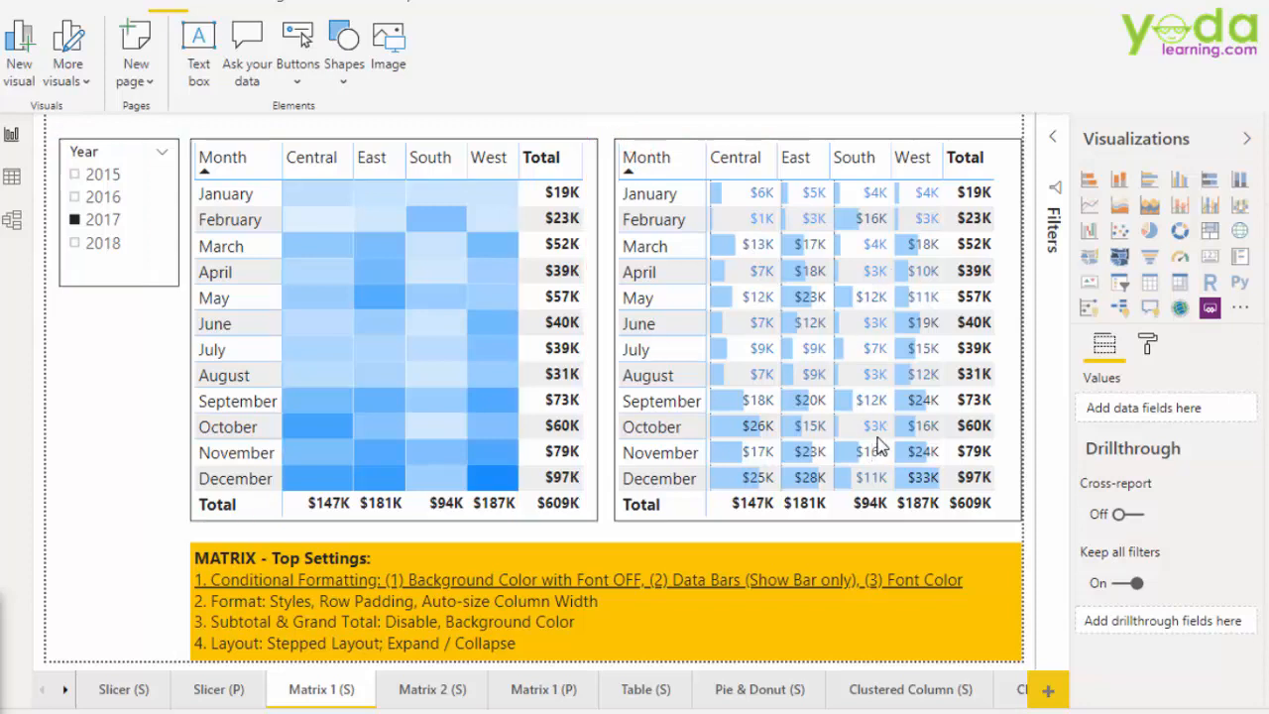
pyautogui.moveTo(292, 400)
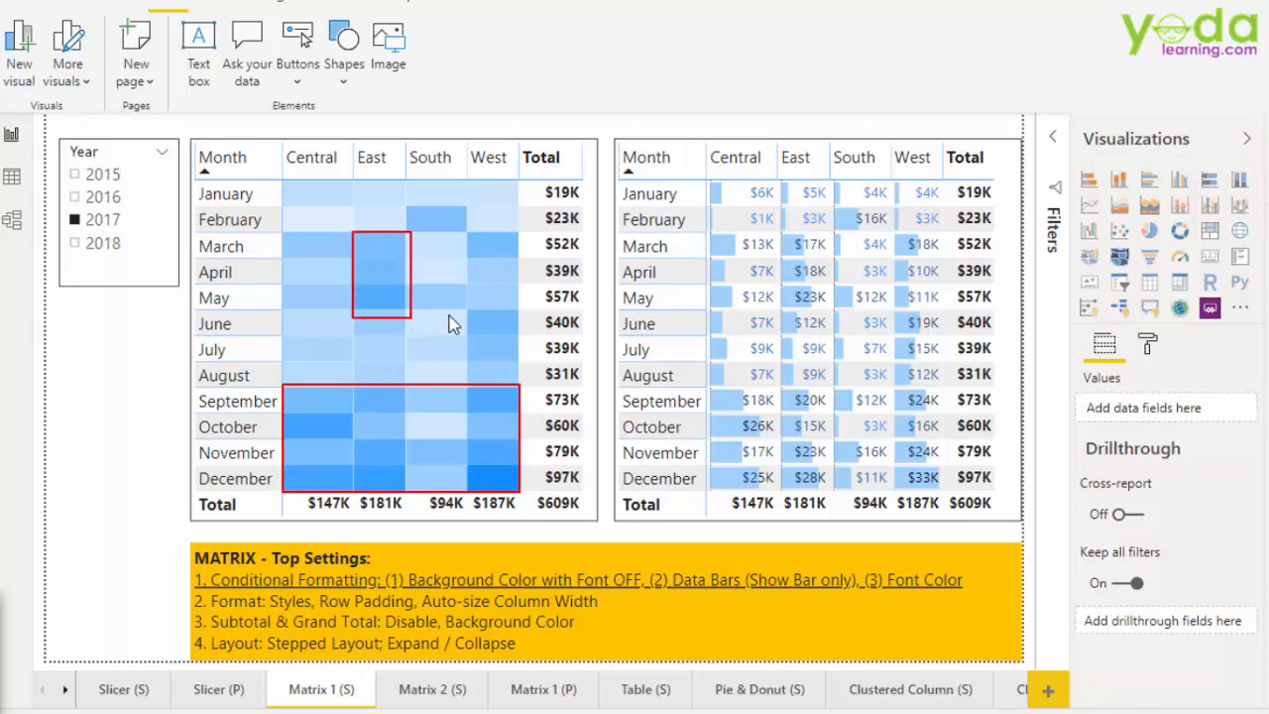
pyautogui.moveTo(682, 345)
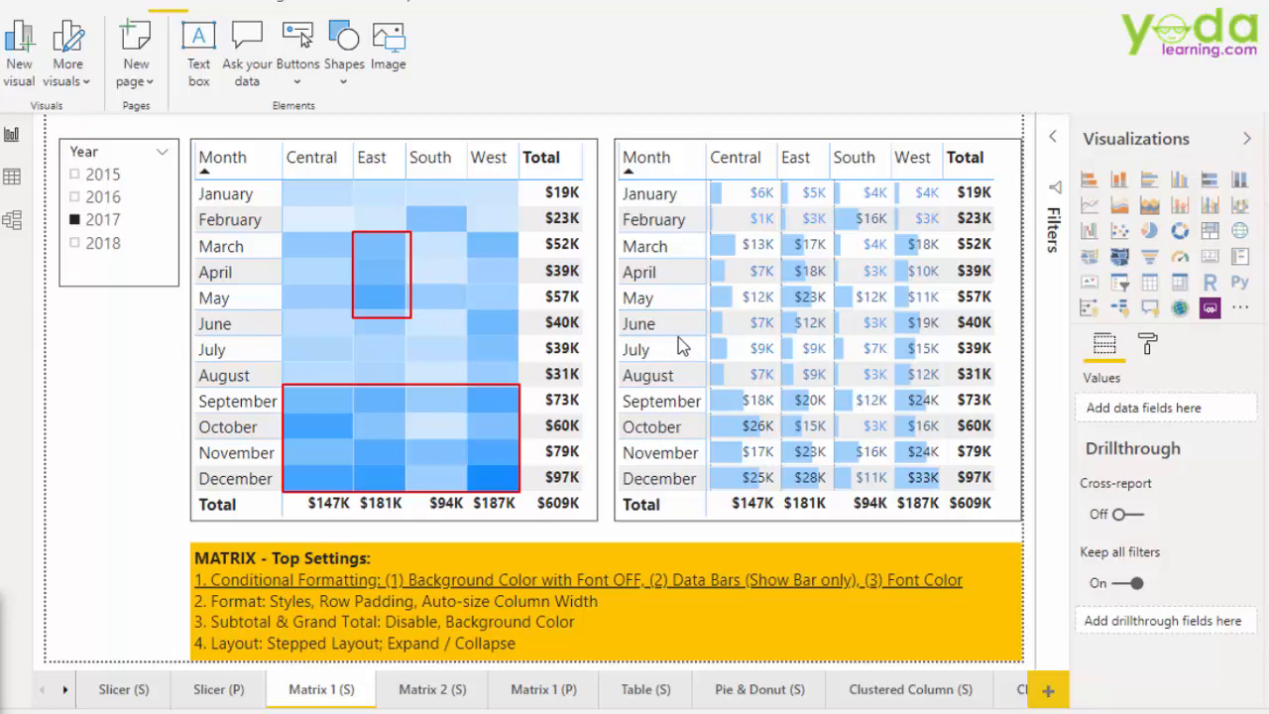
pyautogui.moveTo(711, 393)
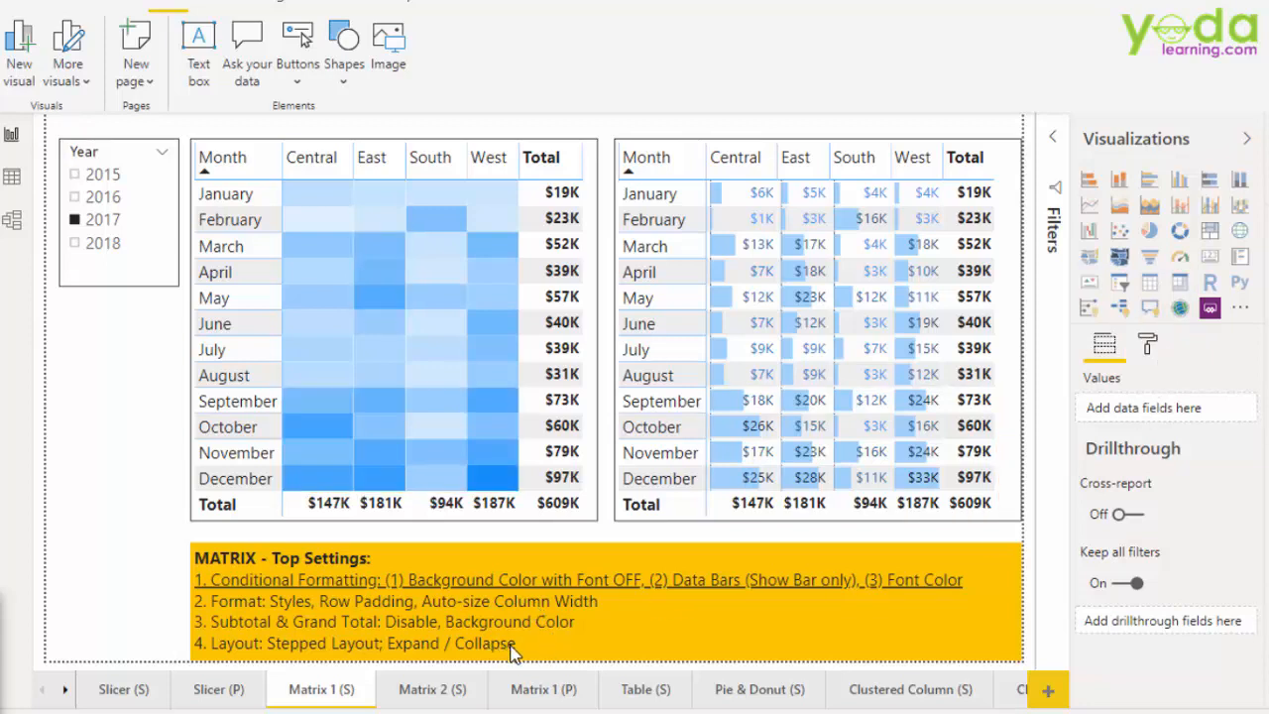
pyautogui.moveTo(542, 689)
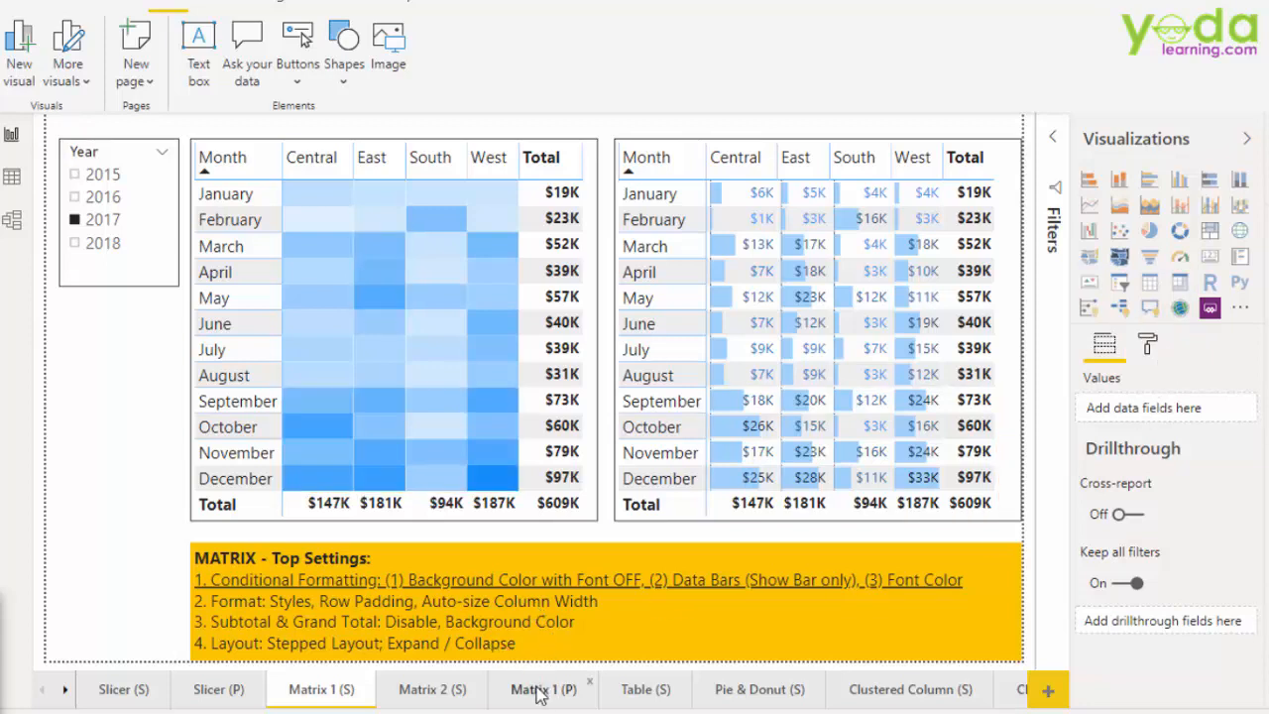
pyautogui.click(542, 689)
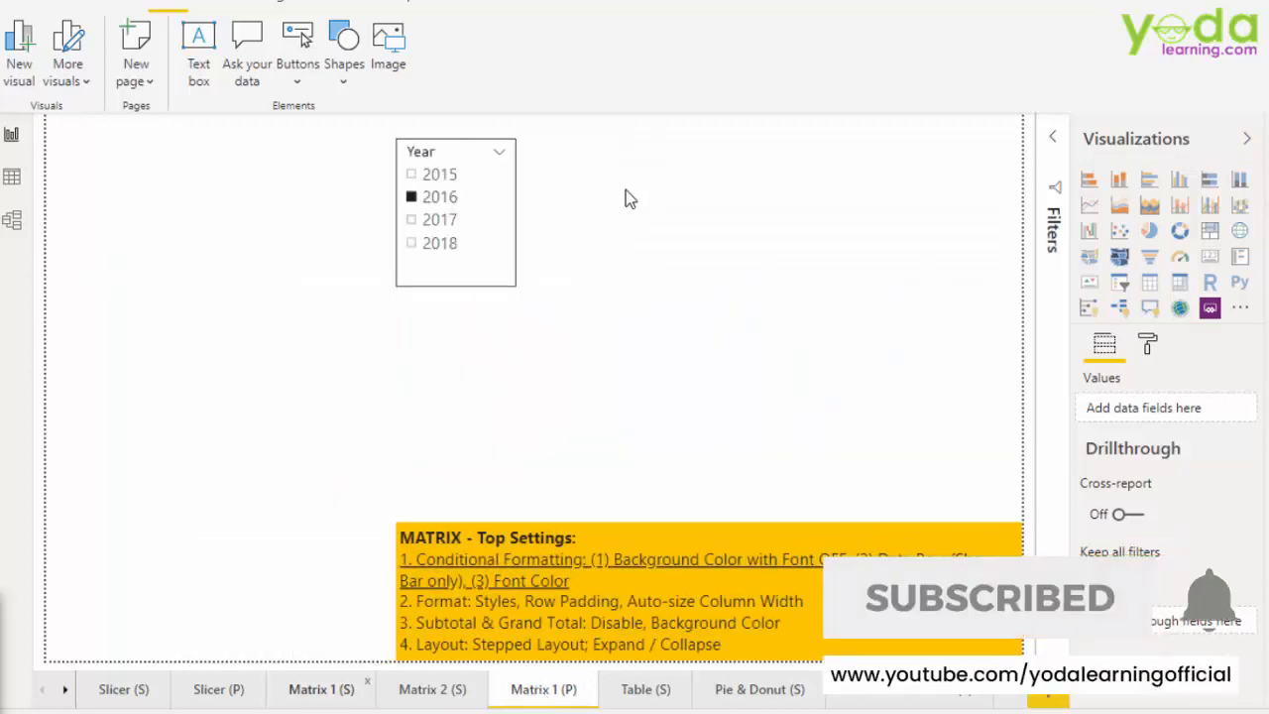
pyautogui.moveTo(625, 187)
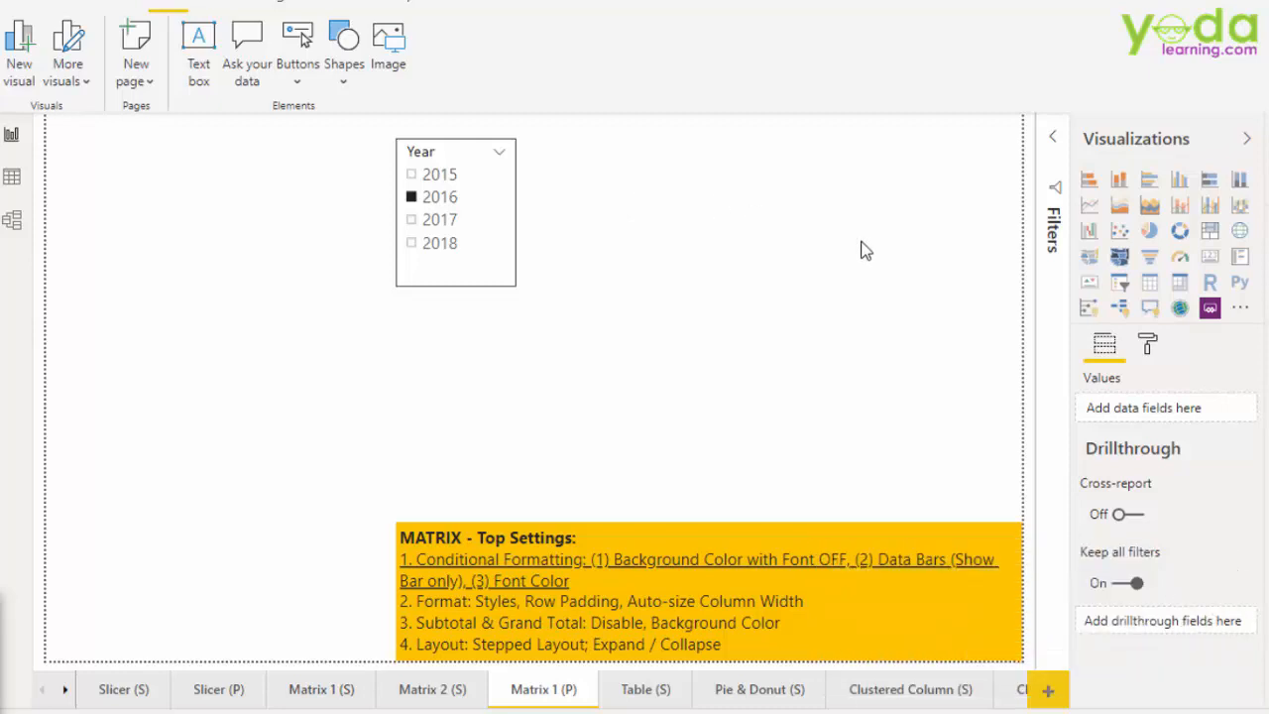
pyautogui.moveTo(1179, 282)
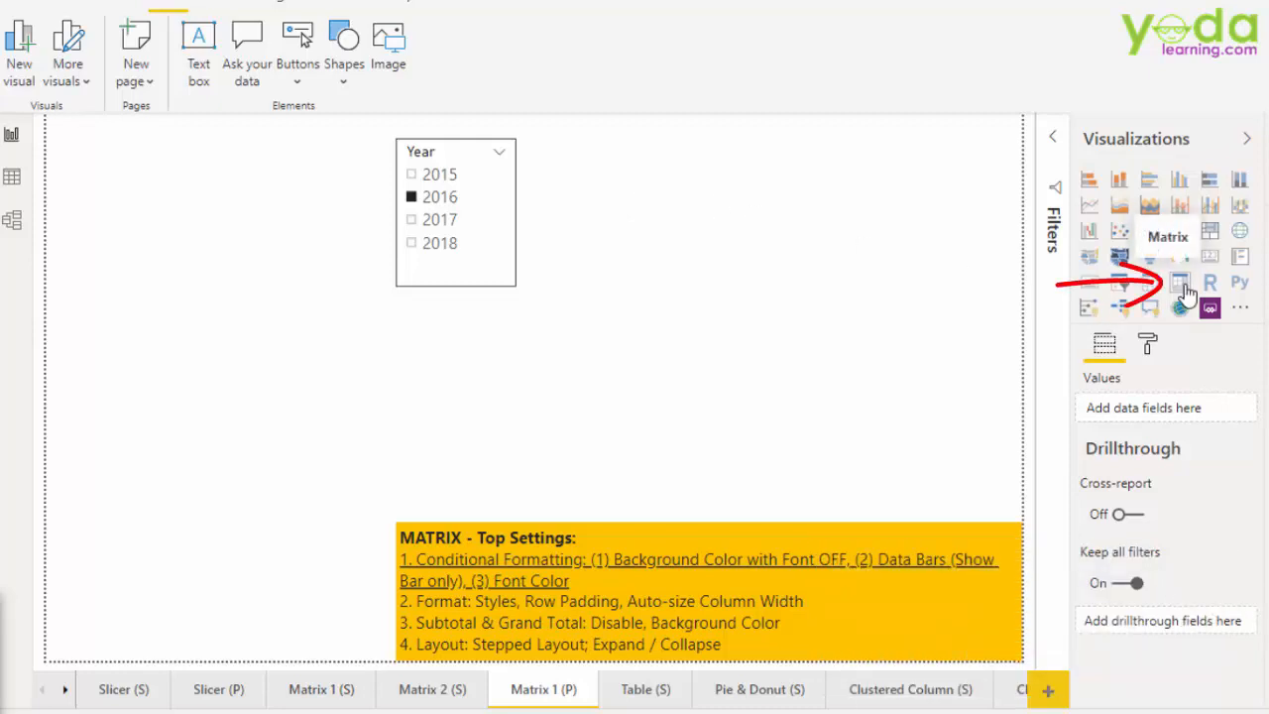
pyautogui.click(1180, 281)
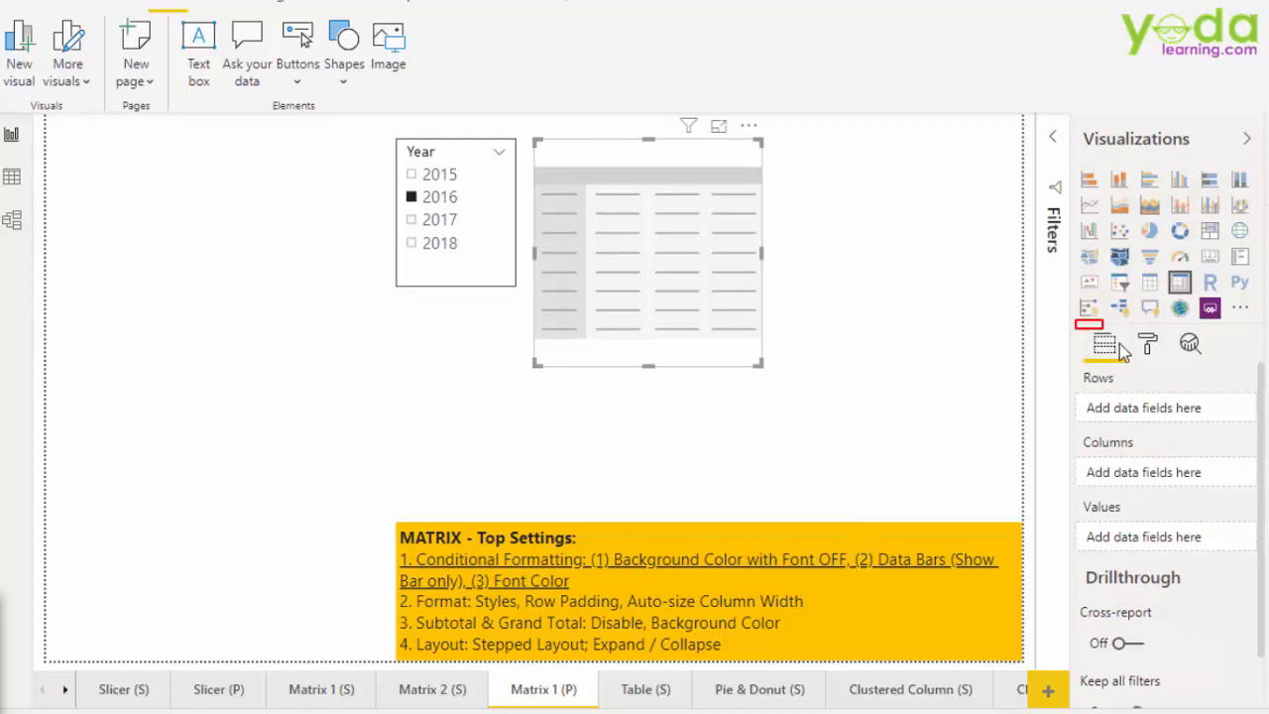
pyautogui.click(1104, 343)
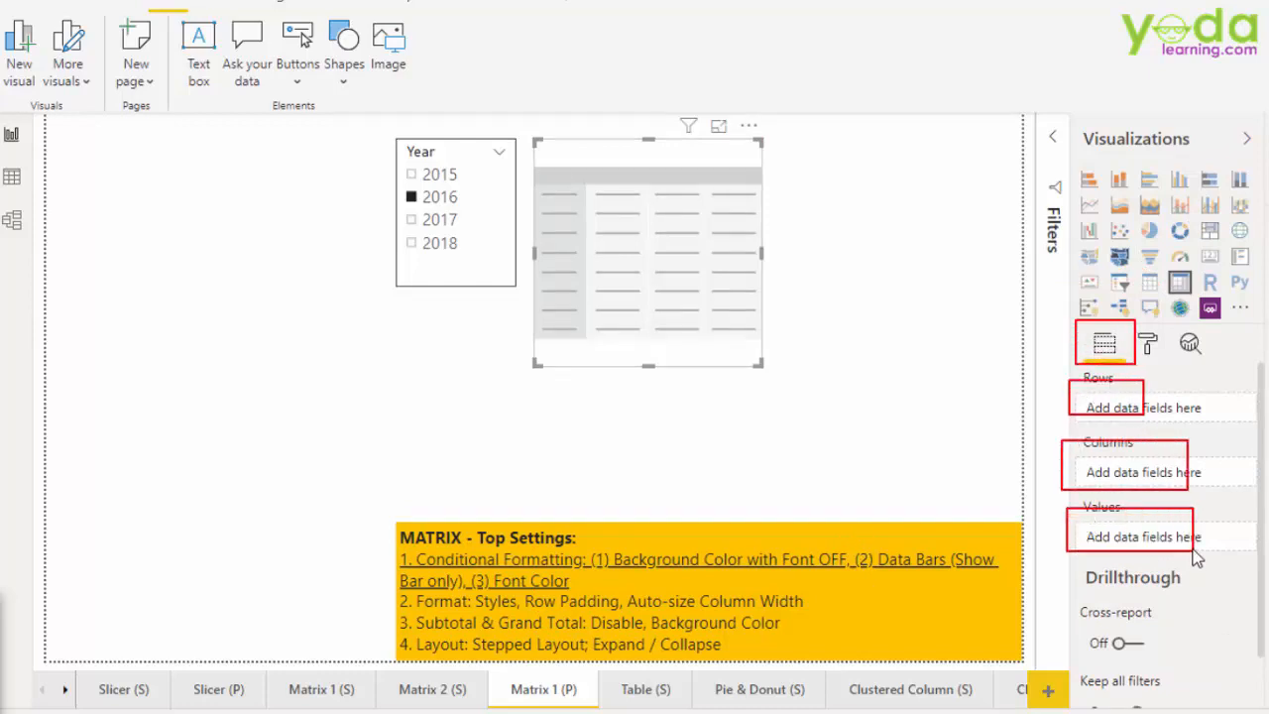
pyautogui.moveTo(1152, 424)
pyautogui.write('m')
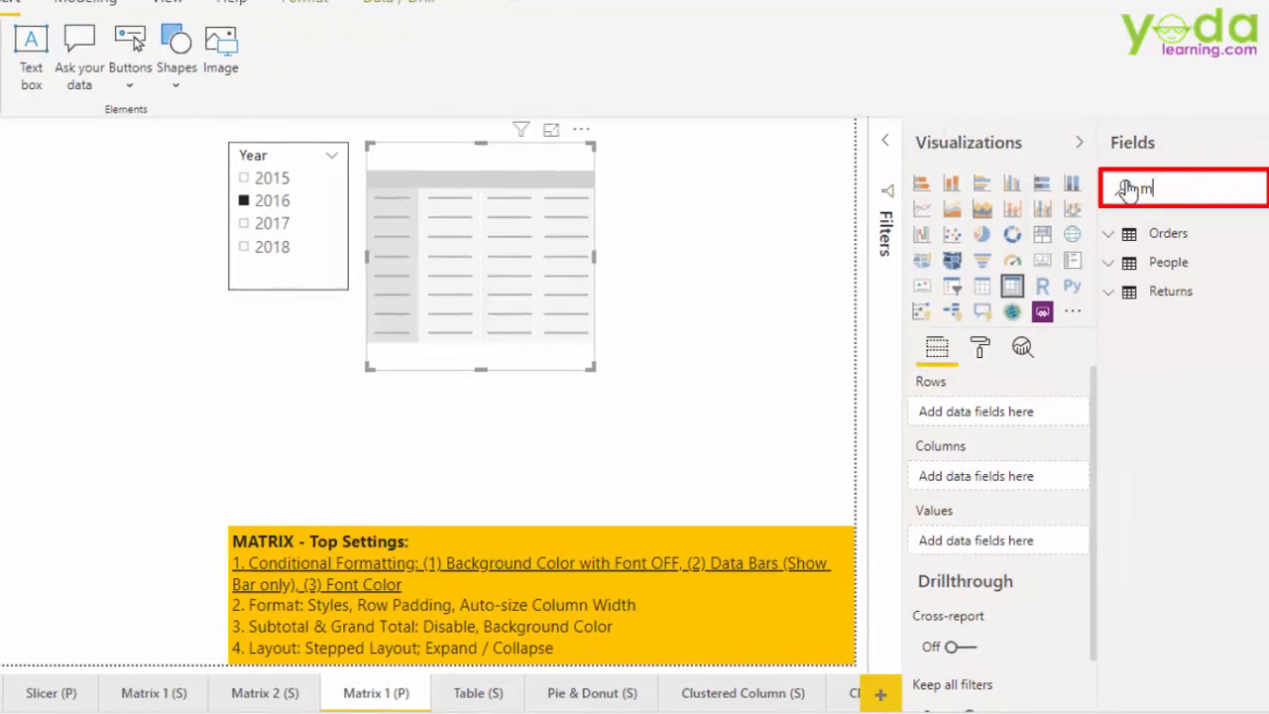
# Put order-date Month in the matrix rows and Region across the columns.
pyautogui.write('onth')
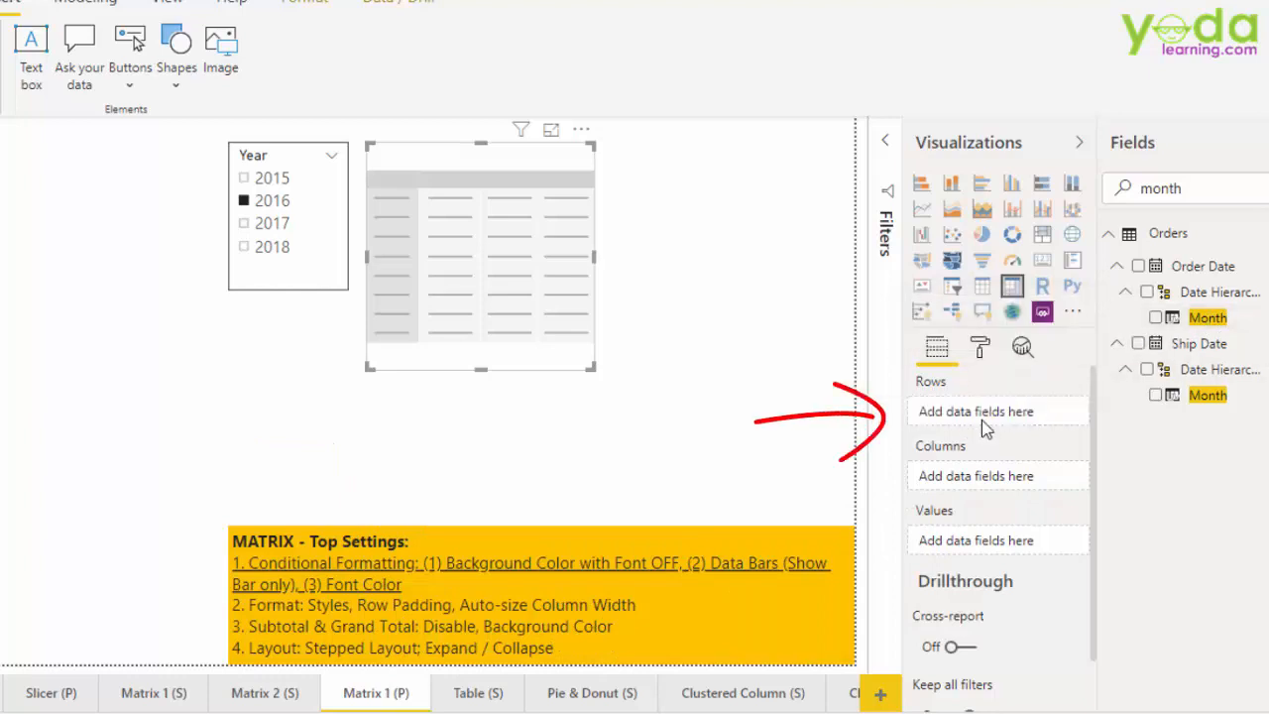
pyautogui.moveTo(1208, 317); pyautogui.dragTo(996, 411)
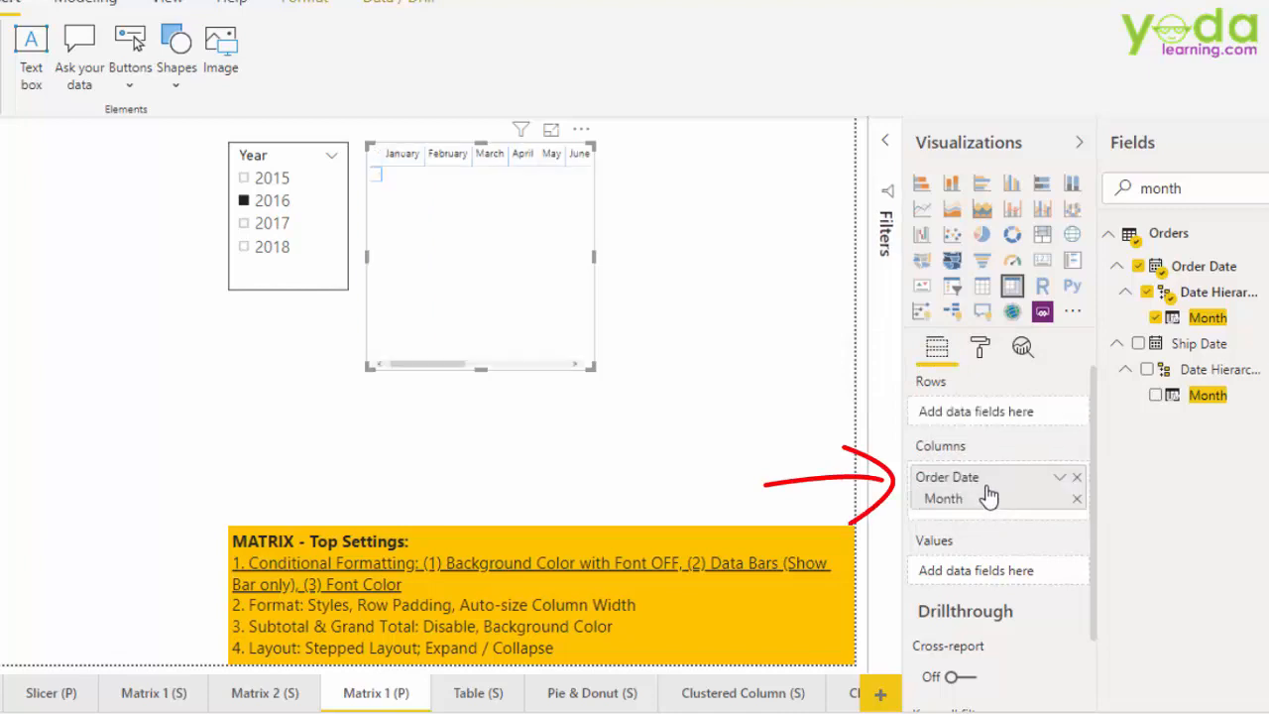
pyautogui.moveTo(988, 489)
pyautogui.write('region')
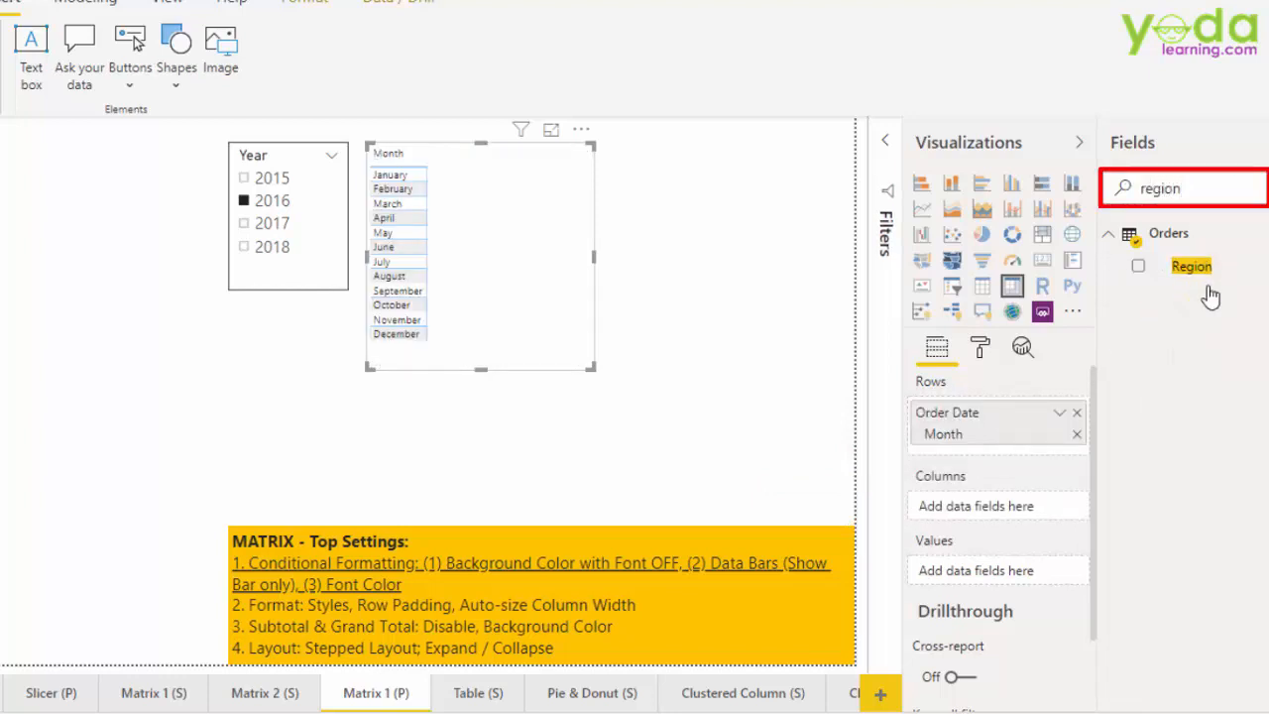
pyautogui.moveTo(1190, 265); pyautogui.dragTo(1026, 505)
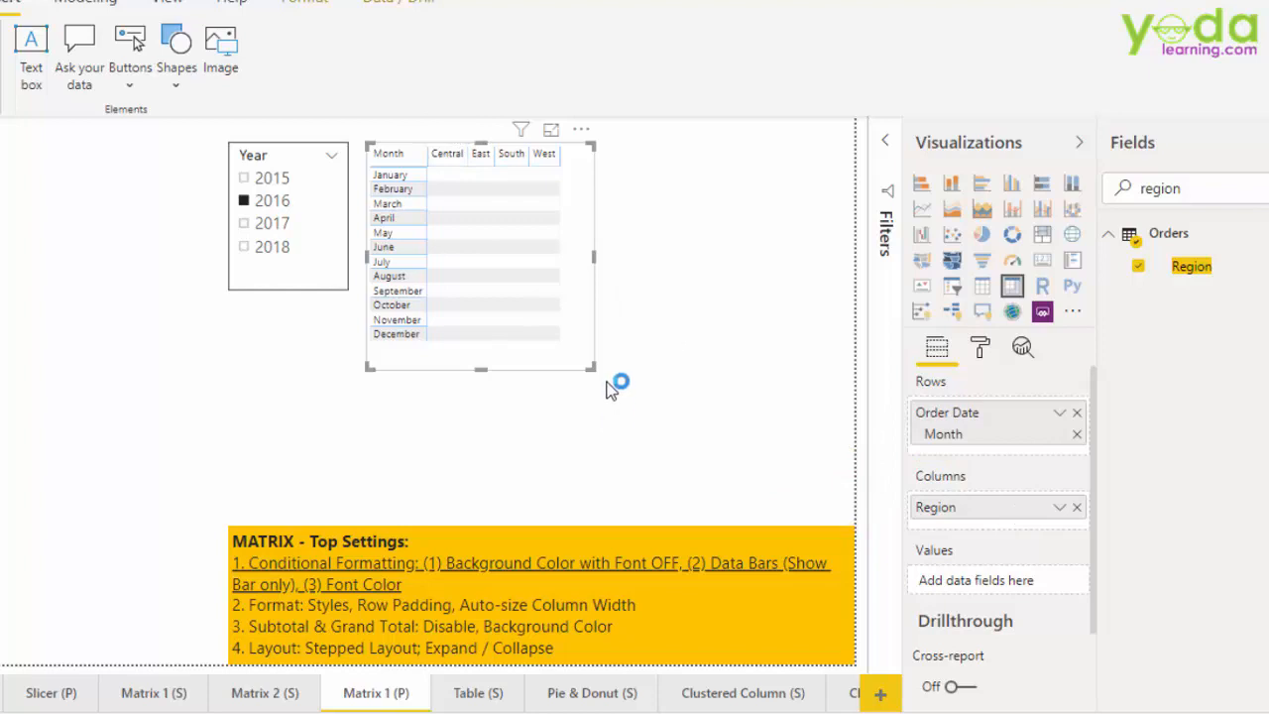
pyautogui.moveTo(994, 355)
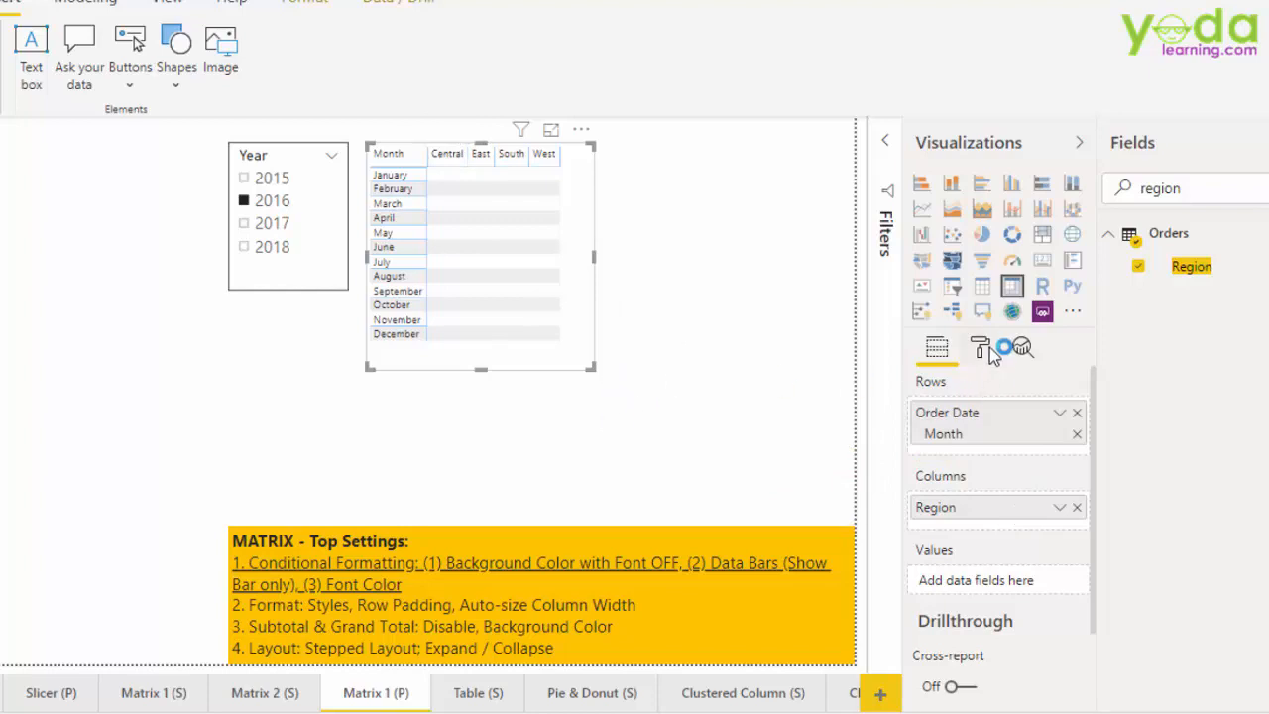
# Set the matrix text size to 15 pt.
pyautogui.click(979, 346)
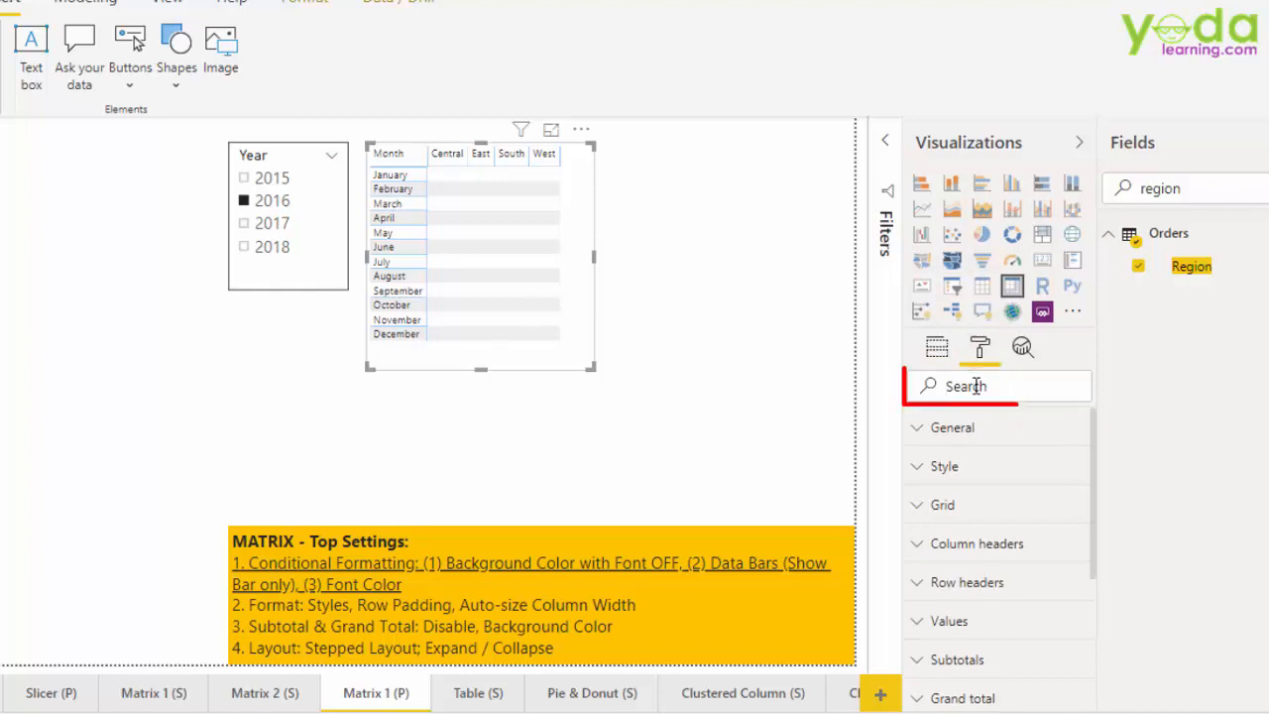
pyautogui.write('size')
pyautogui.write('15')
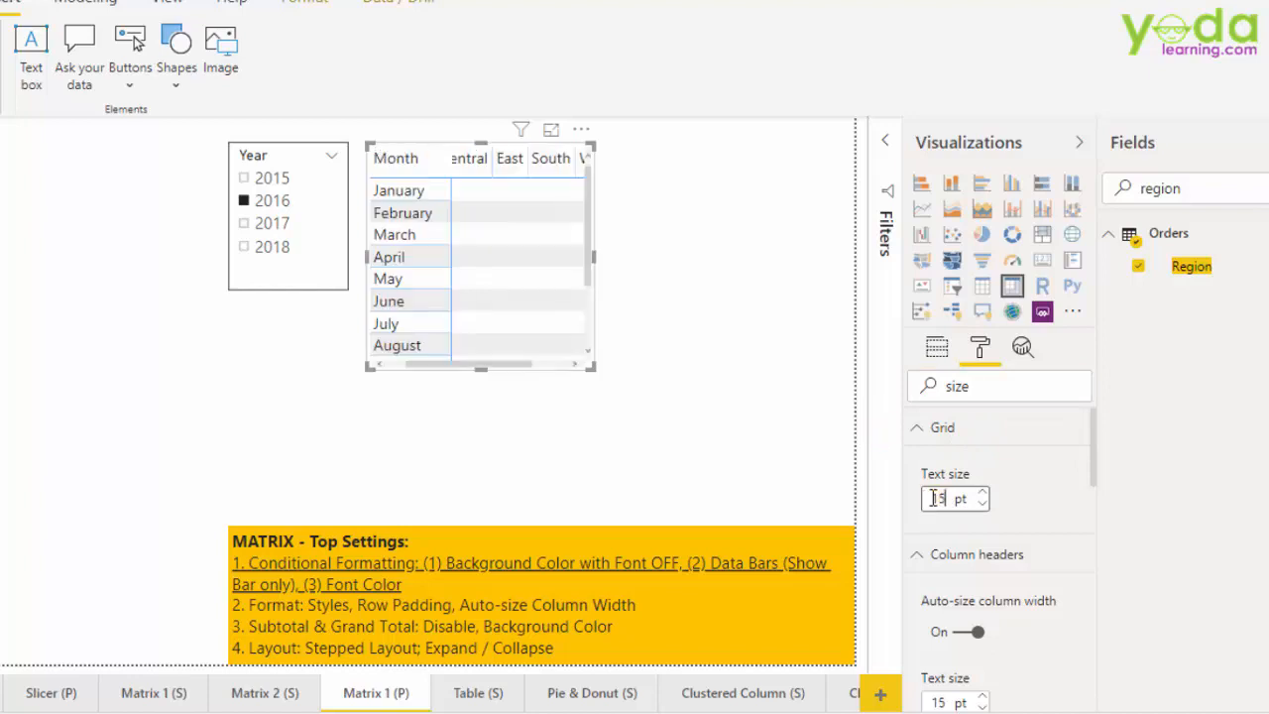
pyautogui.click(651, 409)
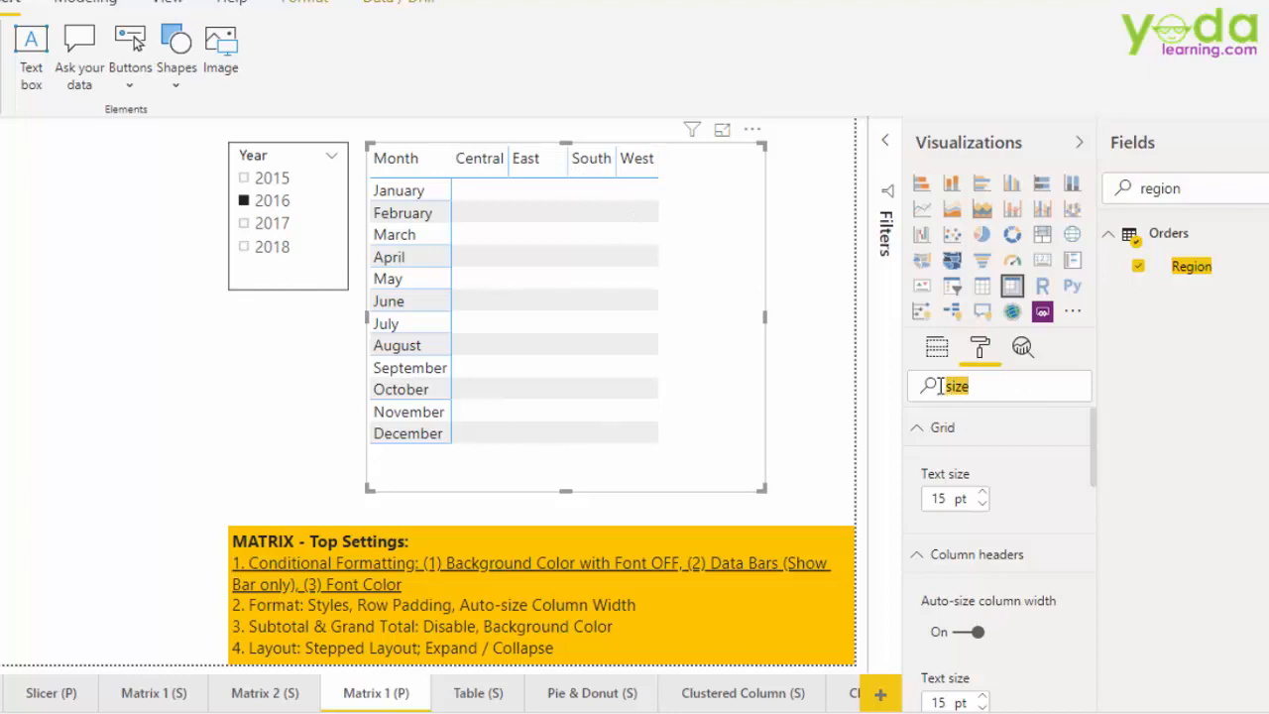
# Toggle Auto-size column width off and back on so columns fit their contents.
pyautogui.write('colum width')
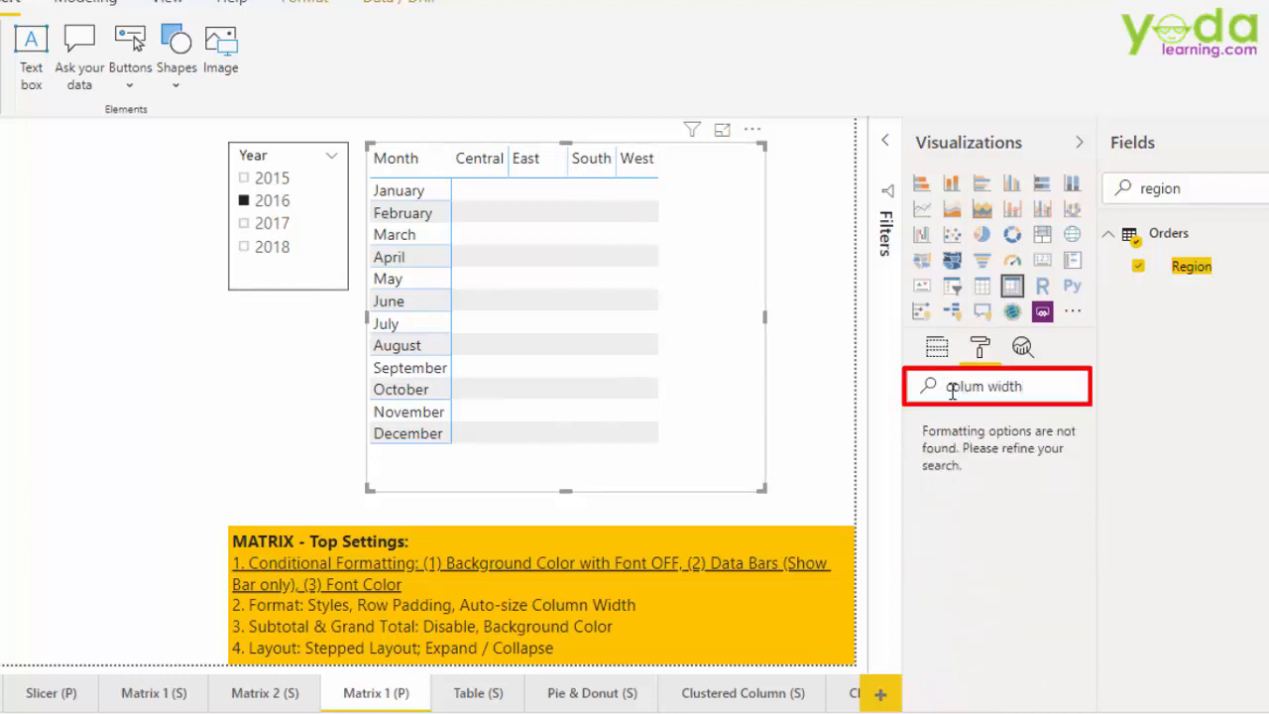
pyautogui.write('column width')
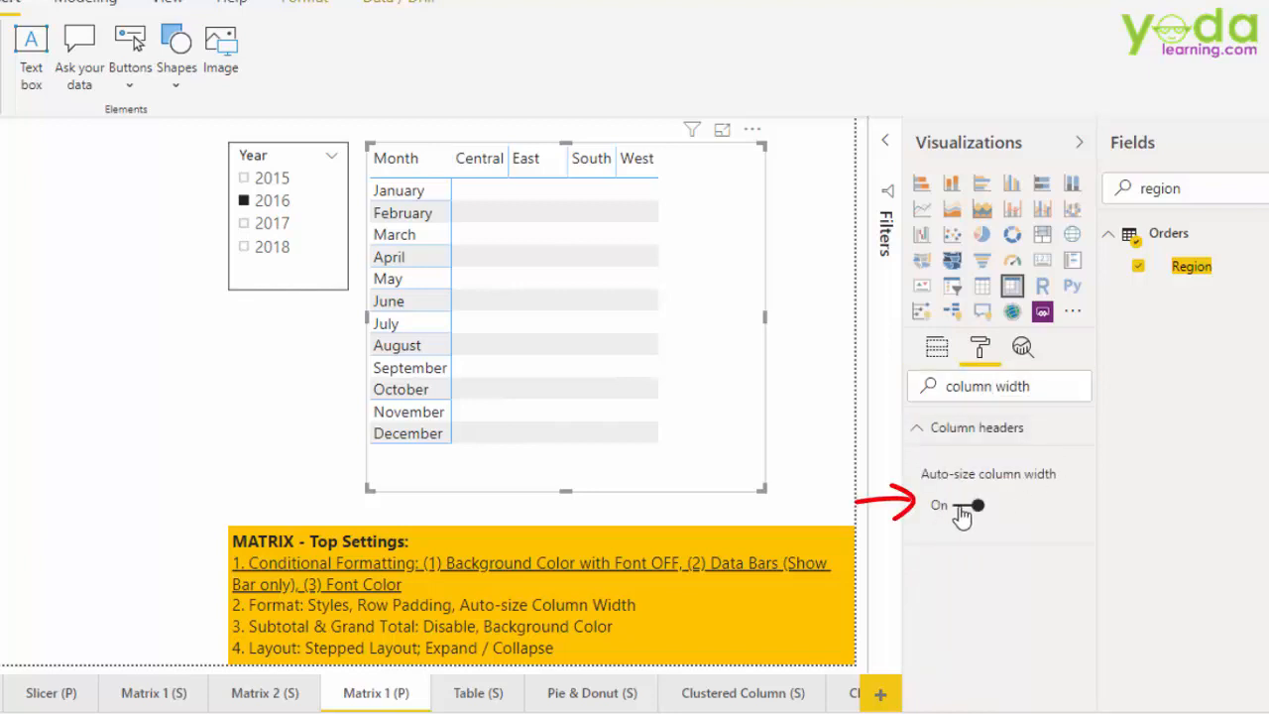
pyautogui.click(965, 506)
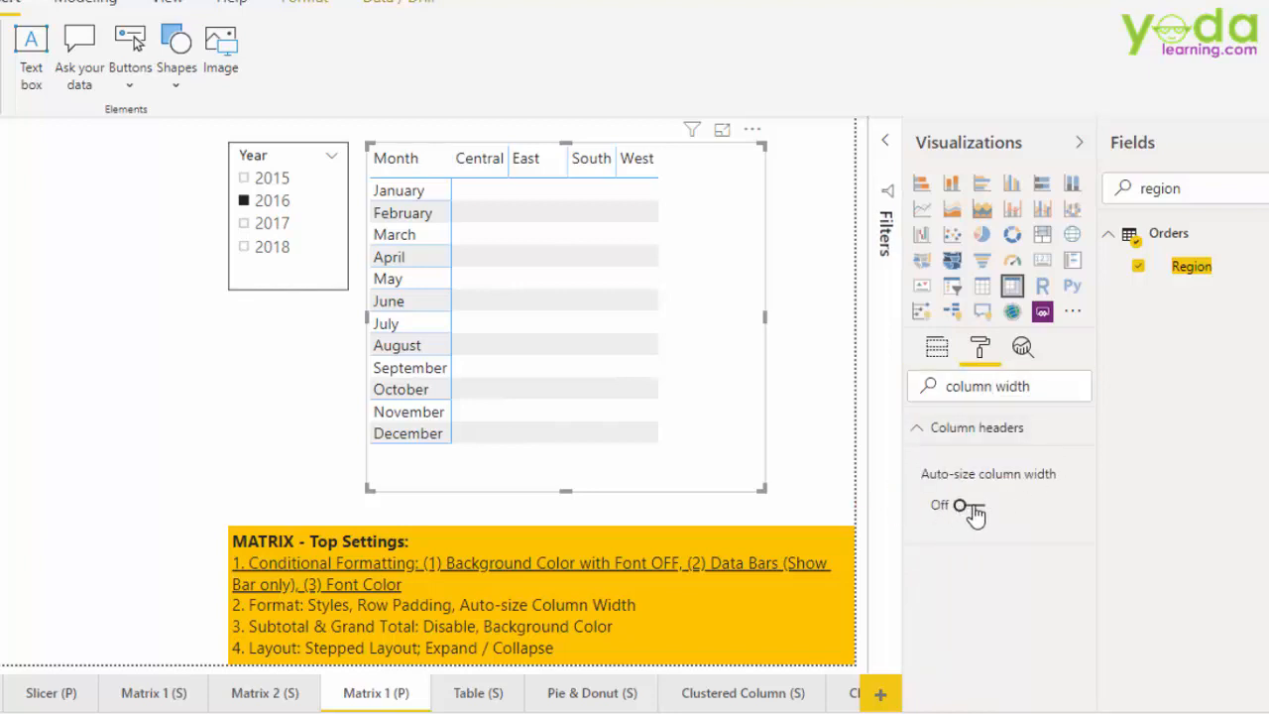
pyautogui.click(963, 505)
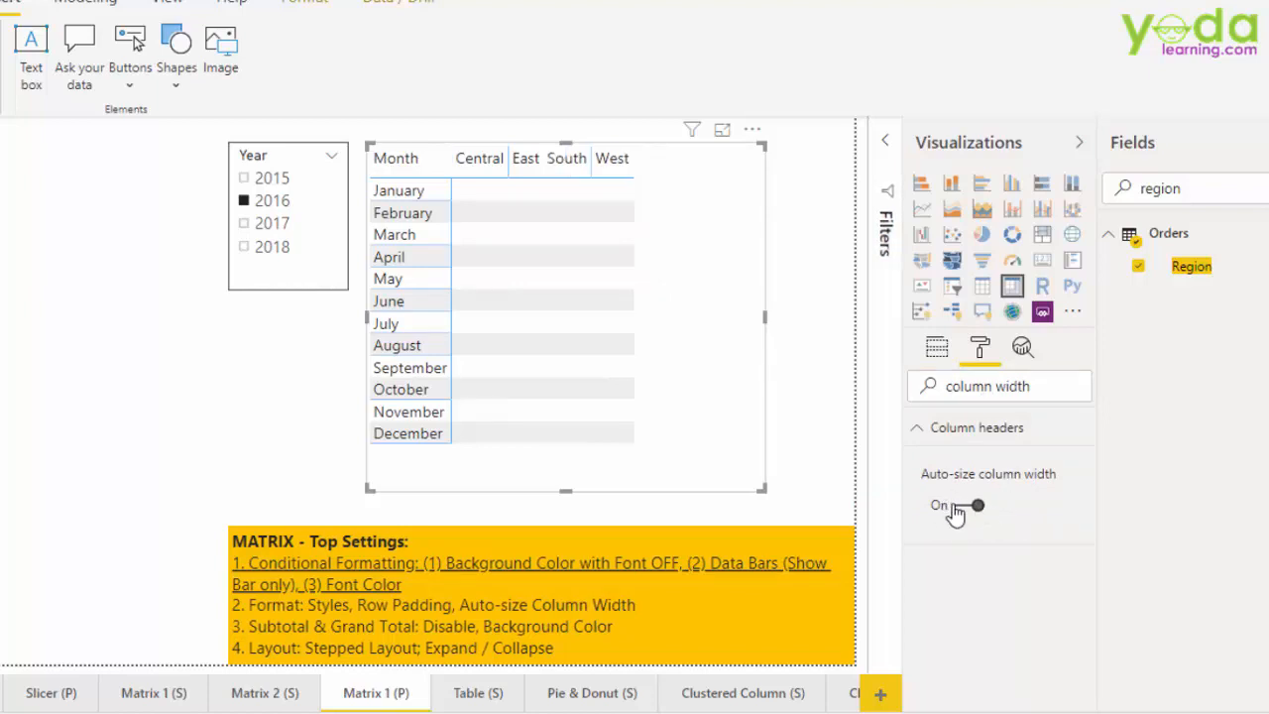
pyautogui.tripleClick(986, 386)
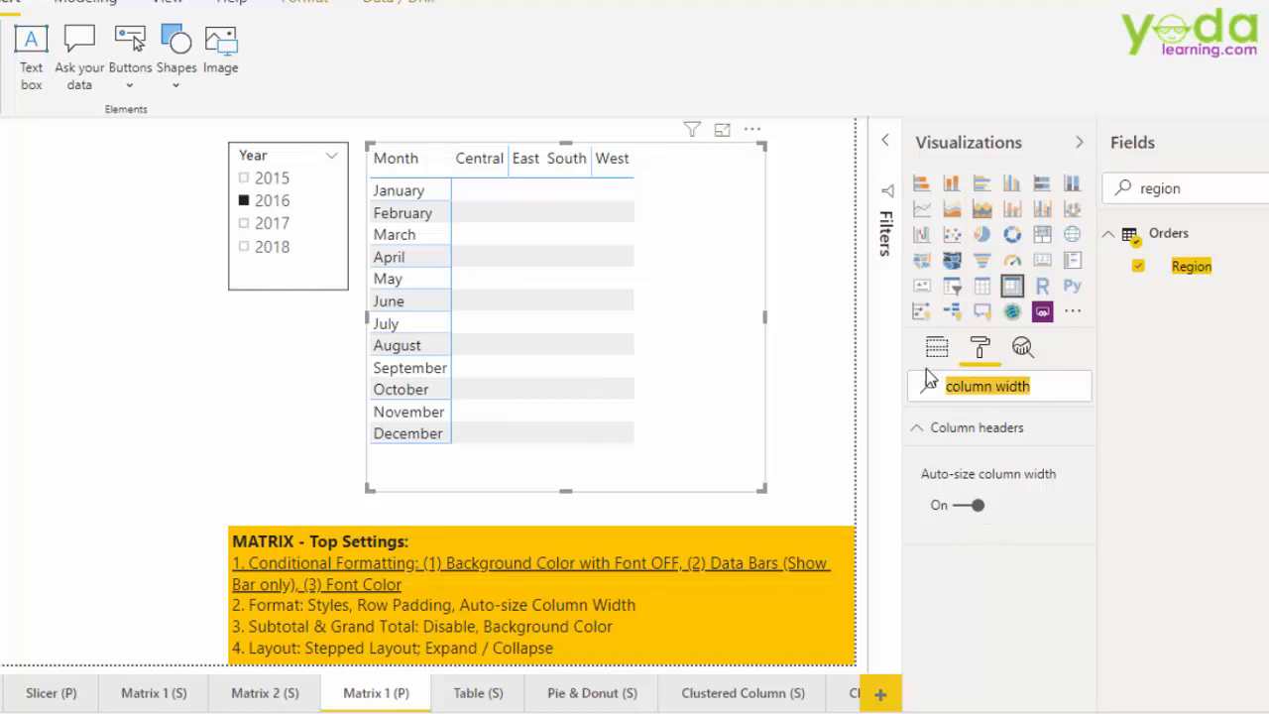
pyautogui.click(1181, 188)
pyautogui.write('sales')
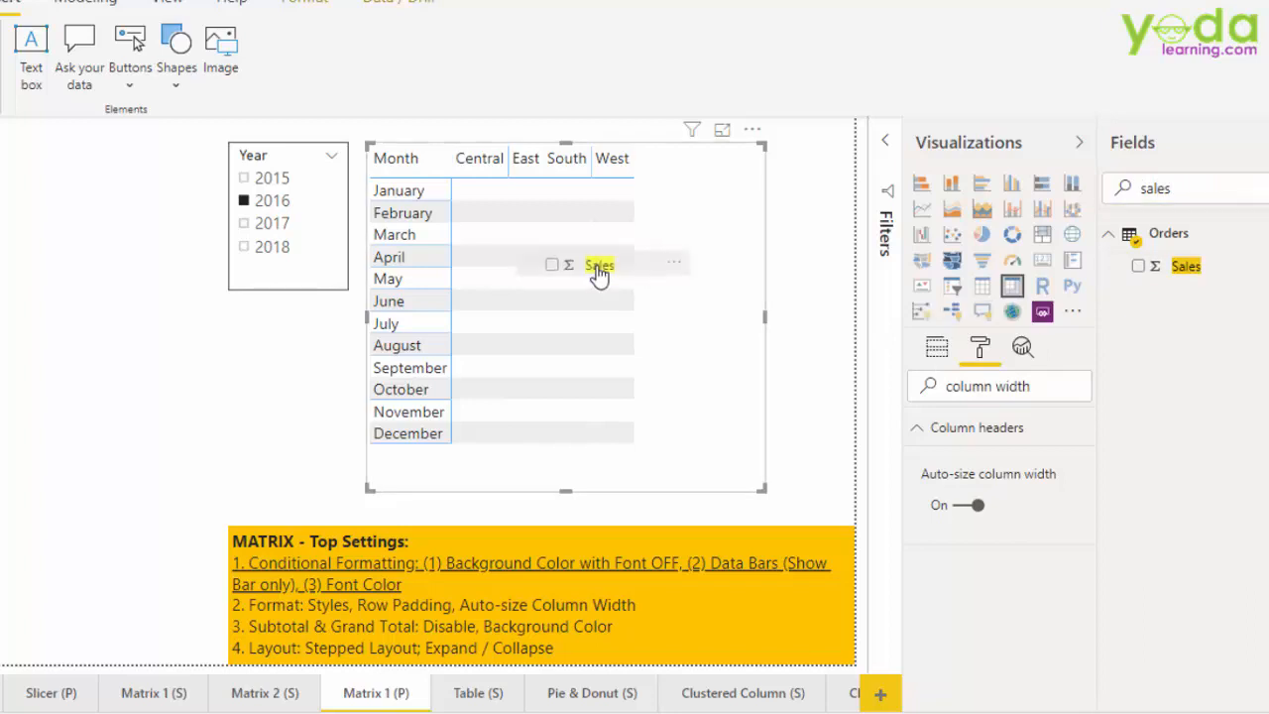
pyautogui.click(1138, 265)
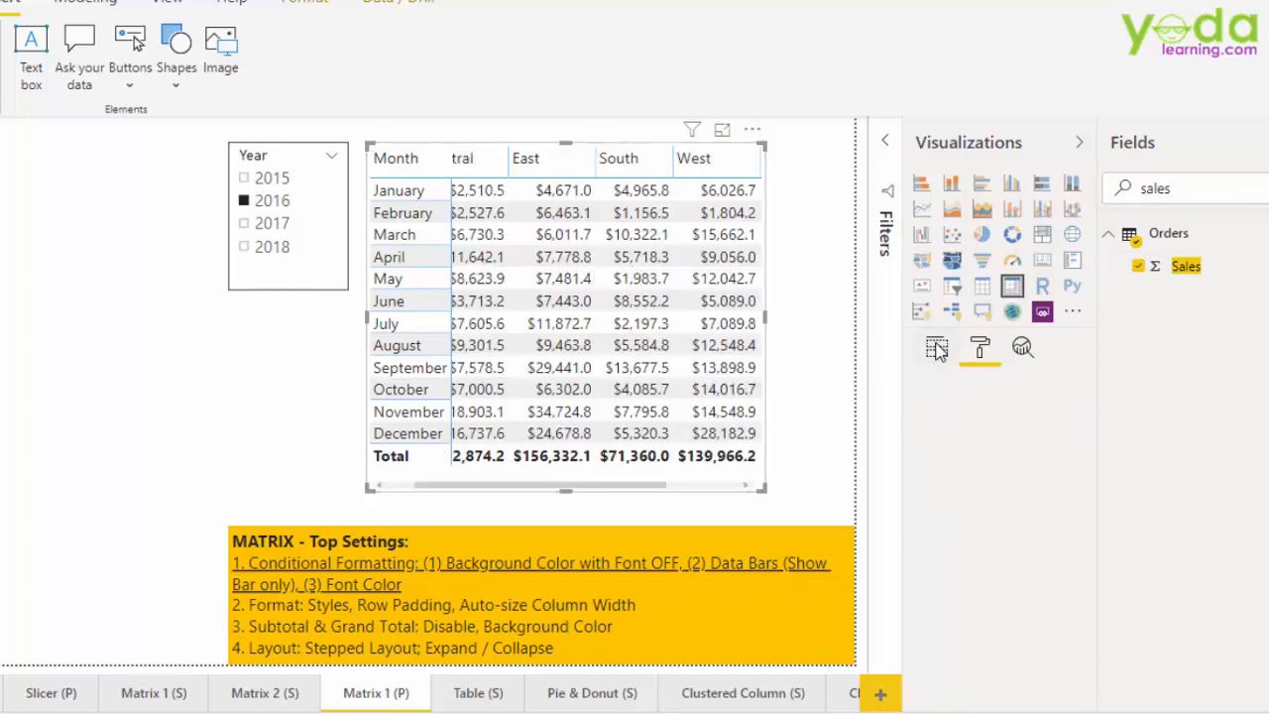
pyautogui.click(937, 346)
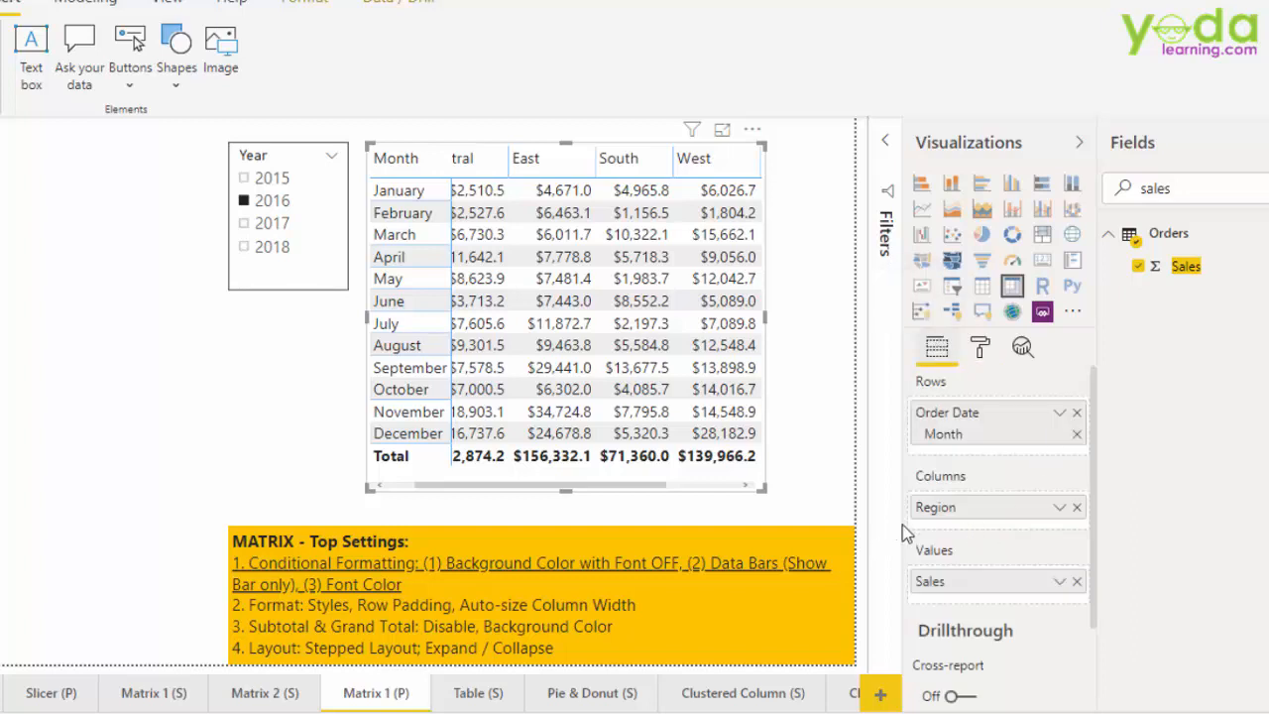
pyautogui.moveTo(1014, 617)
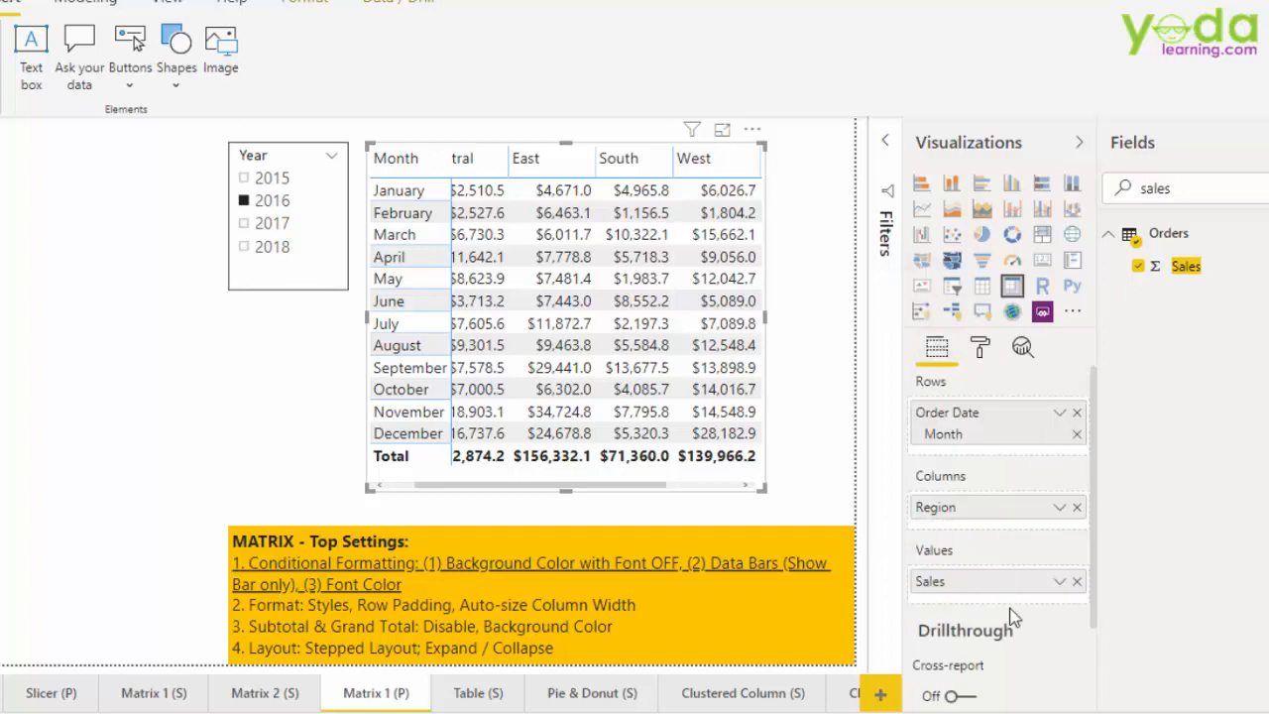
pyautogui.moveTo(922, 396)
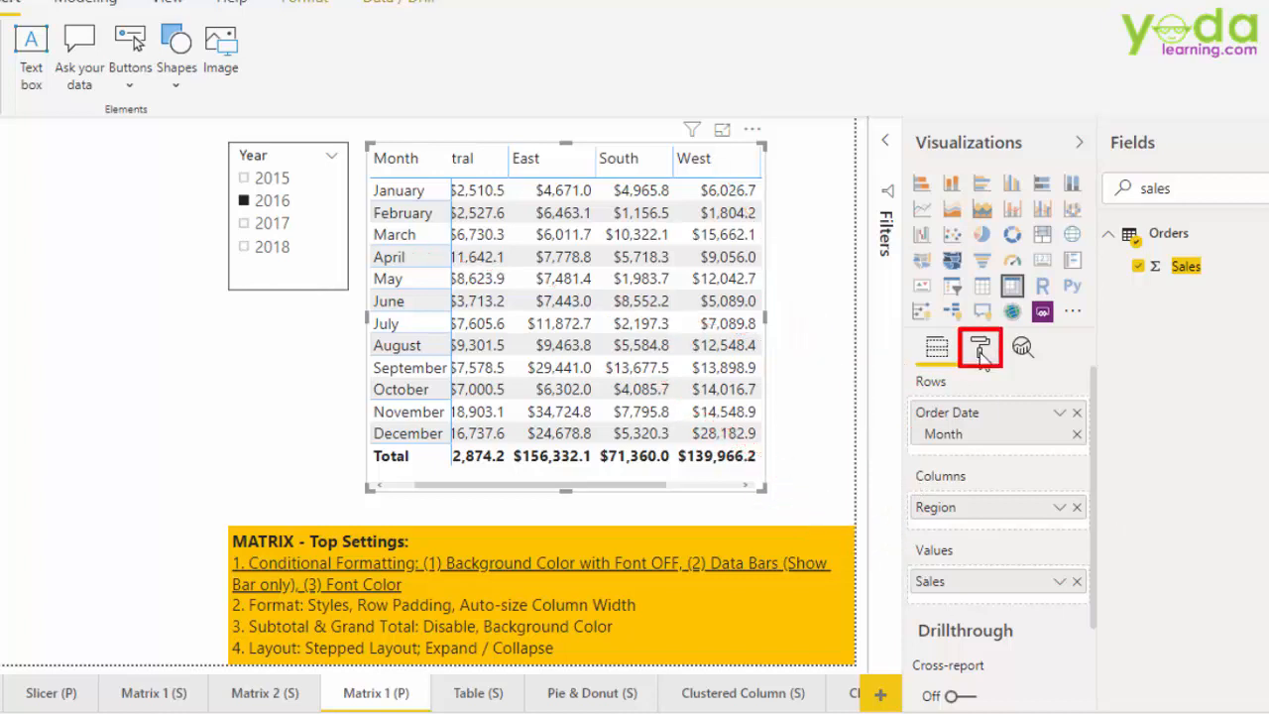
# Set the matrix Display units to Thousands after trying Millions, then clear the search.
pyautogui.click(979, 347)
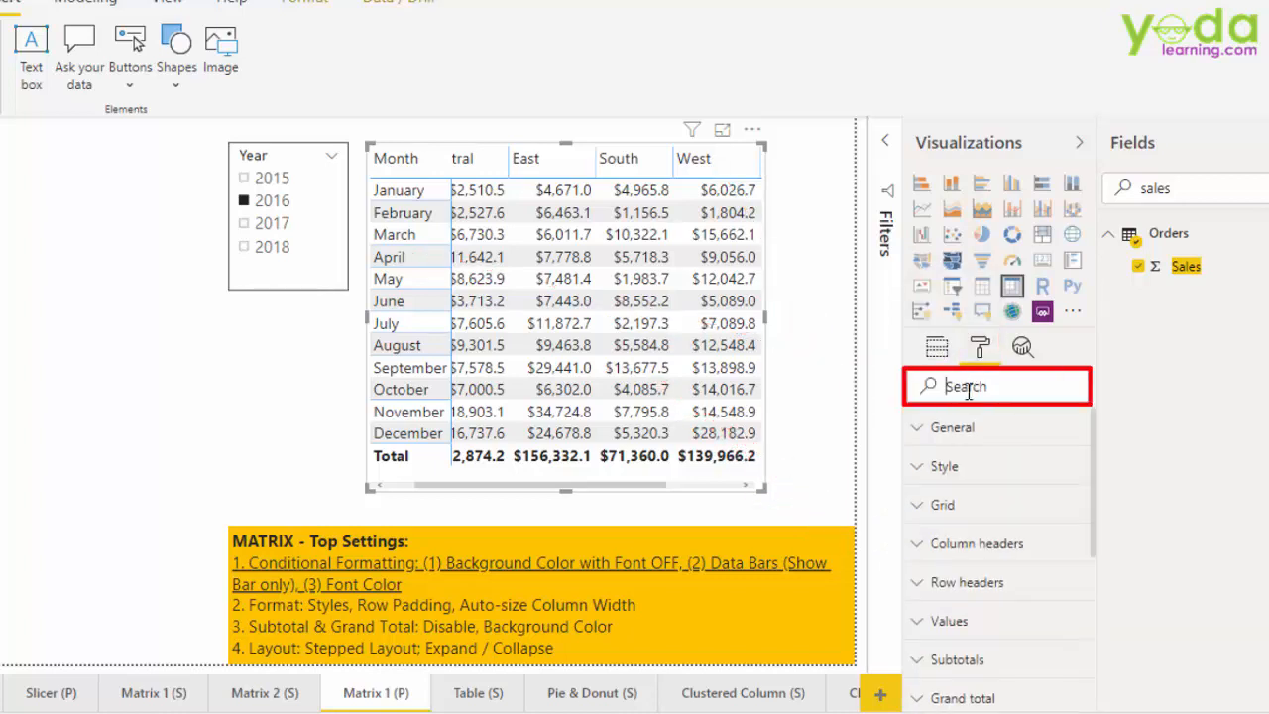
pyautogui.write('display')
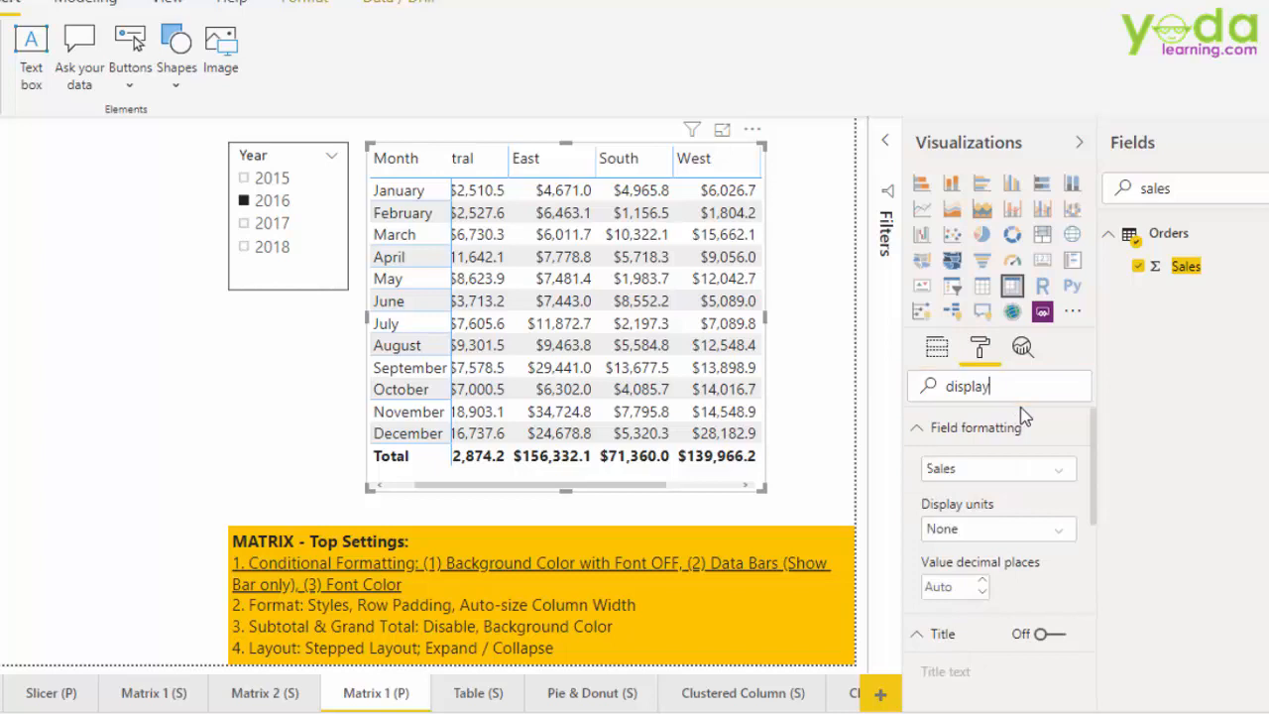
pyautogui.moveTo(452, 190)
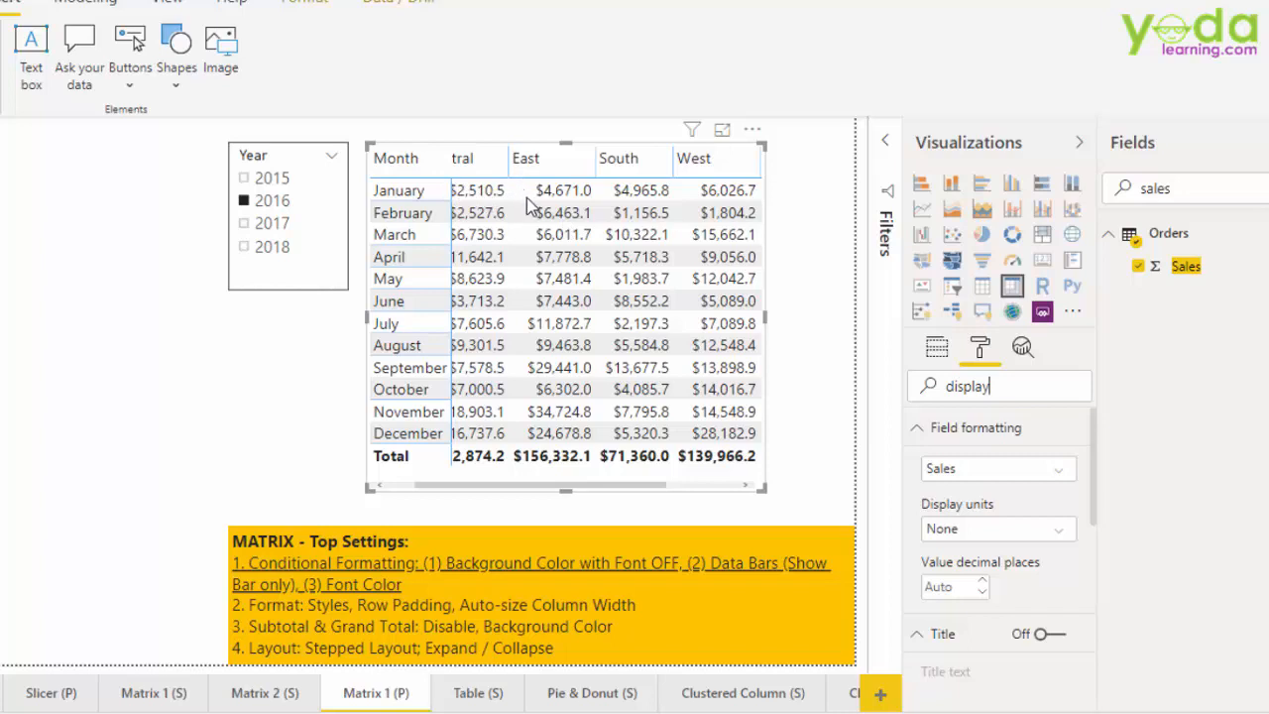
pyautogui.click(562, 189)
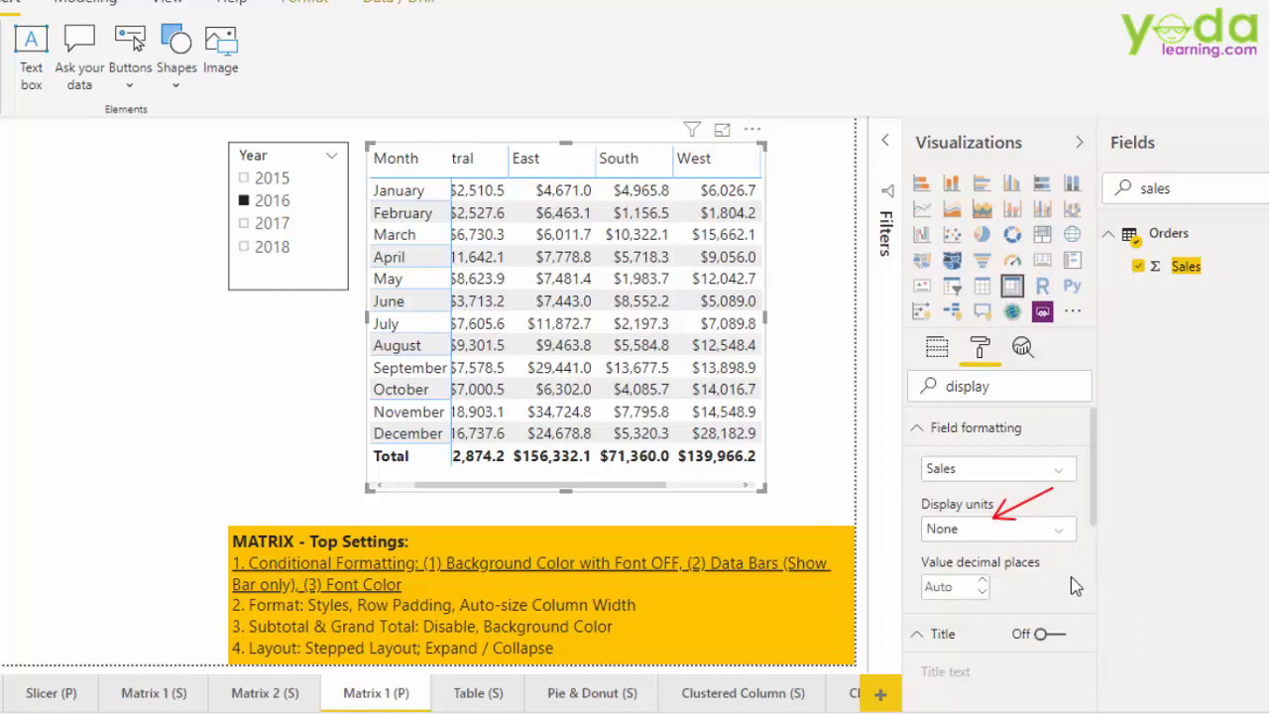
pyautogui.click(997, 528)
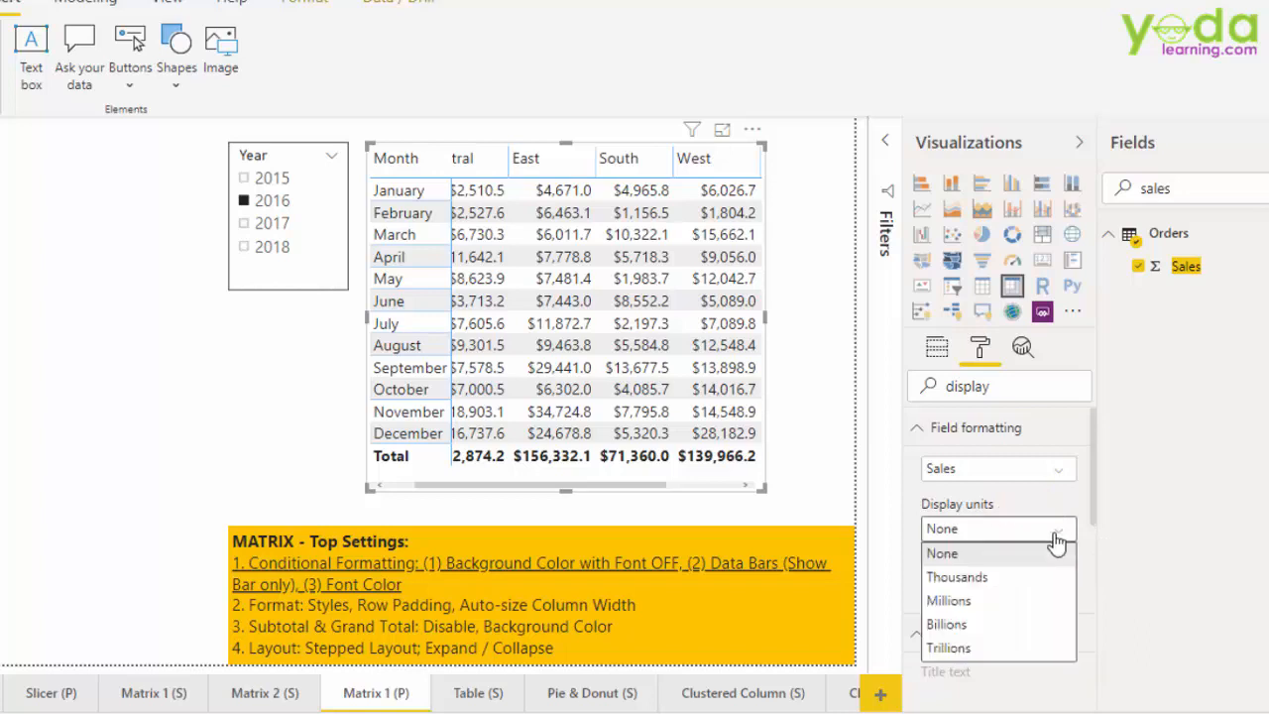
pyautogui.click(956, 577)
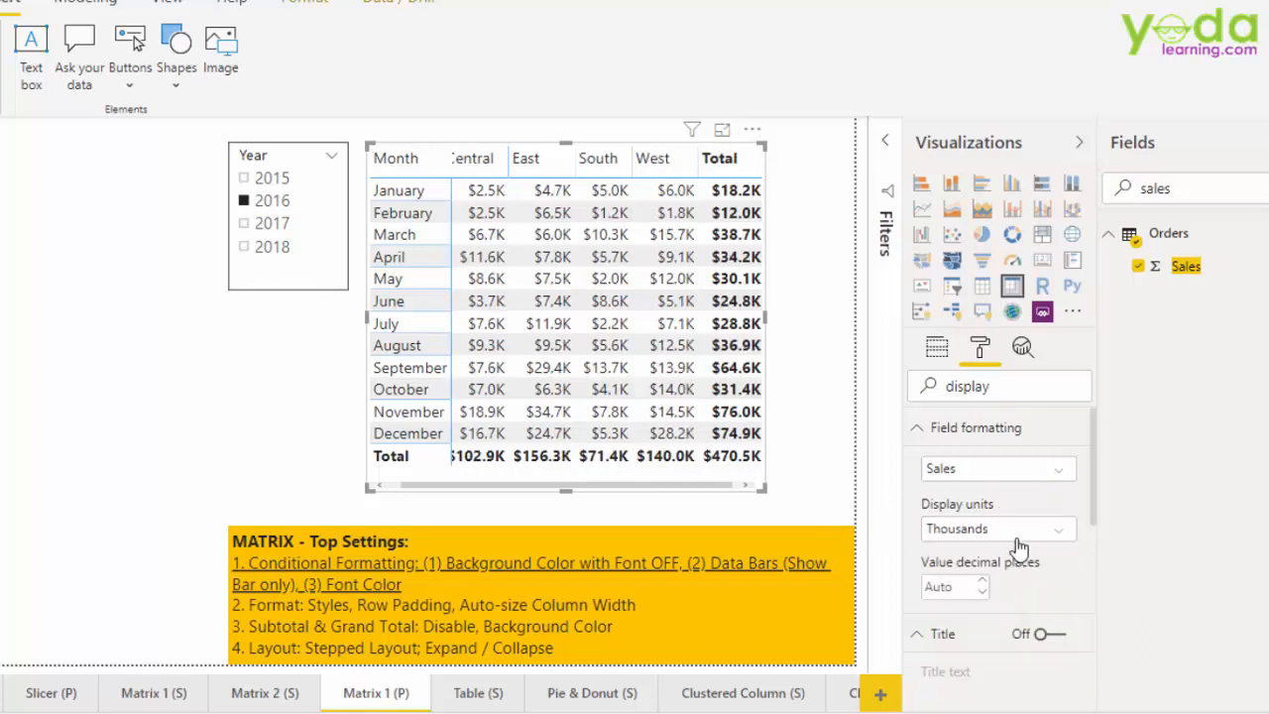
pyautogui.click(996, 529)
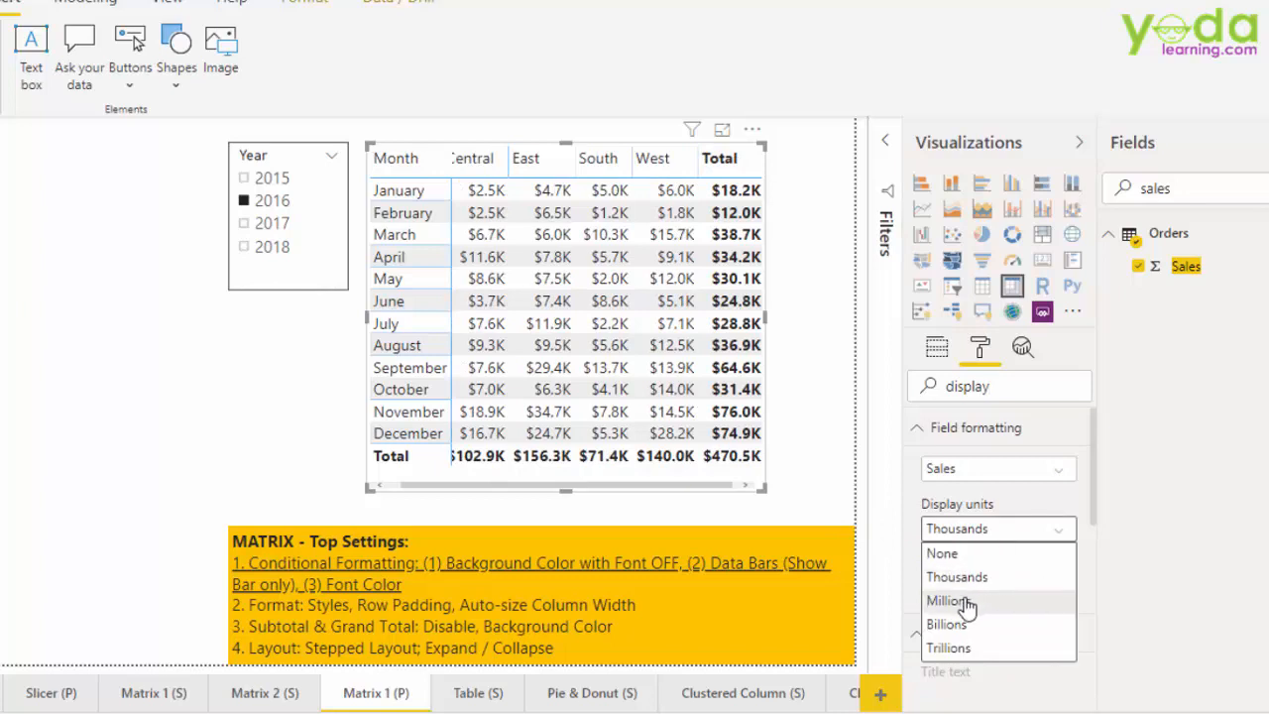
pyautogui.click(950, 600)
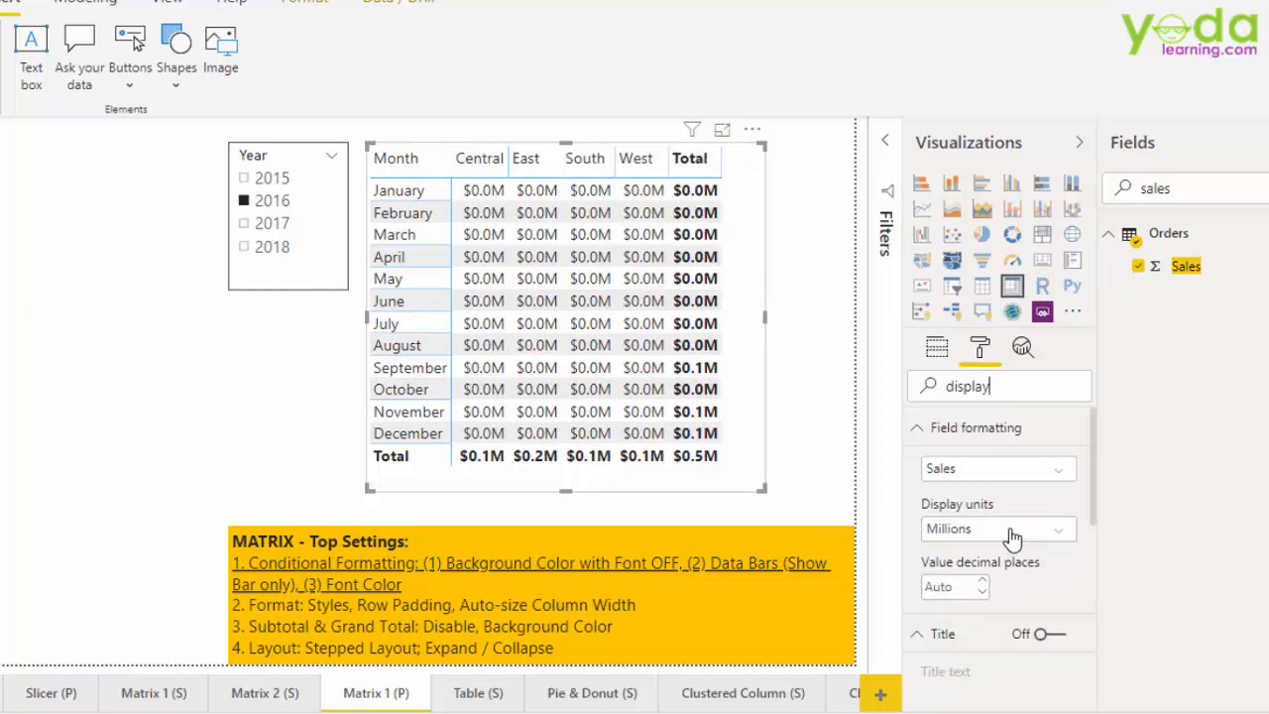
pyautogui.click(991, 528)
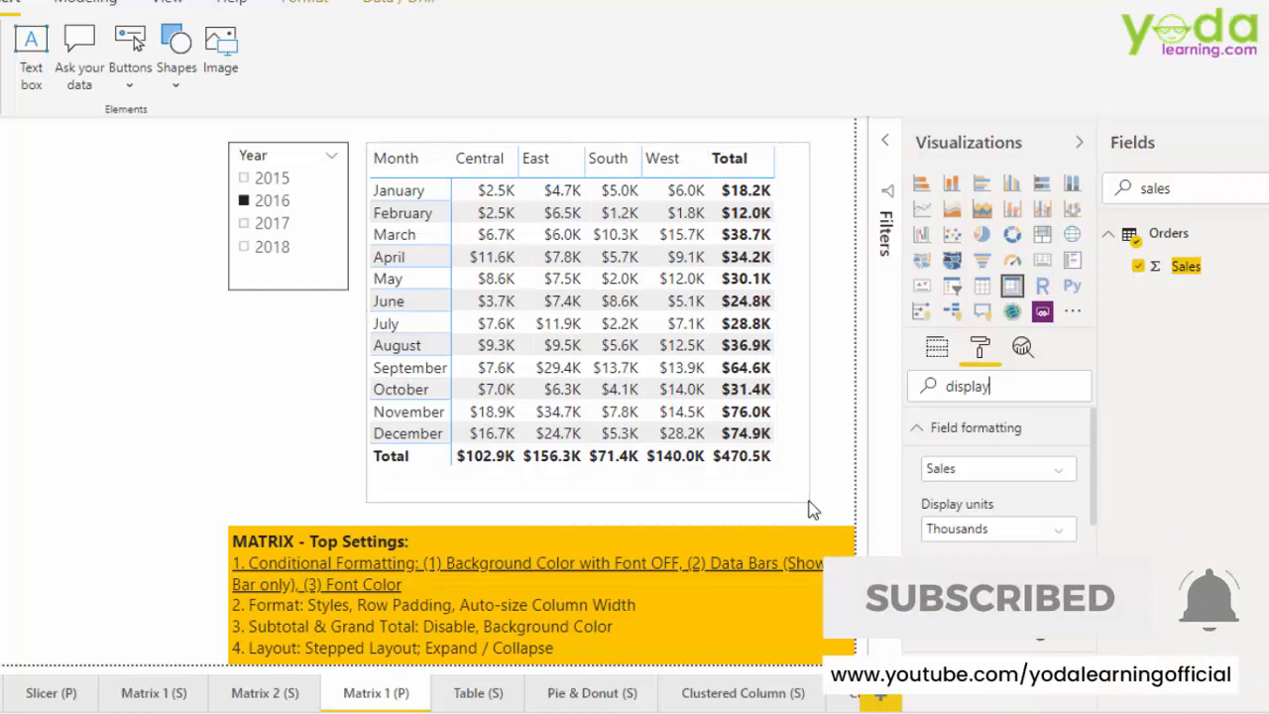
pyautogui.click(585, 297)
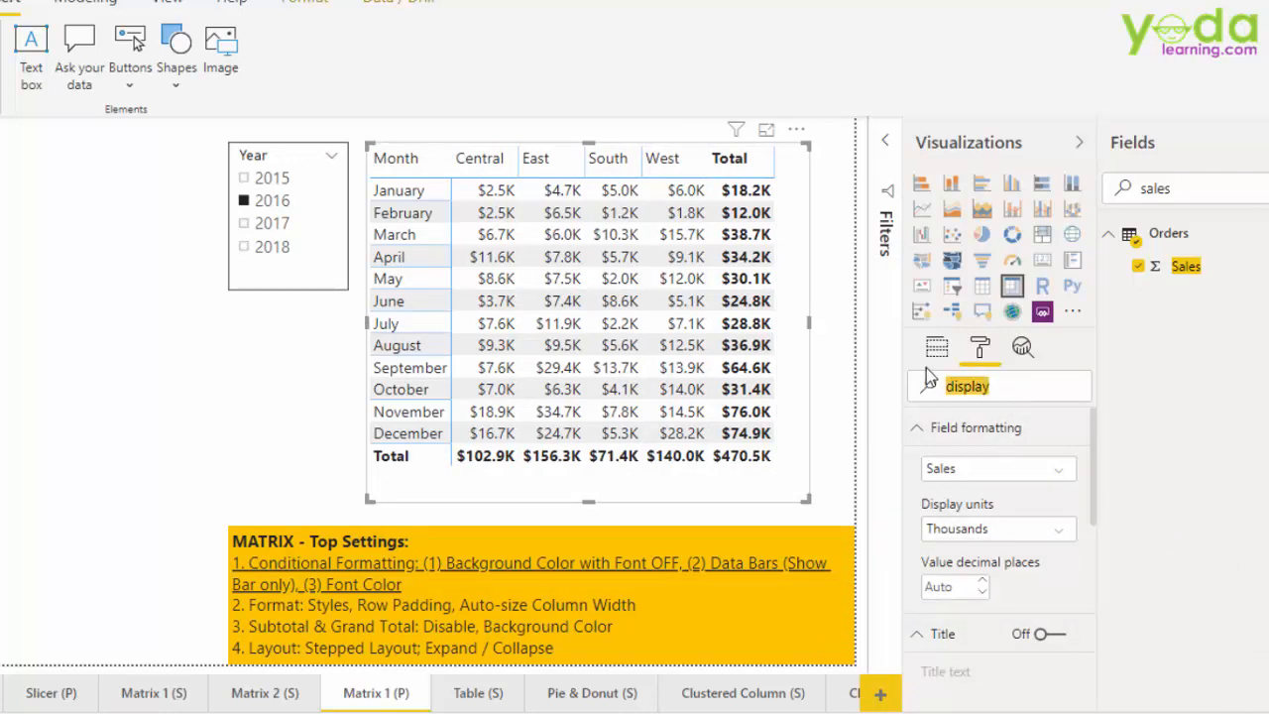
pyautogui.click(979, 347)
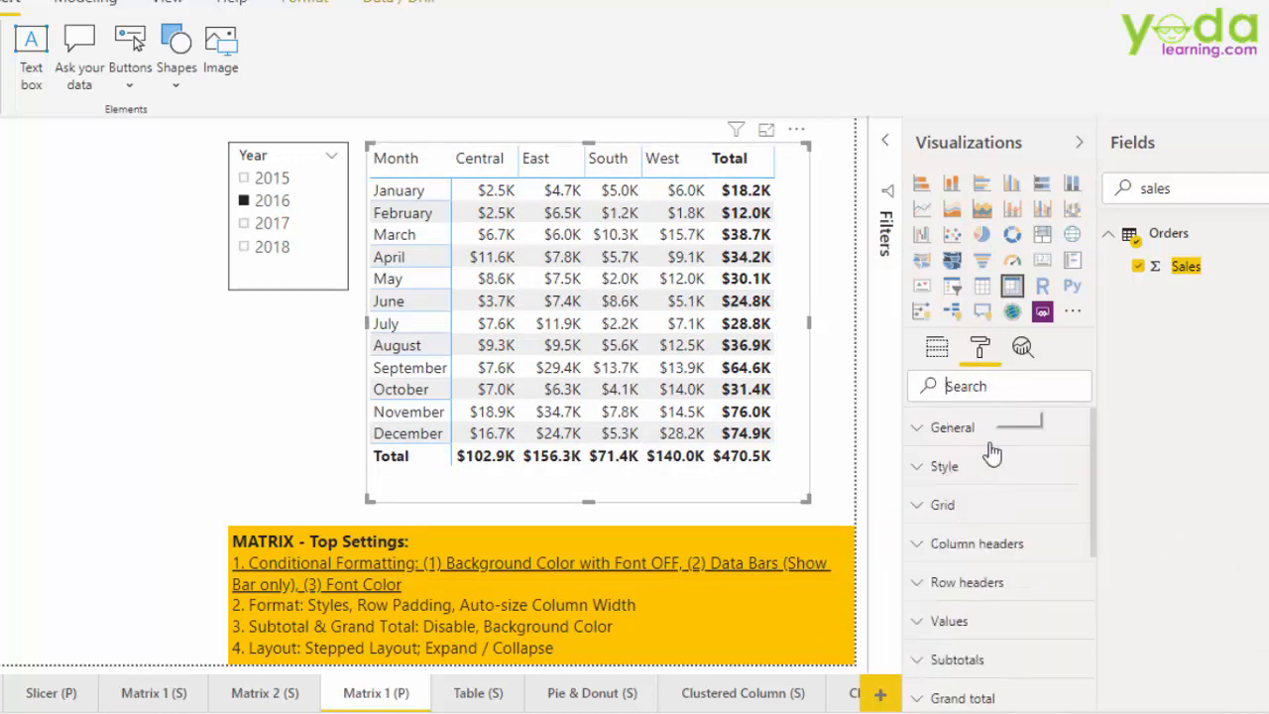
# Turn on conditional Background color and Font color for the sales values.
pyautogui.scroll(-3)
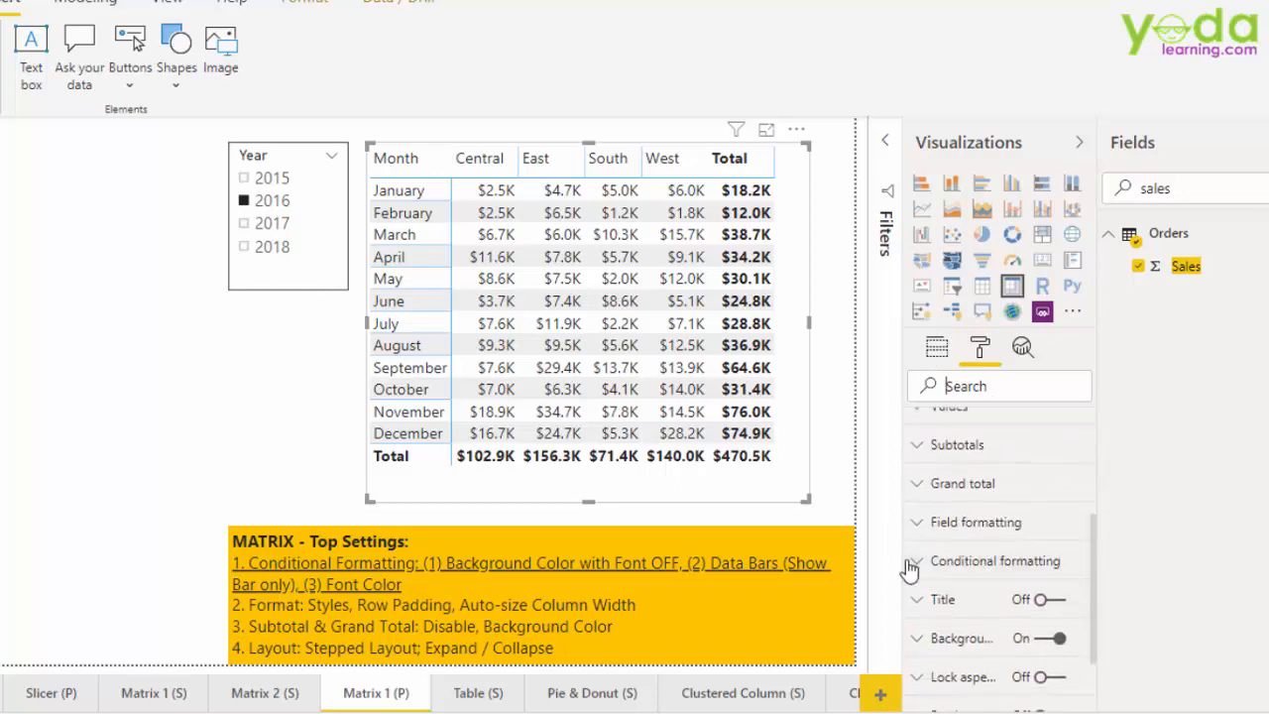
pyautogui.click(995, 560)
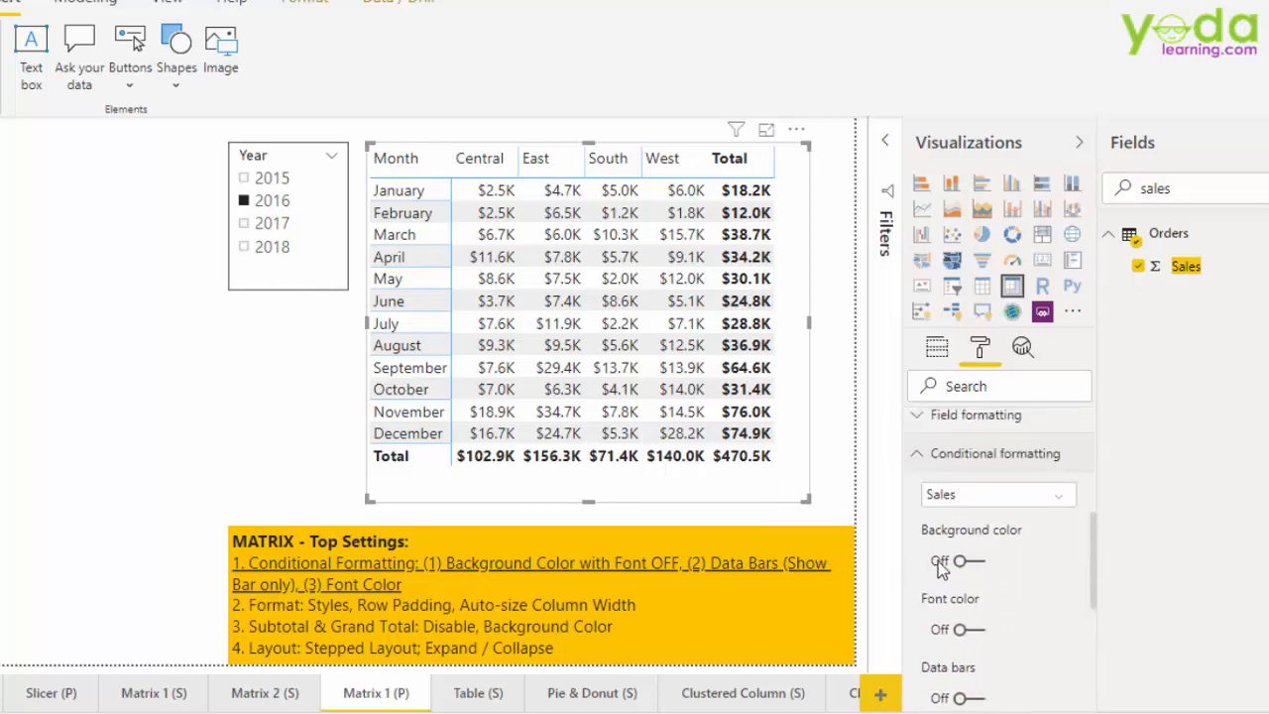
pyautogui.click(965, 561)
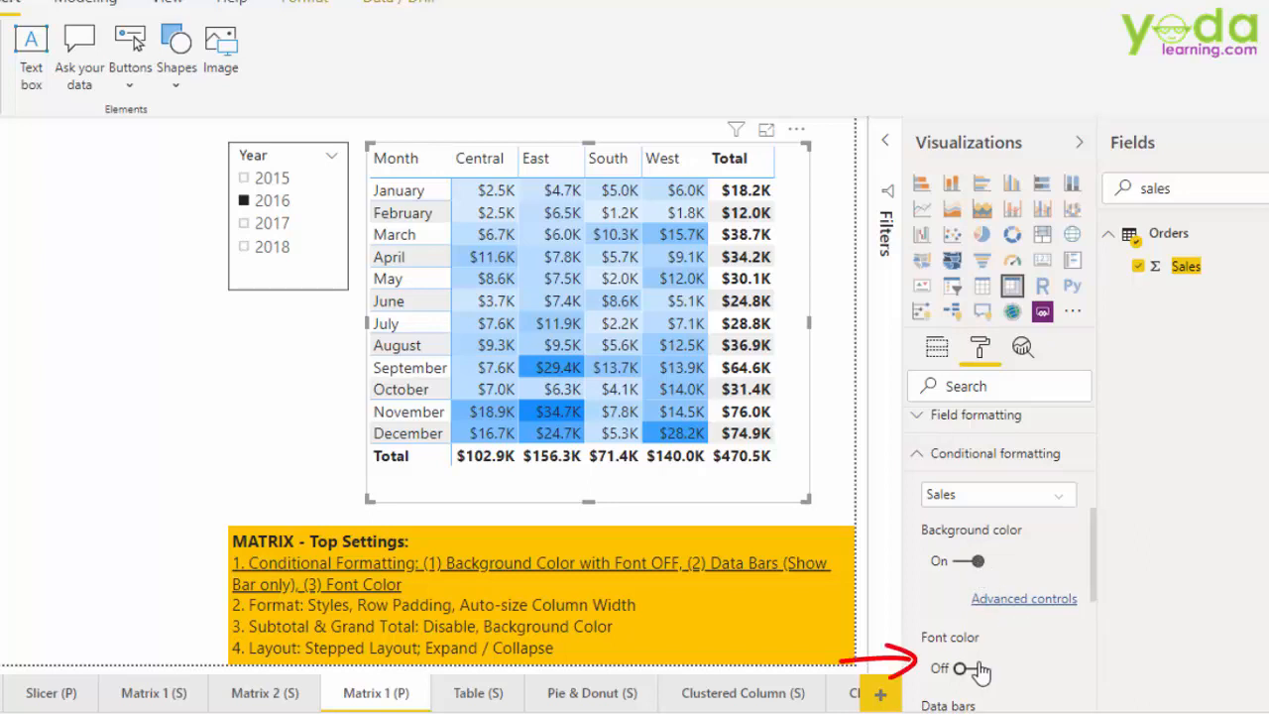
pyautogui.click(967, 669)
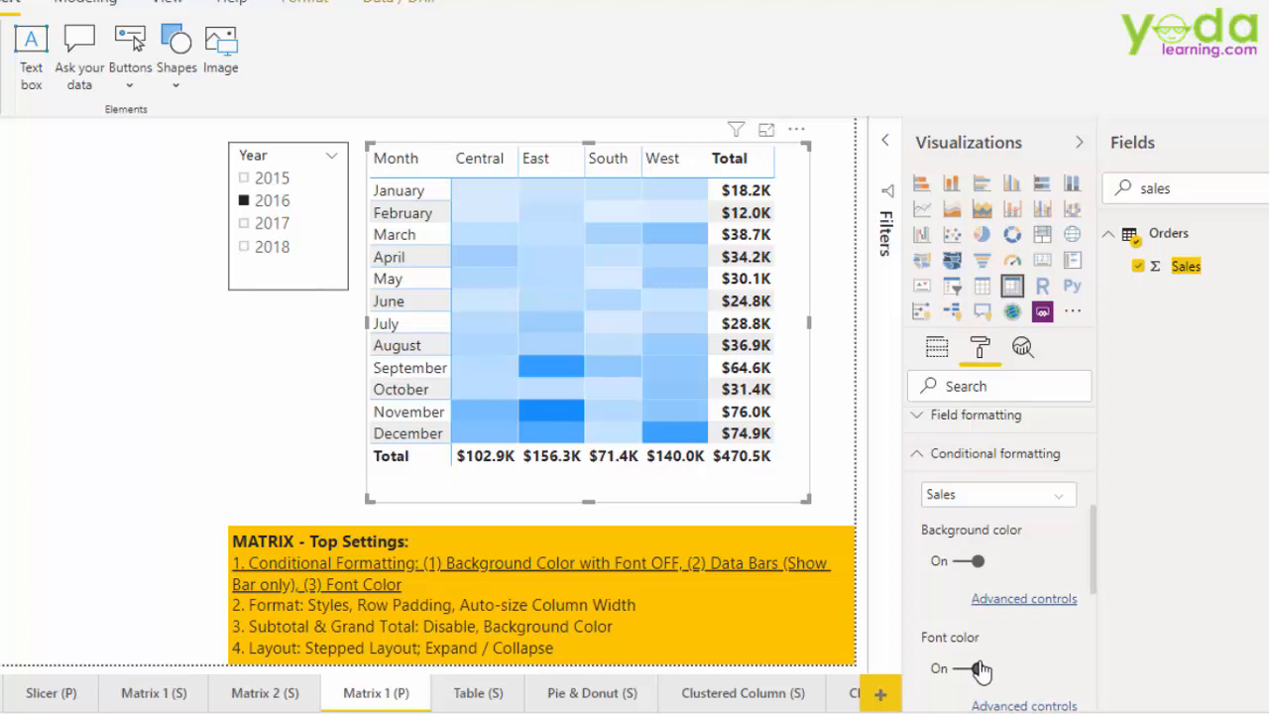
pyautogui.moveTo(1034, 645)
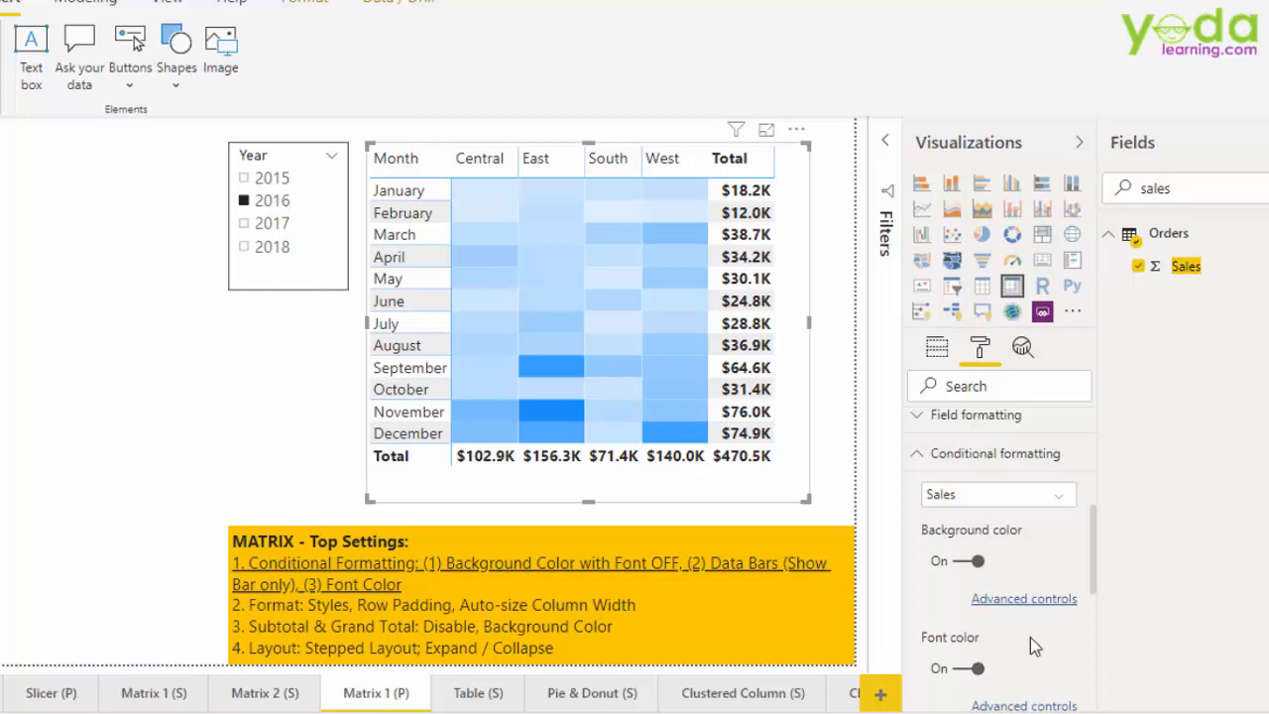
pyautogui.moveTo(1068, 568)
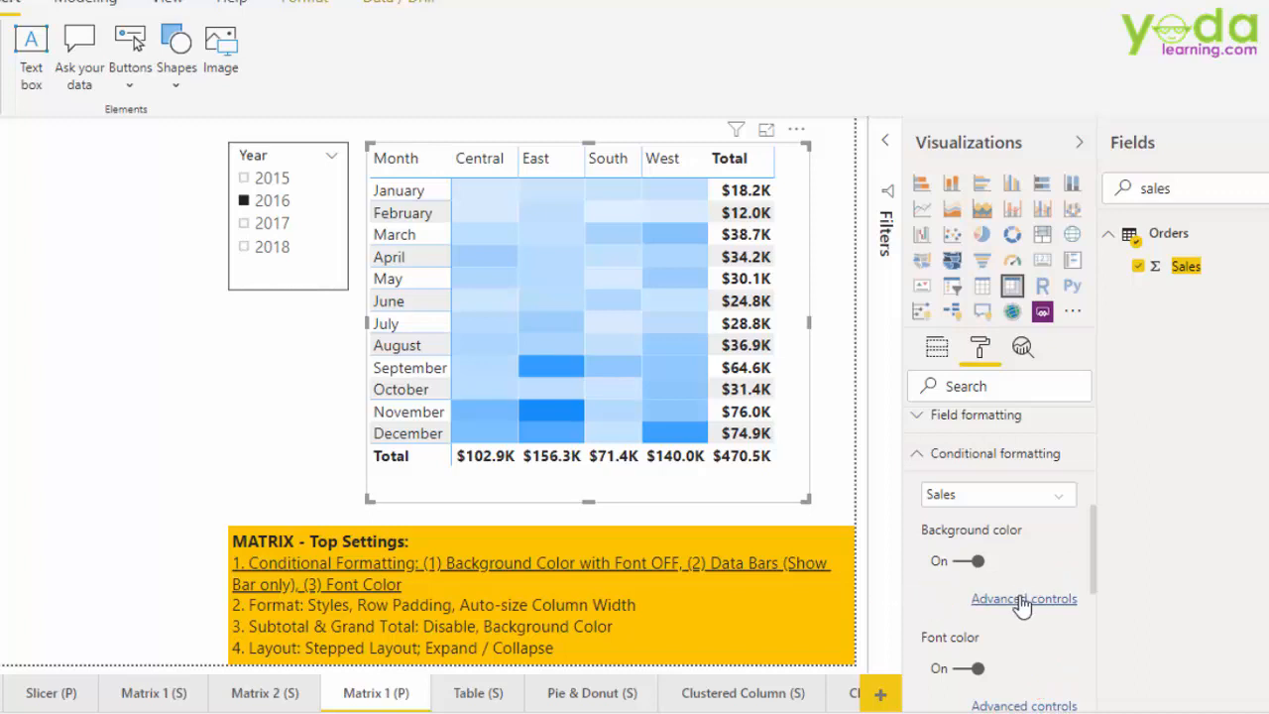
# Make the background colour scale diverging with a yellow centre colour.
pyautogui.click(1023, 599)
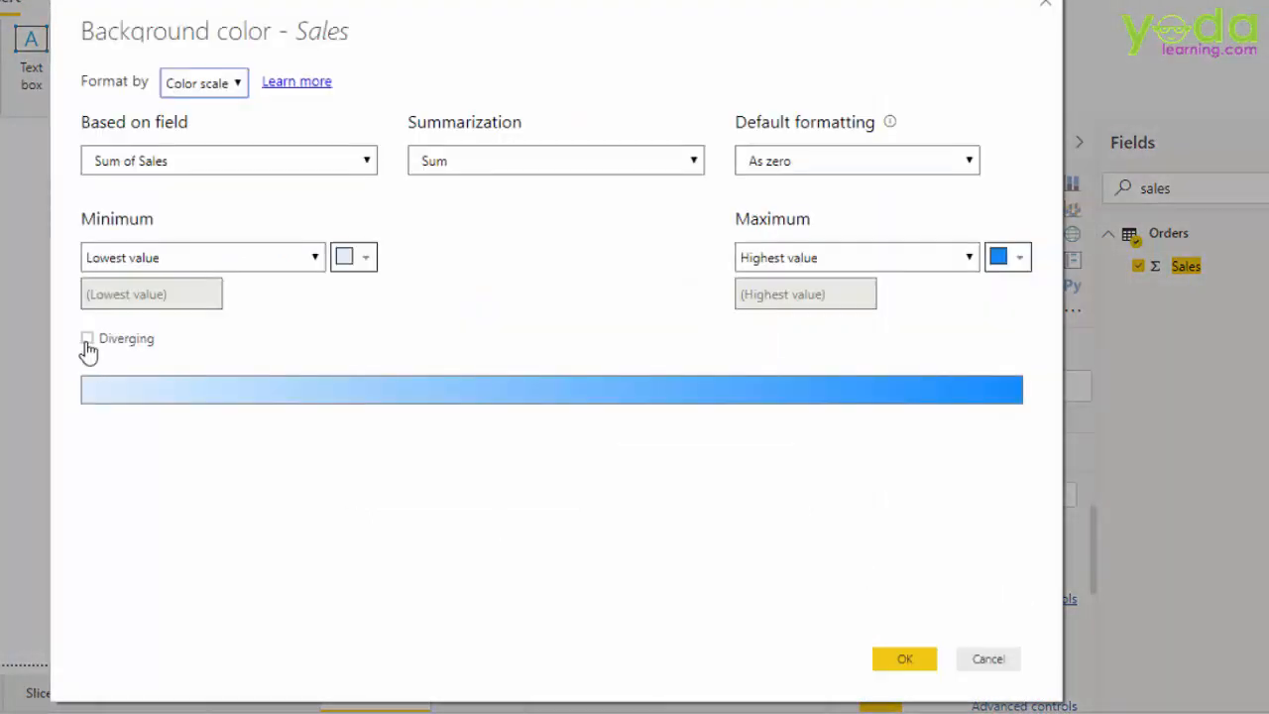
pyautogui.click(88, 338)
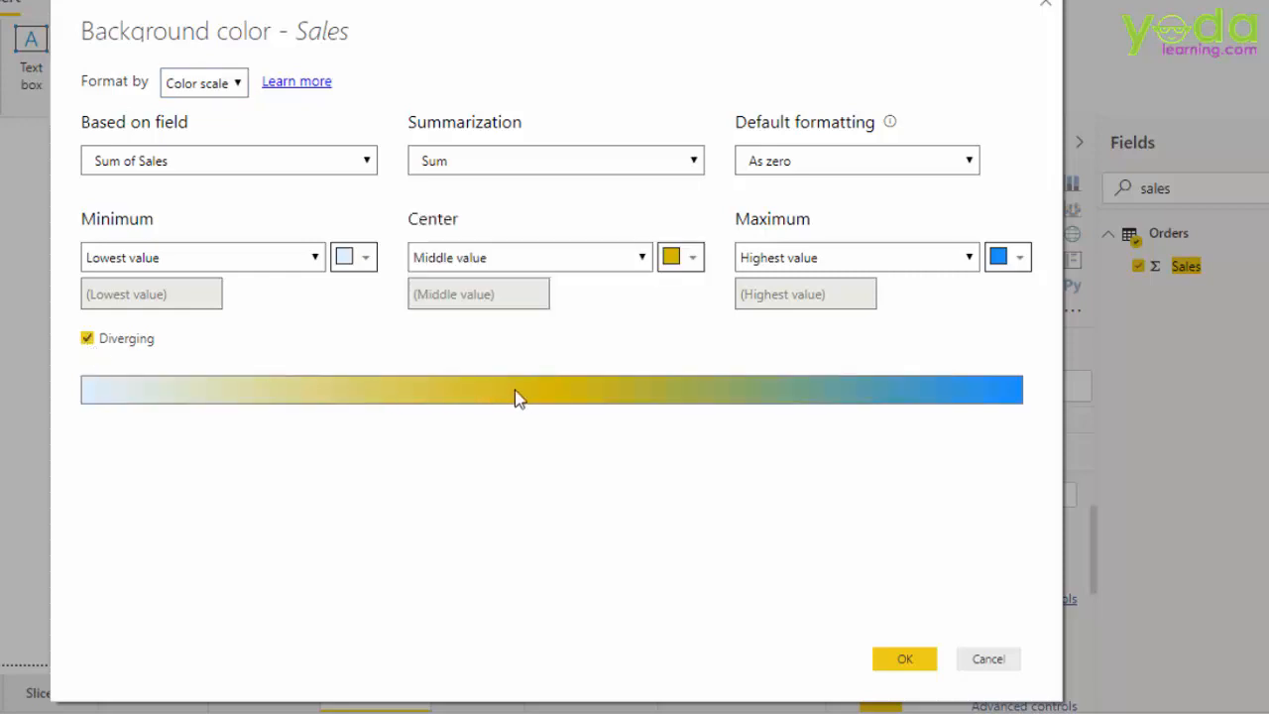
pyautogui.moveTo(515, 369)
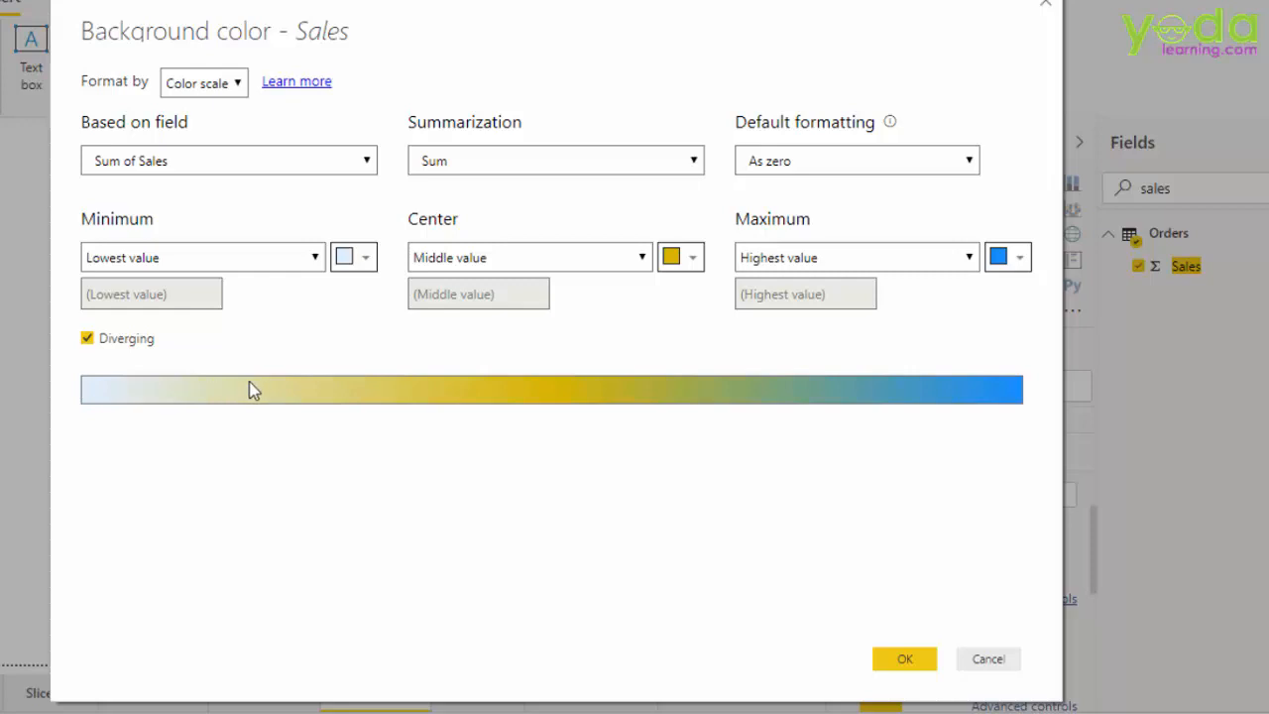
pyautogui.moveTo(904, 658)
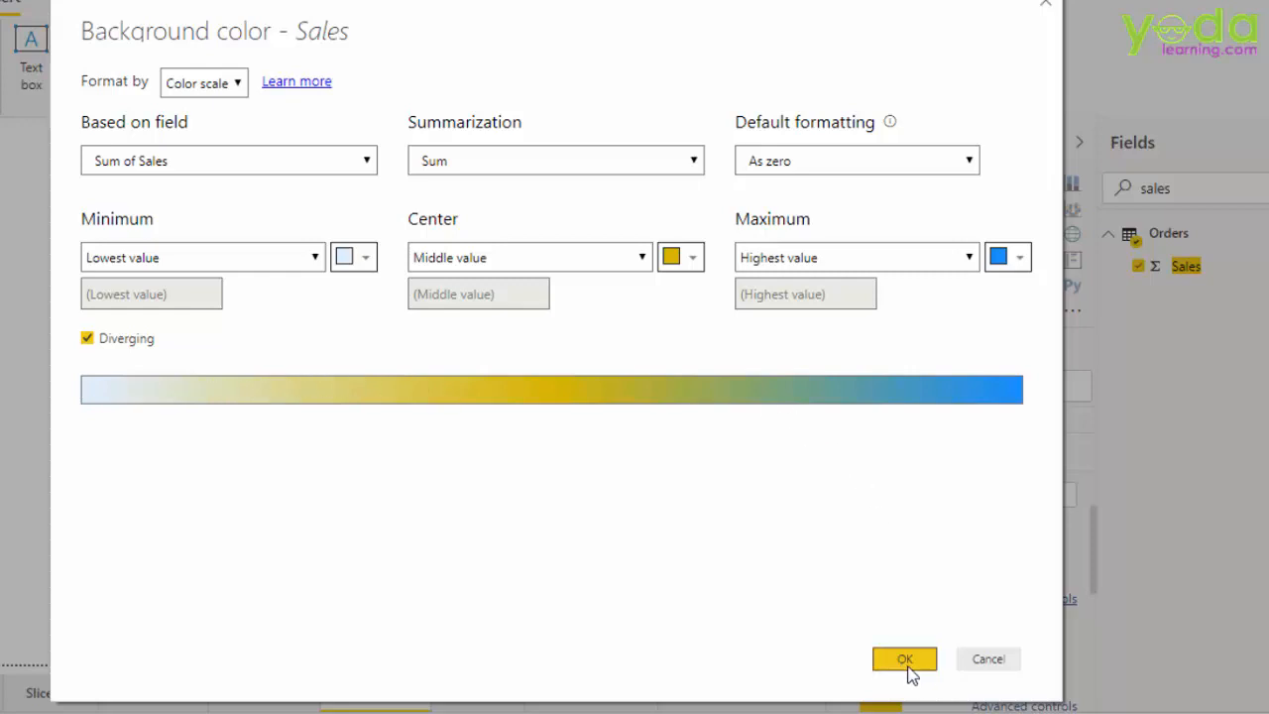
pyautogui.click(904, 658)
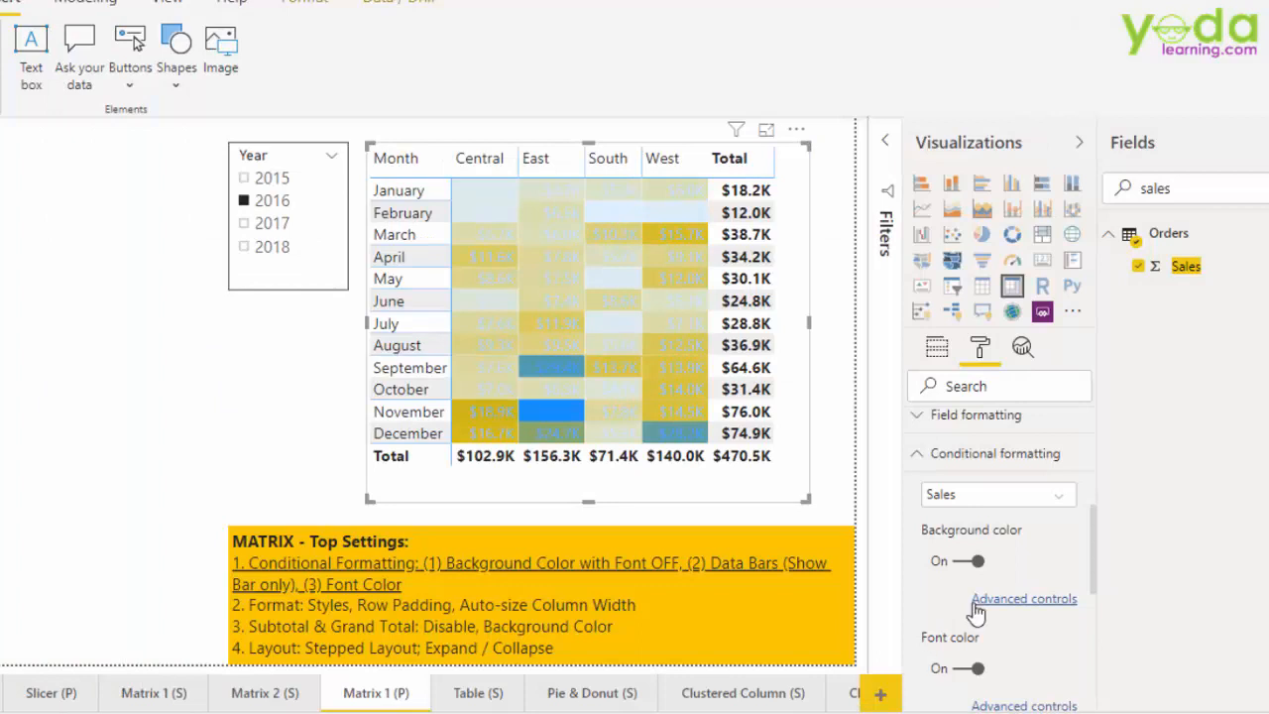
# Remove the diverging centre colour and keep Format by set to Color scale.
pyautogui.click(1022, 598)
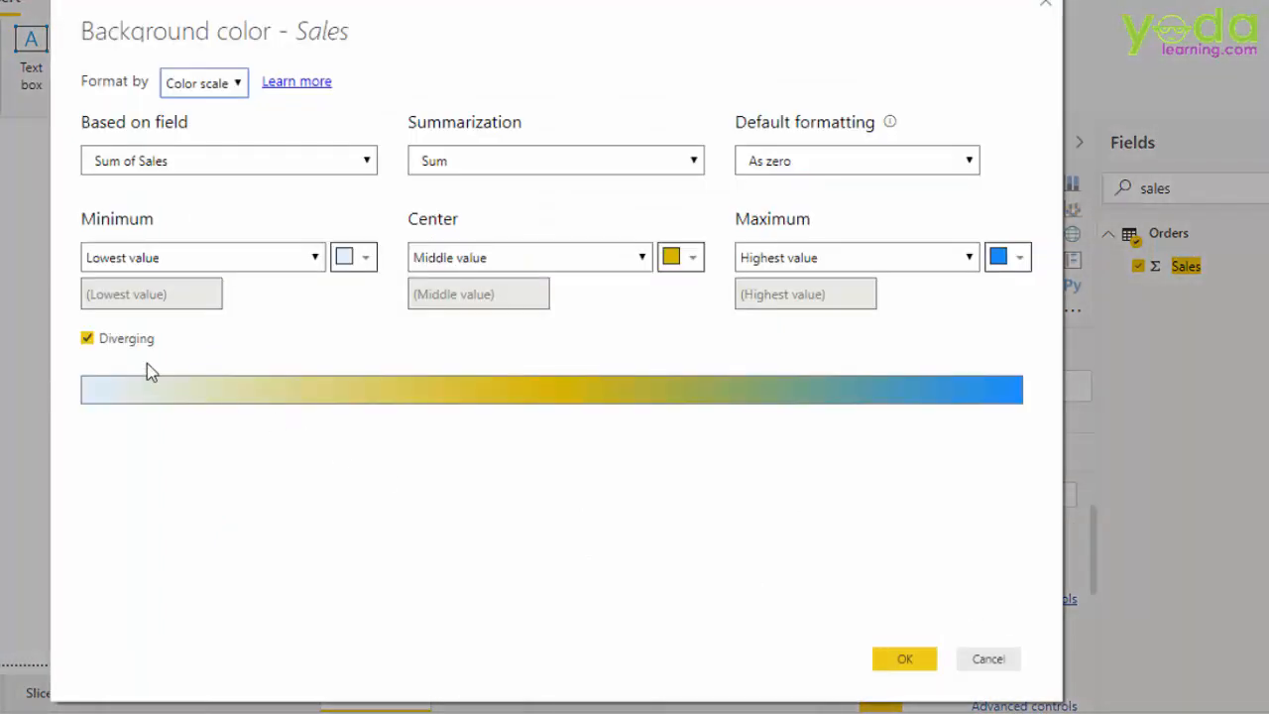
pyautogui.click(88, 338)
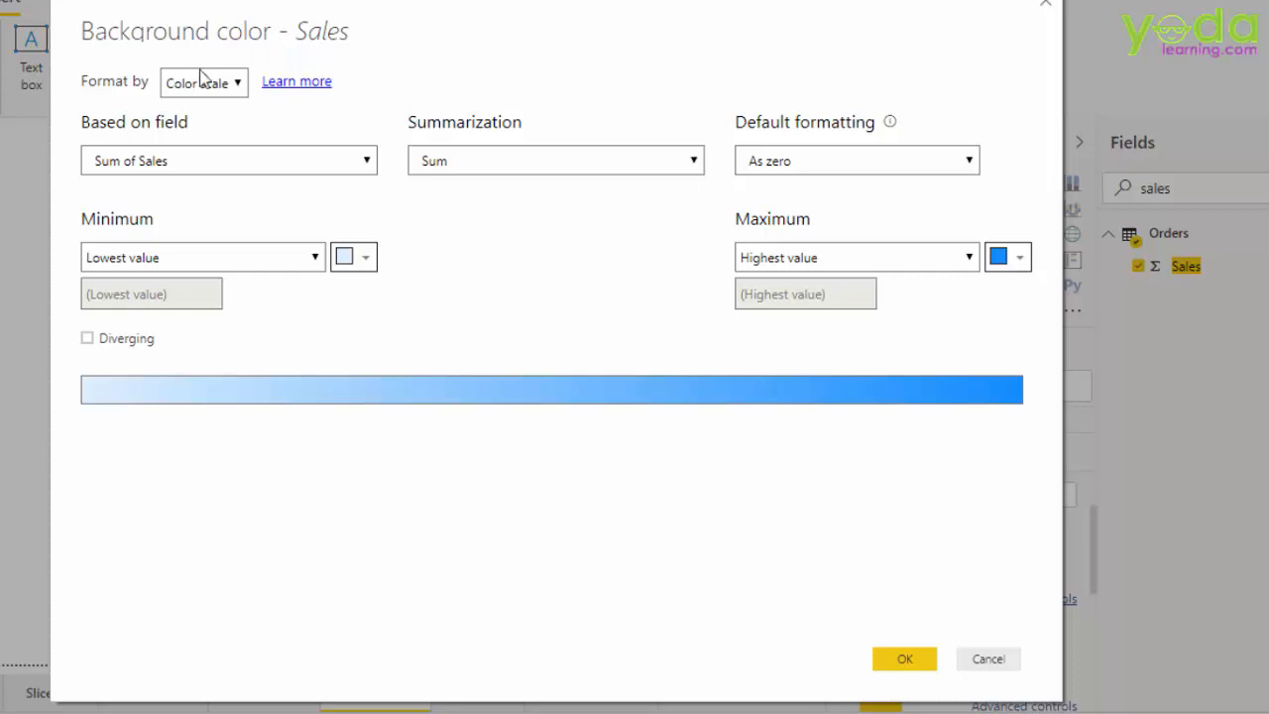
pyautogui.click(203, 82)
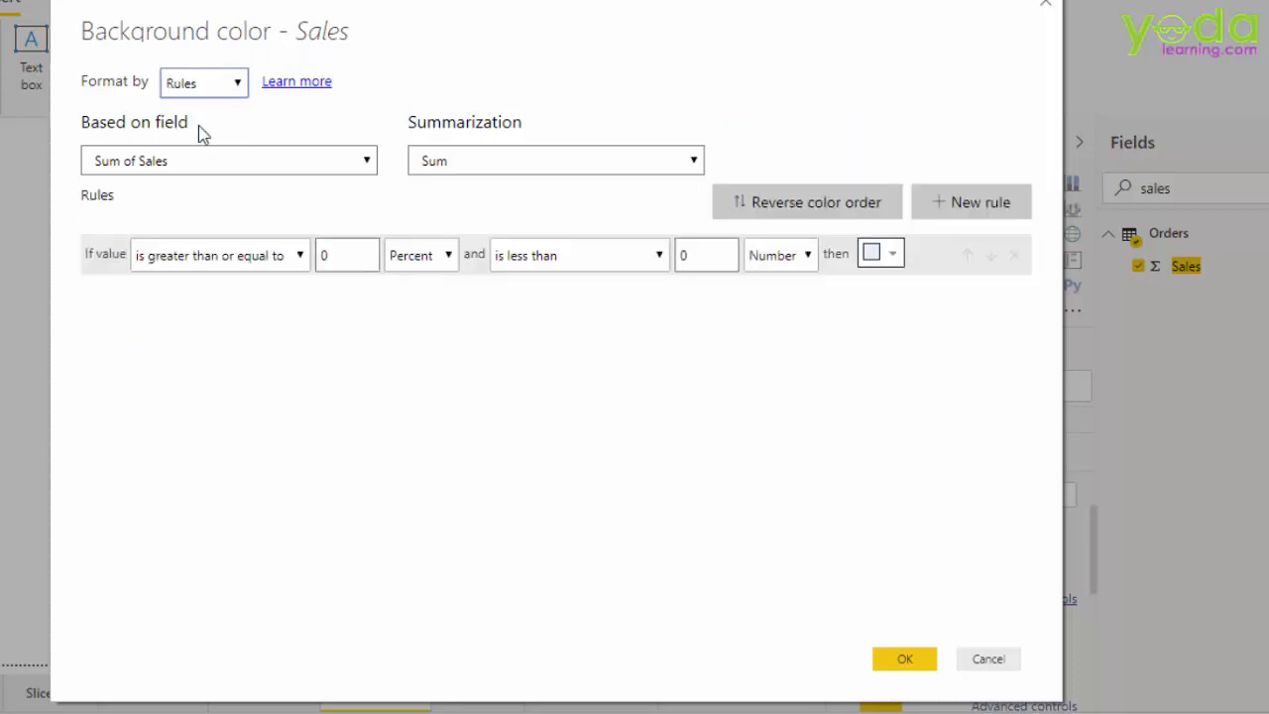
pyautogui.click(203, 82)
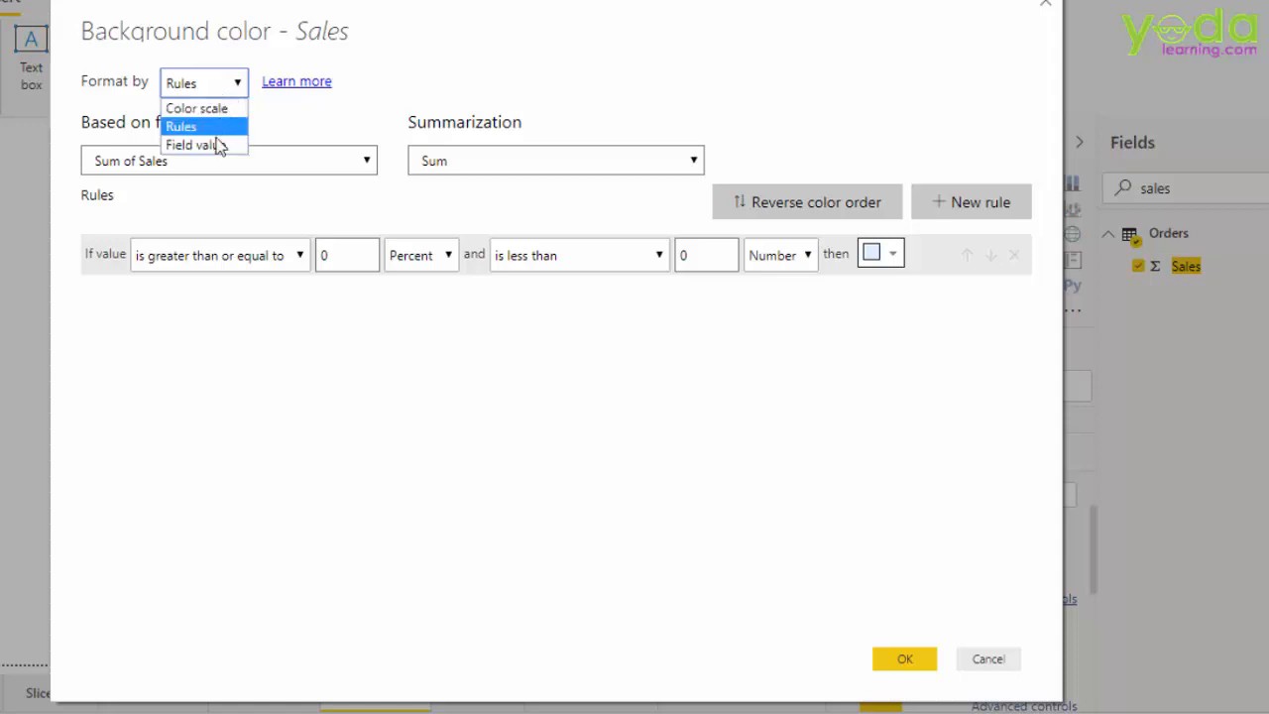
pyautogui.click(194, 145)
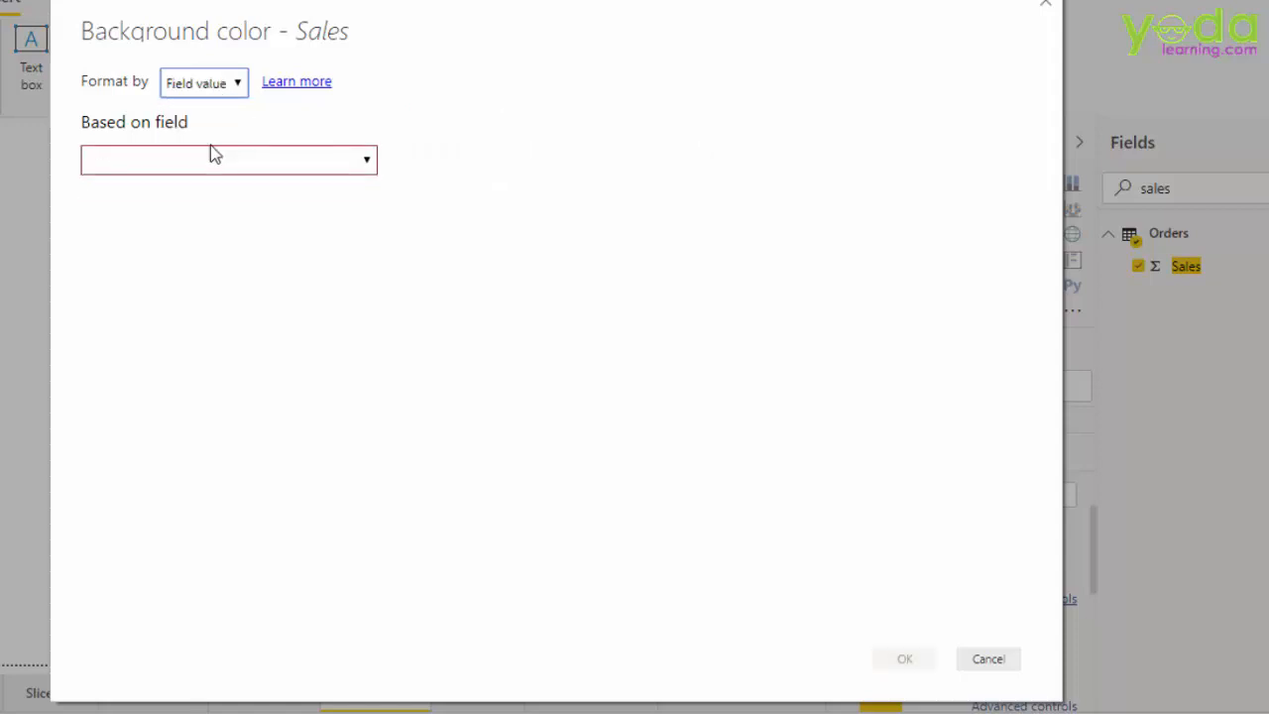
pyautogui.click(204, 81)
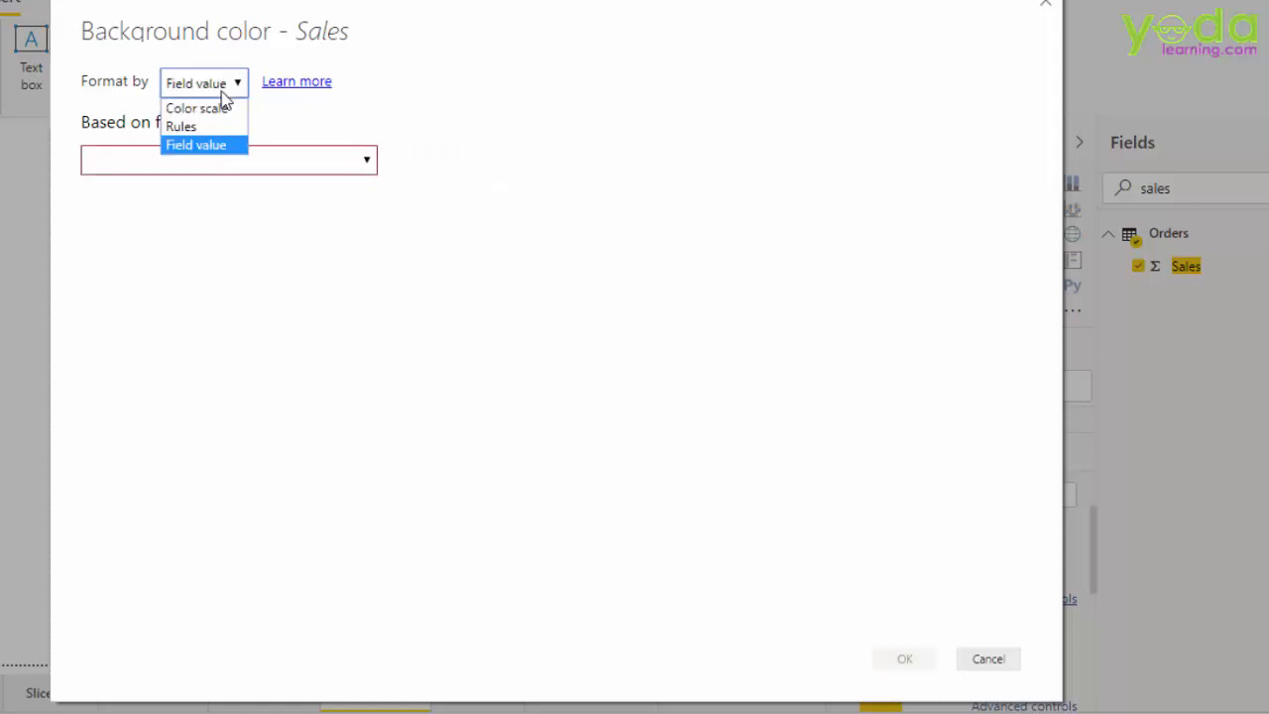
pyautogui.click(195, 108)
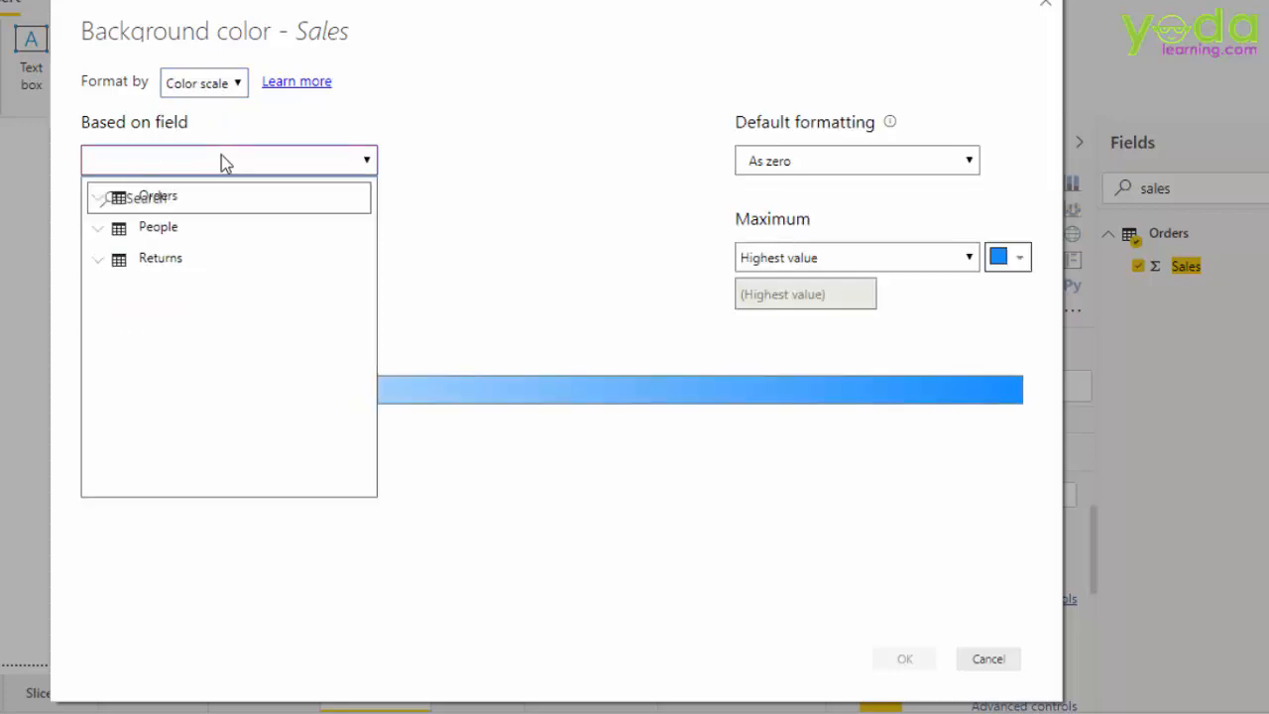
# Base the blue colour scale on Sum of Sales with Sum summarization.
pyautogui.write('sa')
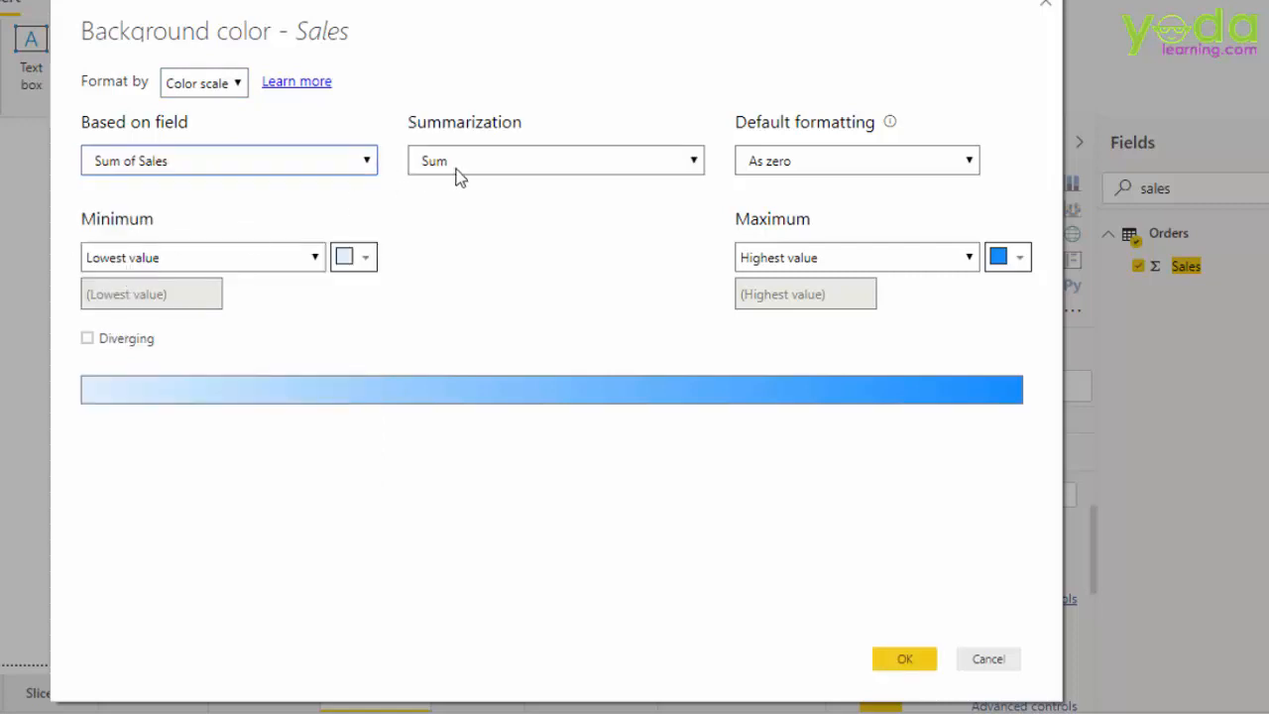
pyautogui.click(555, 160)
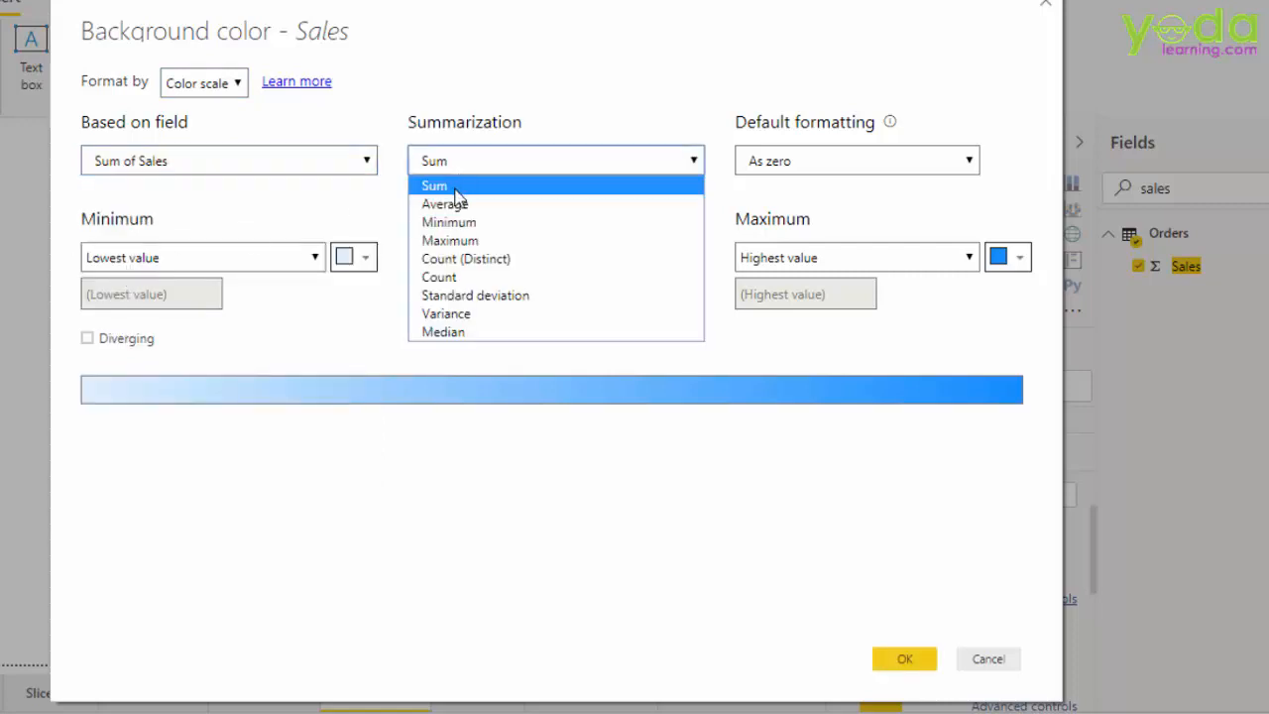
pyautogui.click(434, 186)
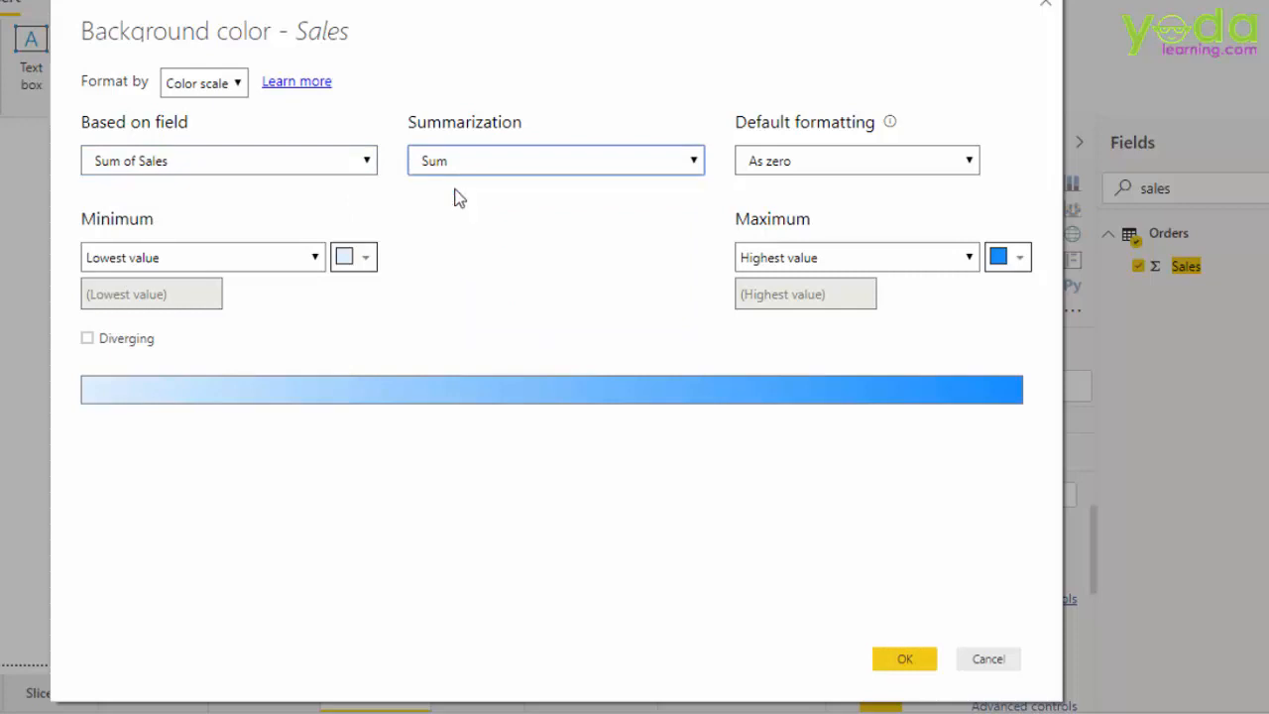
pyautogui.moveTo(841, 258)
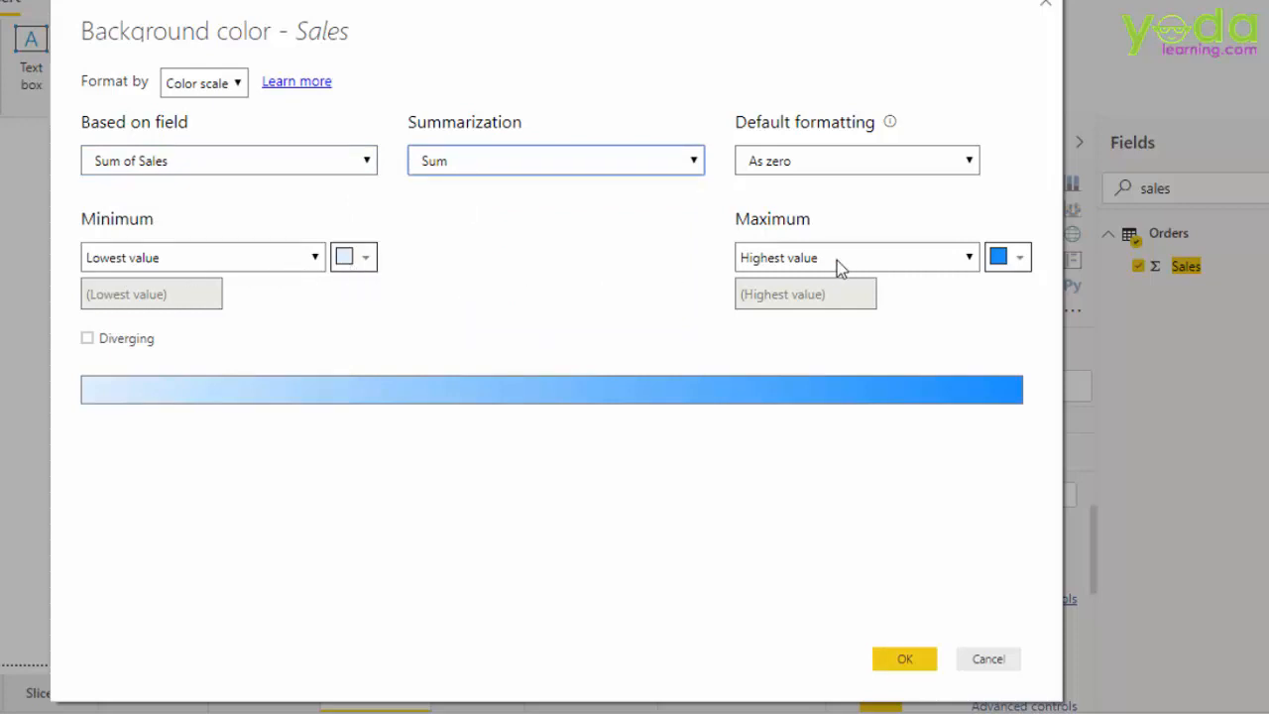
pyautogui.moveTo(904, 659)
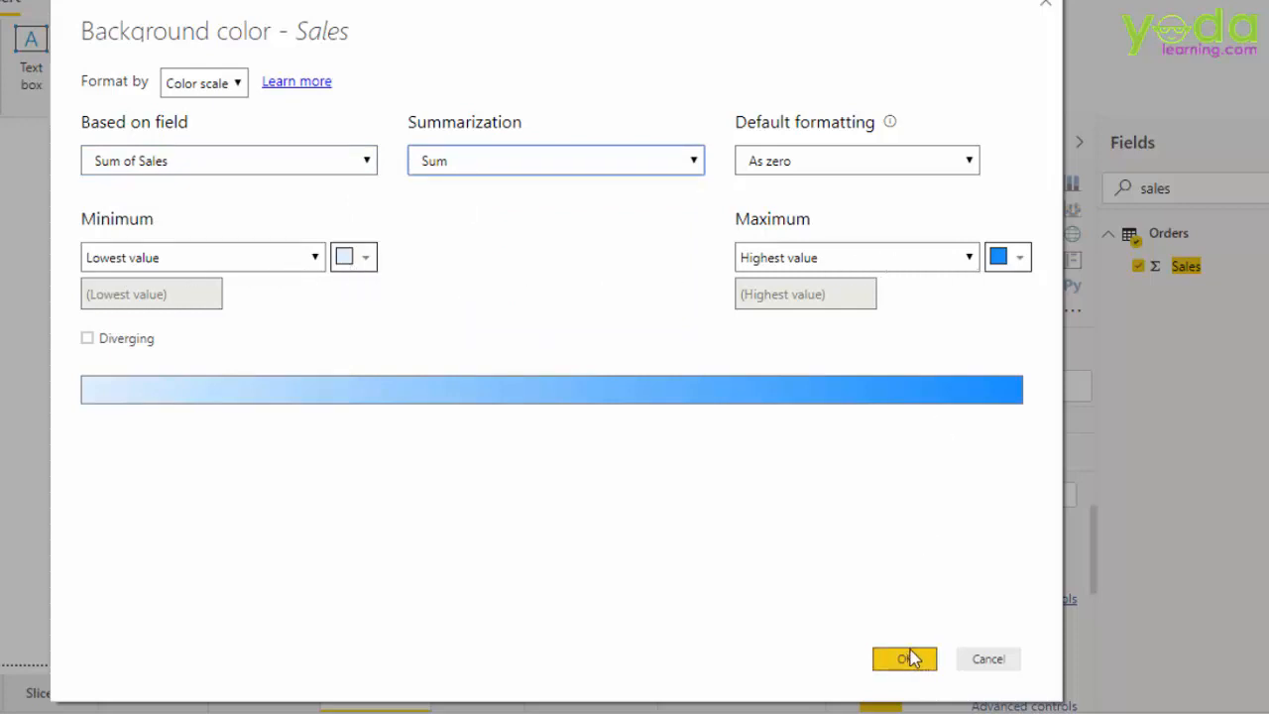
pyautogui.click(902, 659)
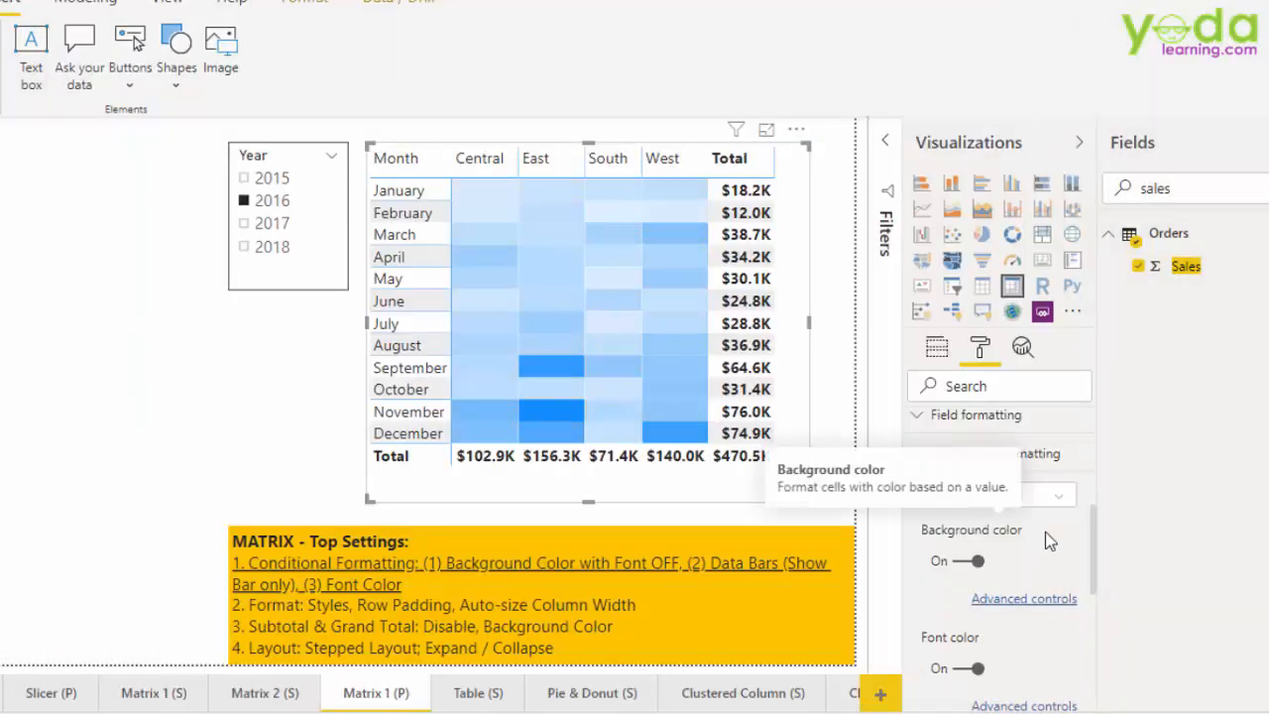
# Add Profit to the matrix values and remove Sales.
pyautogui.click(968, 560)
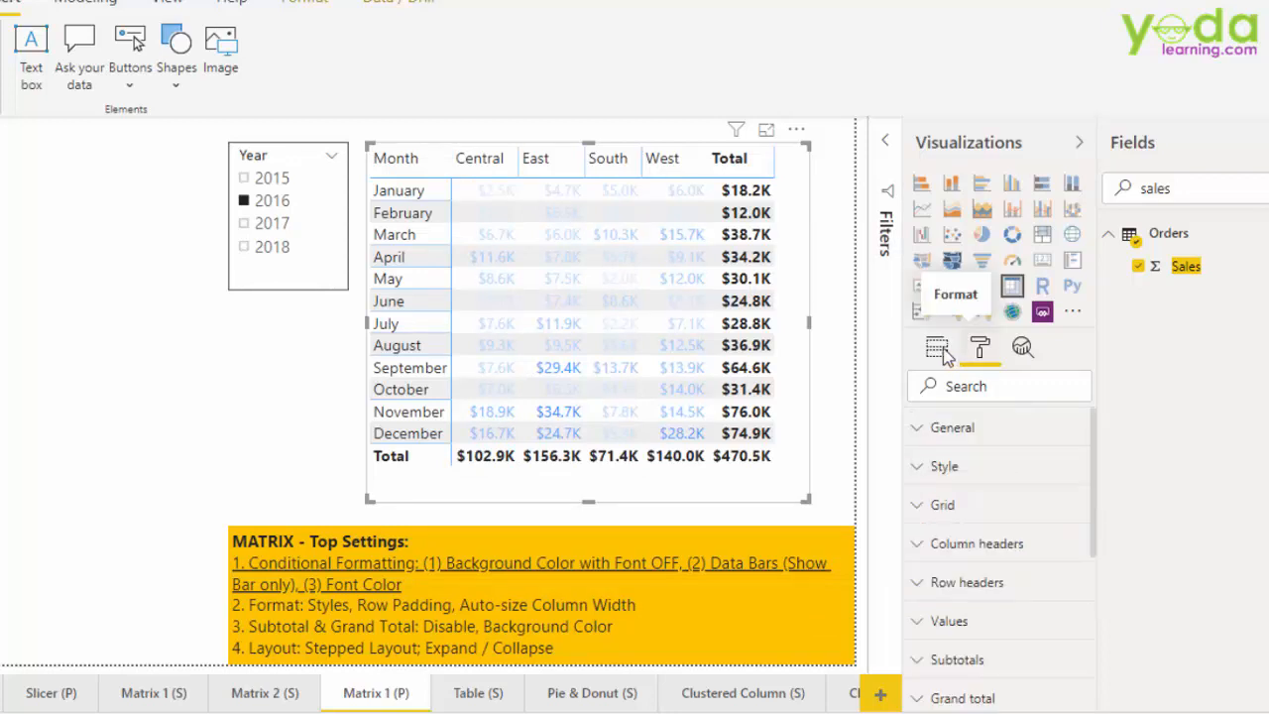
pyautogui.click(936, 346)
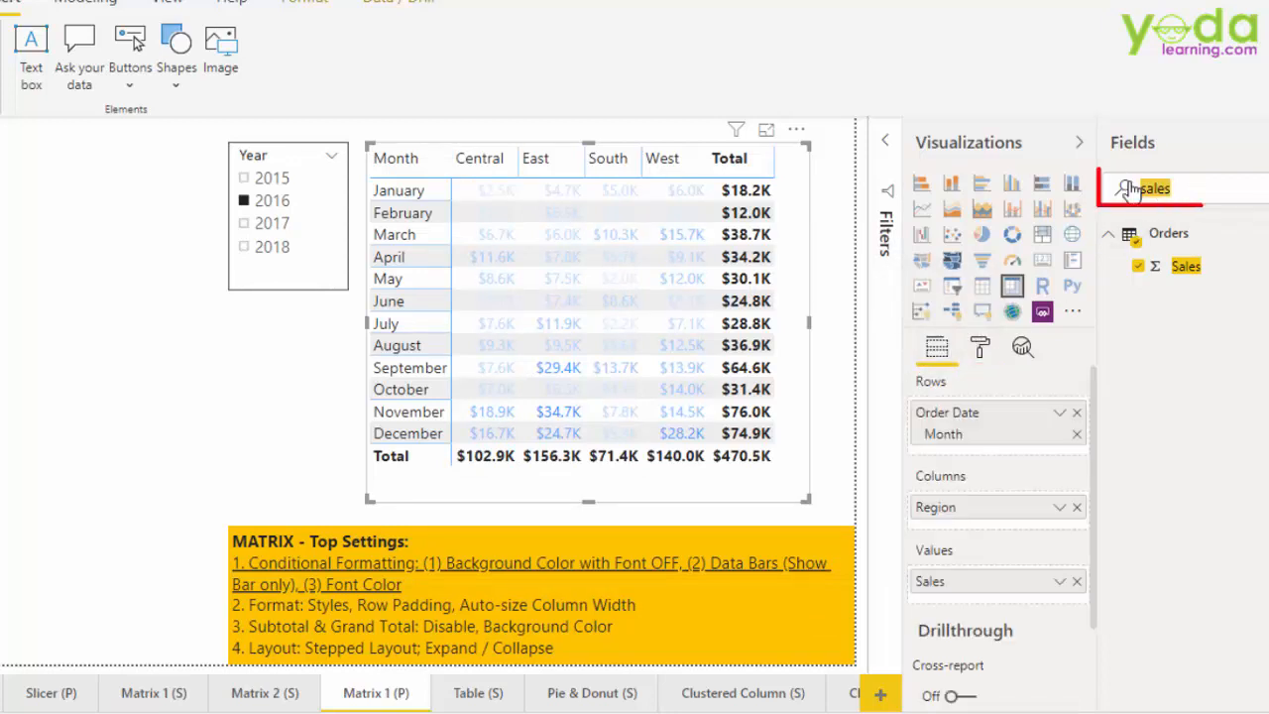
pyautogui.write('Profit')
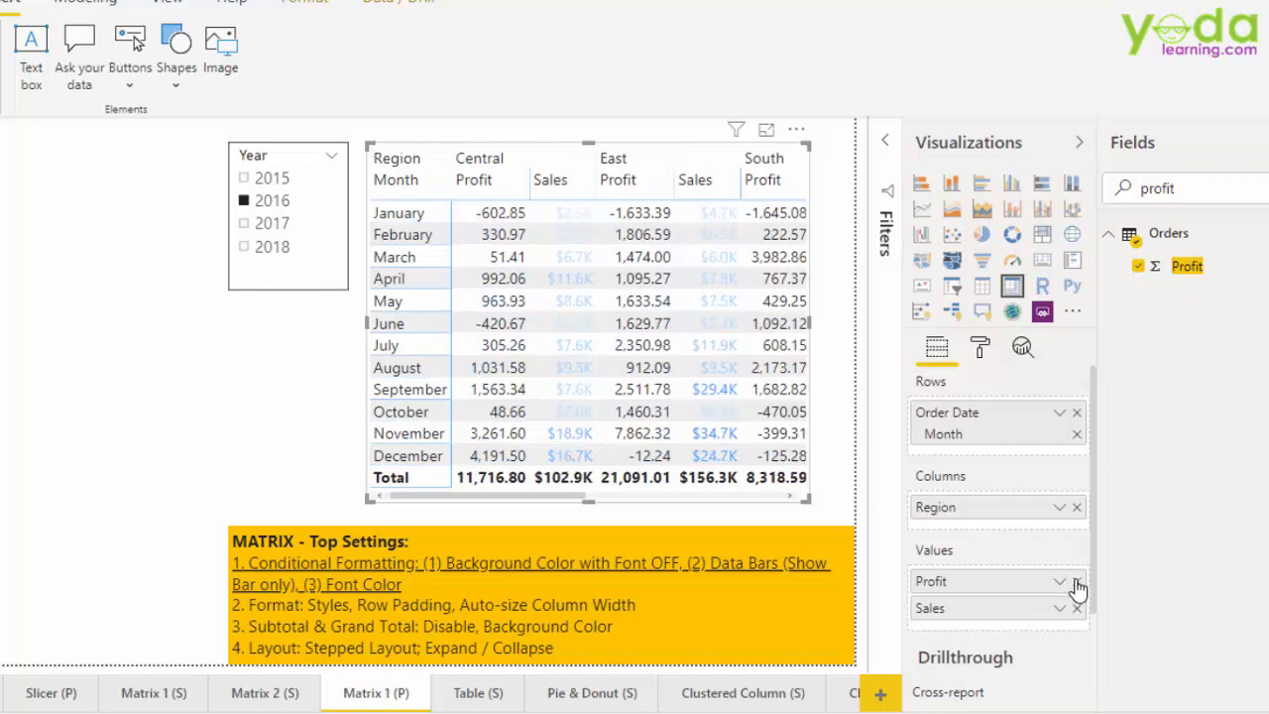
pyautogui.click(1076, 607)
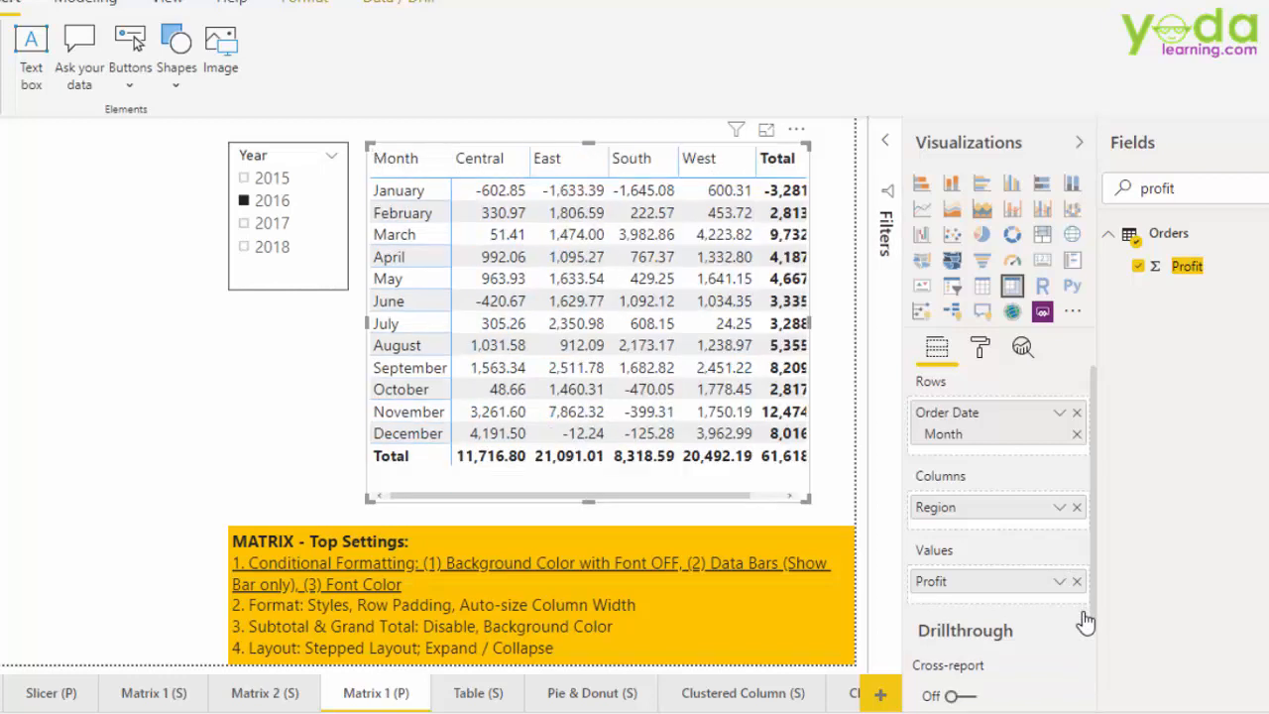
pyautogui.click(980, 346)
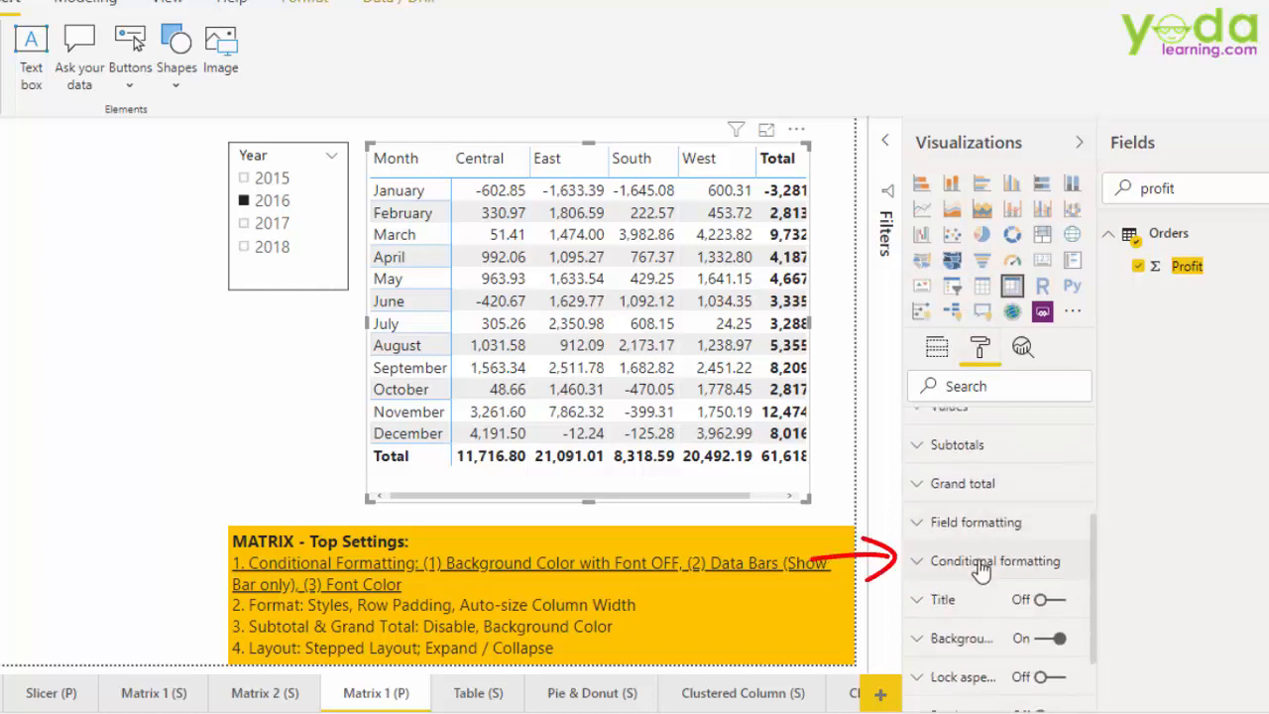
# Switch conditional Font color on for Profit and open its advanced controls.
pyautogui.click(994, 561)
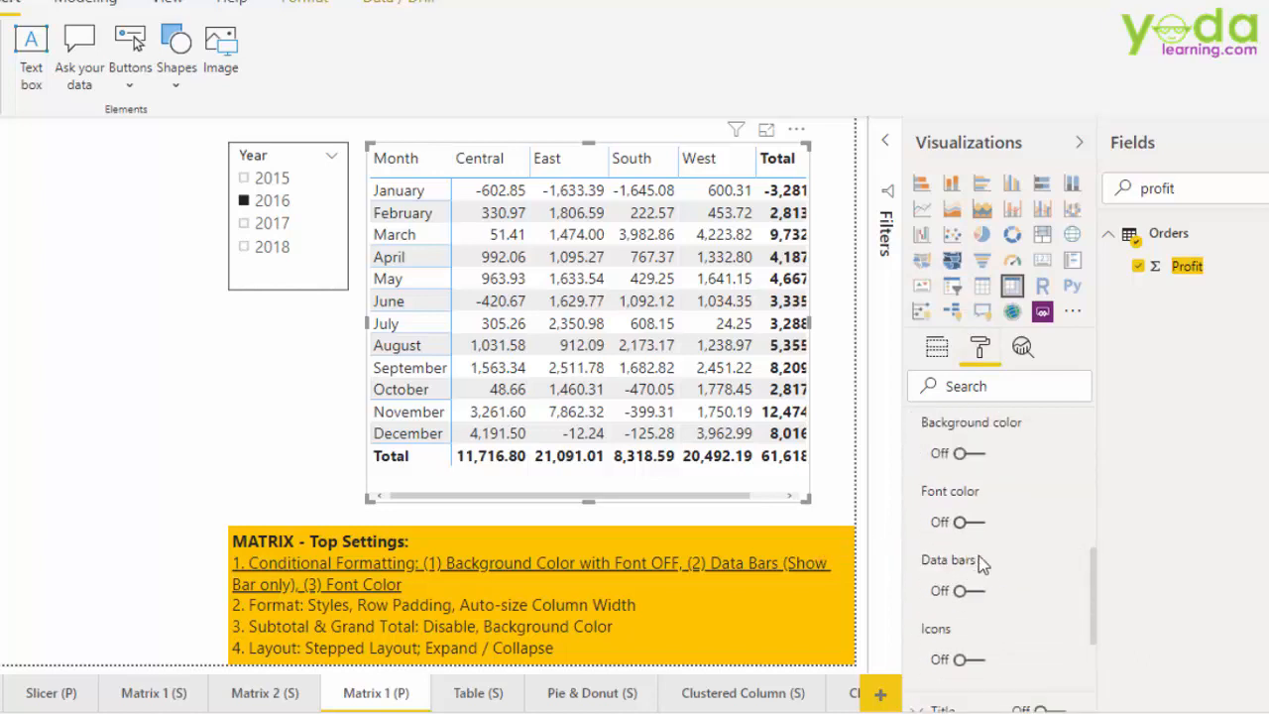
pyautogui.click(975, 523)
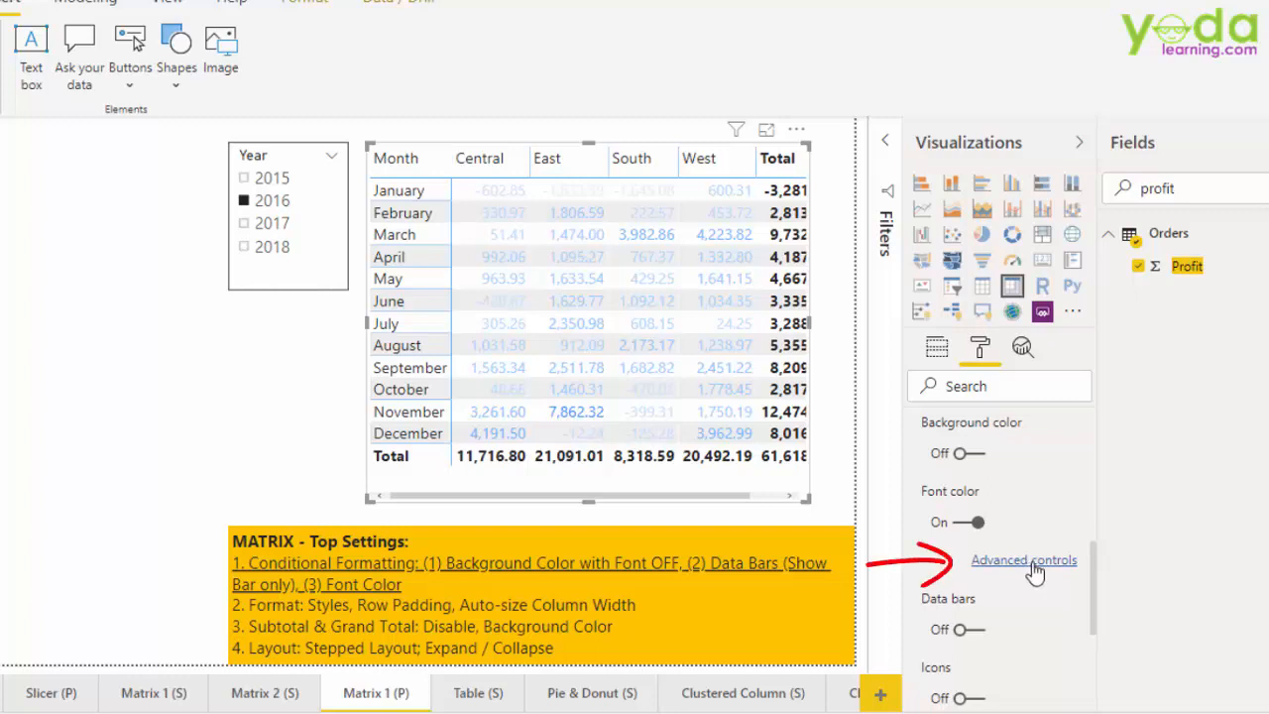
pyautogui.click(1023, 560)
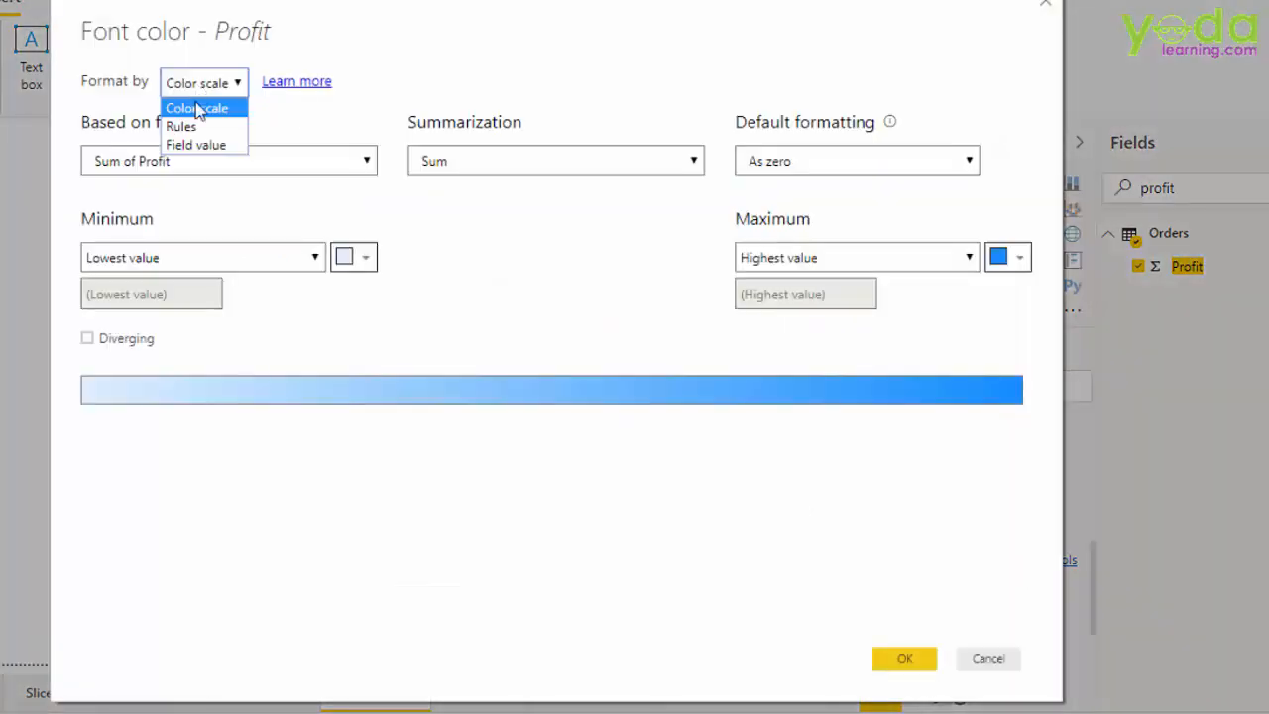
# Add a font-colour rule turning Profit values from -9999999 to 0 red.
pyautogui.click(180, 126)
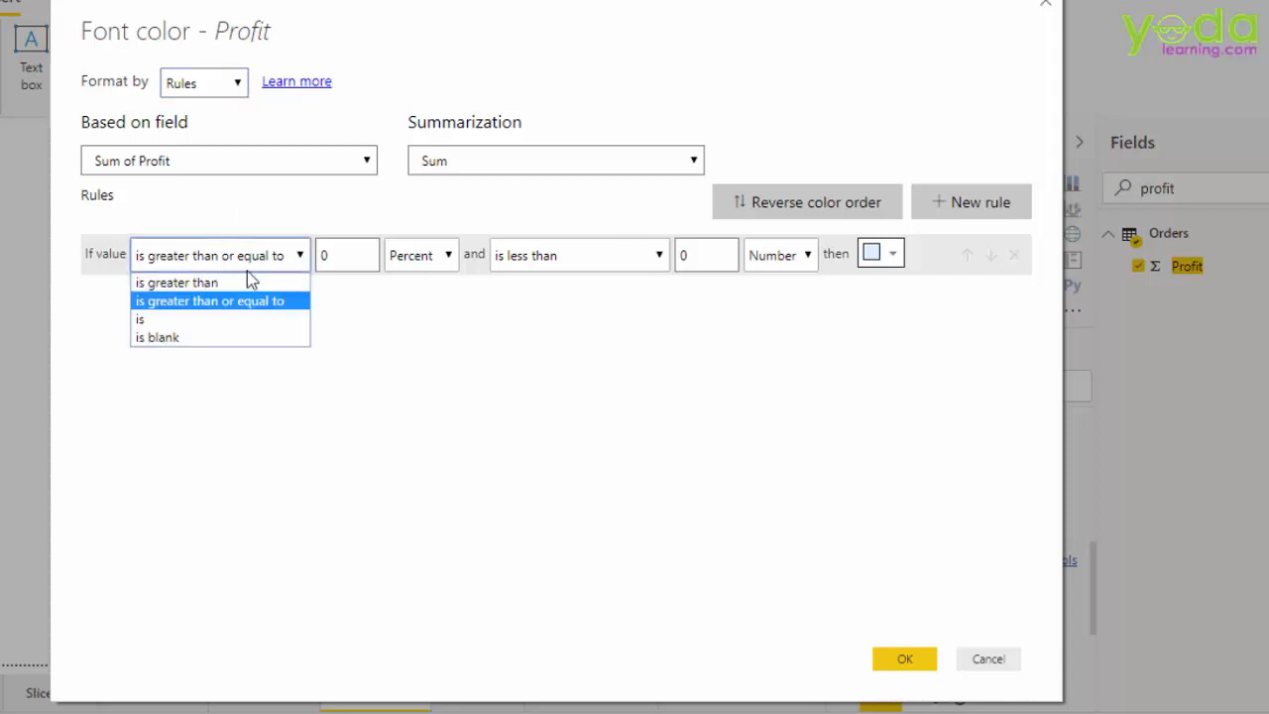
pyautogui.click(211, 300)
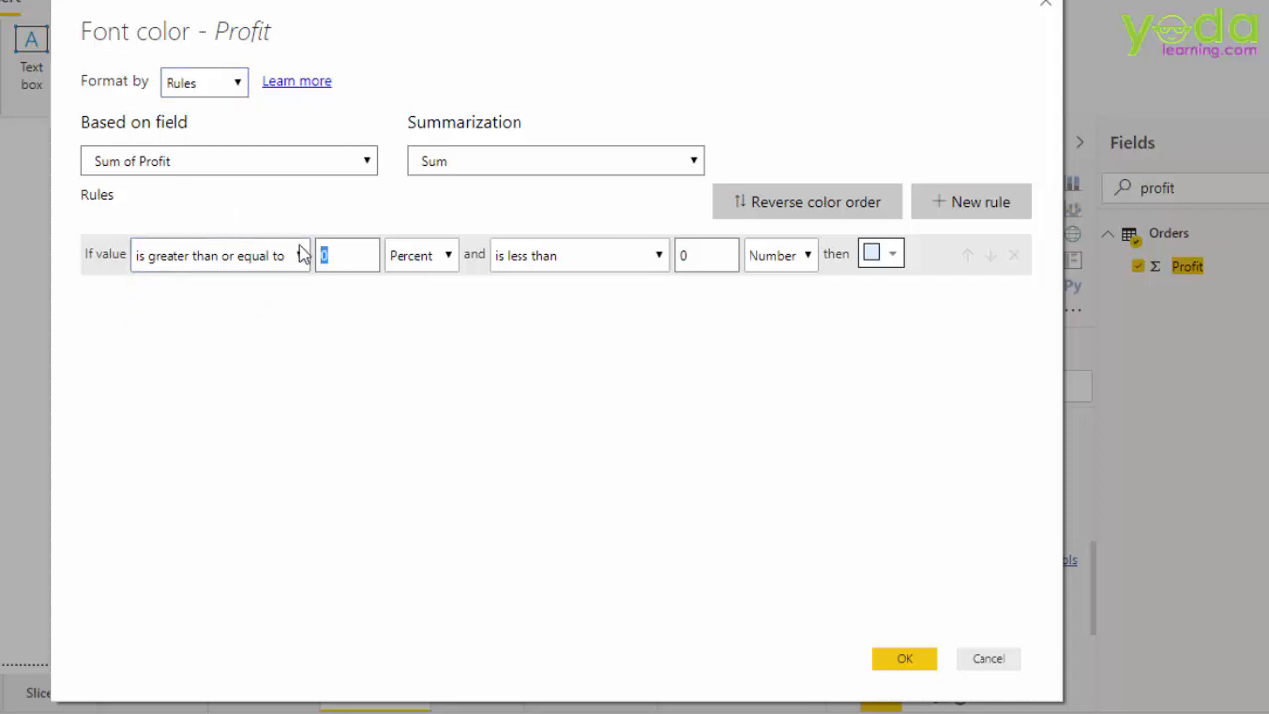
pyautogui.write('-999')
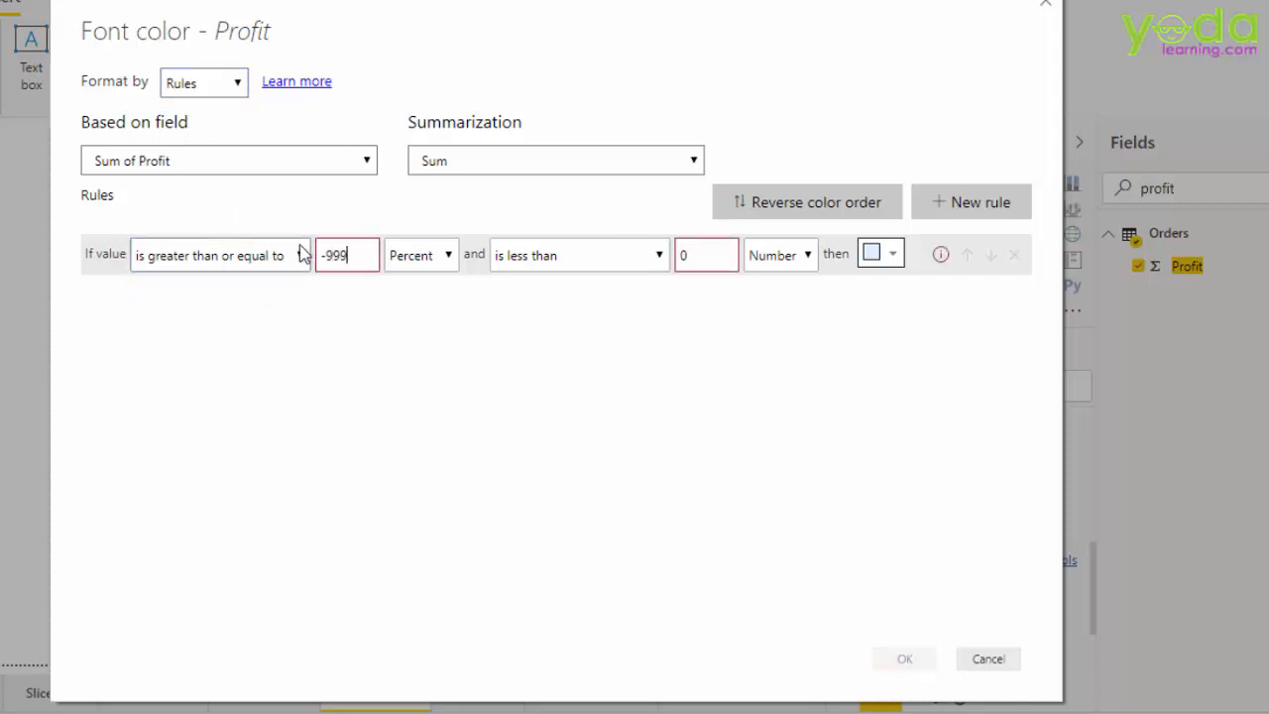
pyautogui.write('99999999')
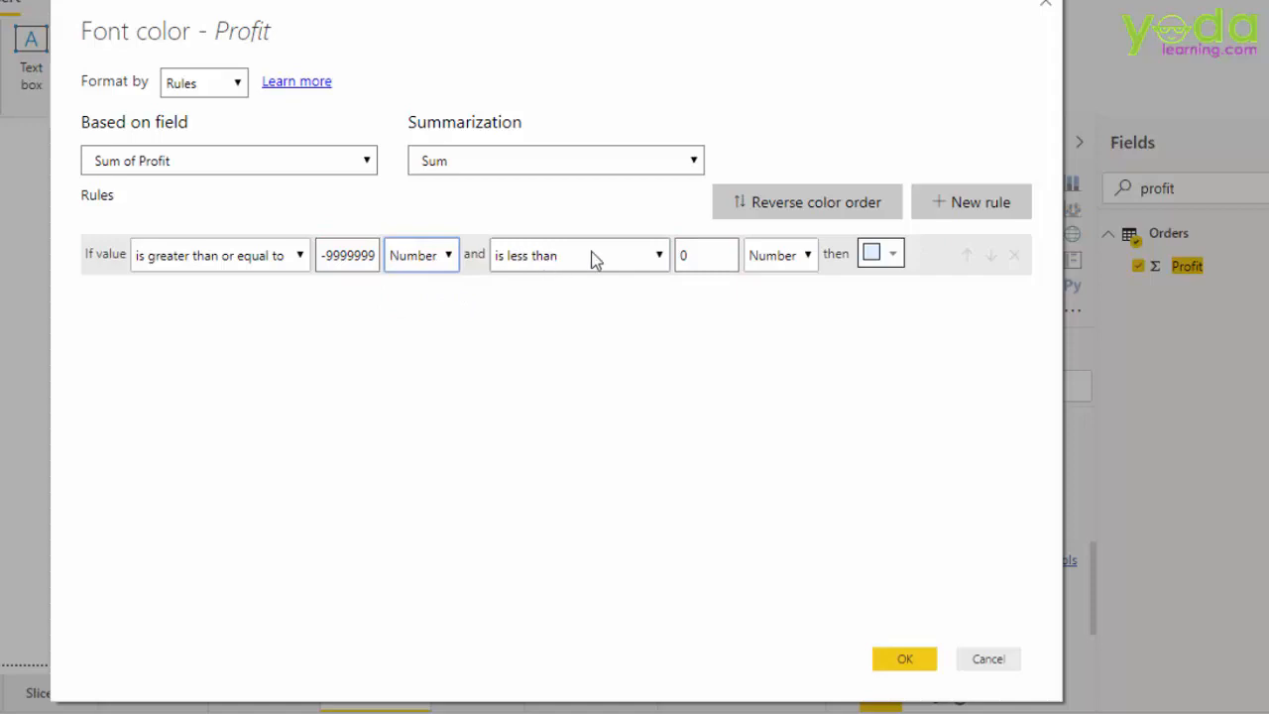
pyautogui.click(579, 255)
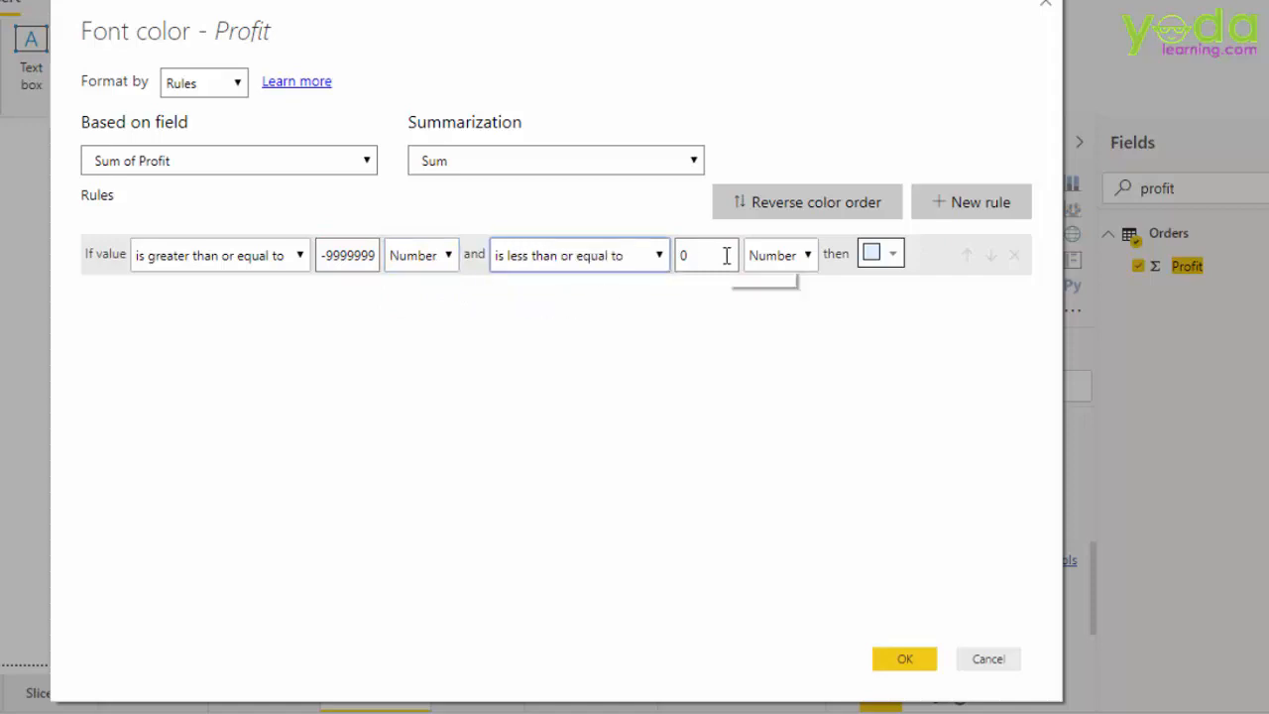
pyautogui.click(891, 254)
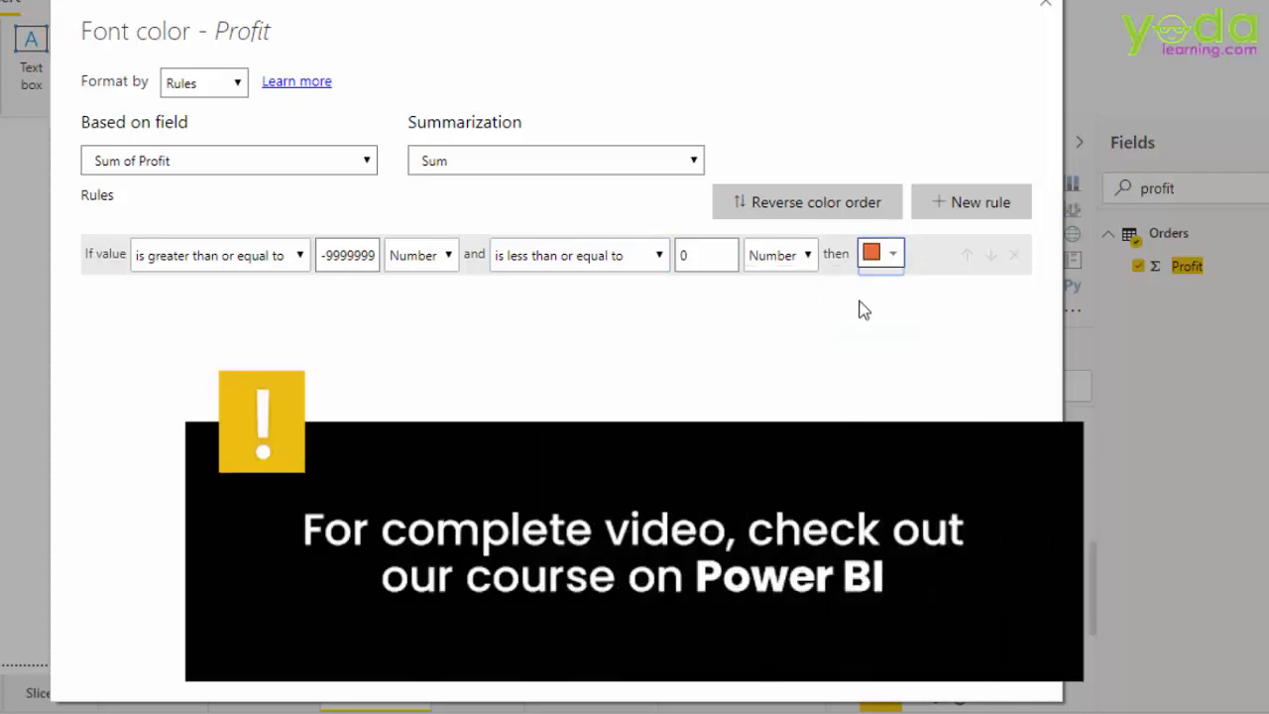
# Start a second rule for values greater than 0 and less than 999.
pyautogui.click(970, 202)
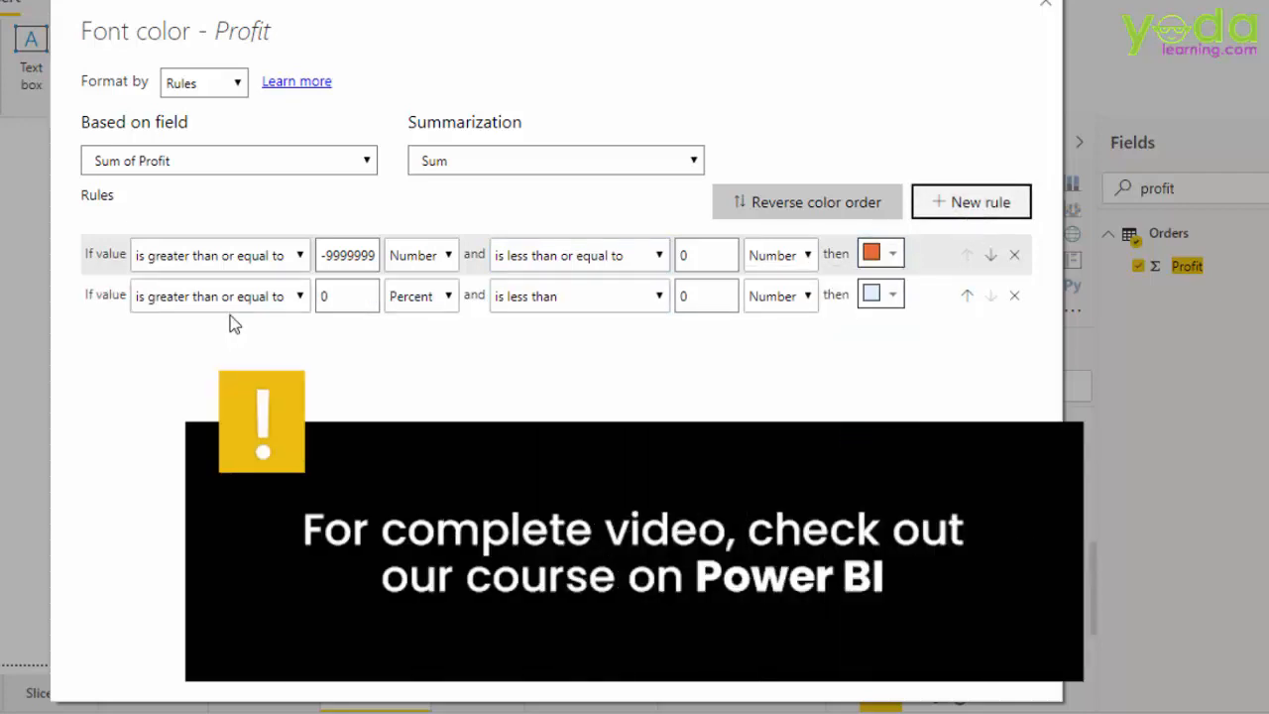
pyautogui.click(219, 295)
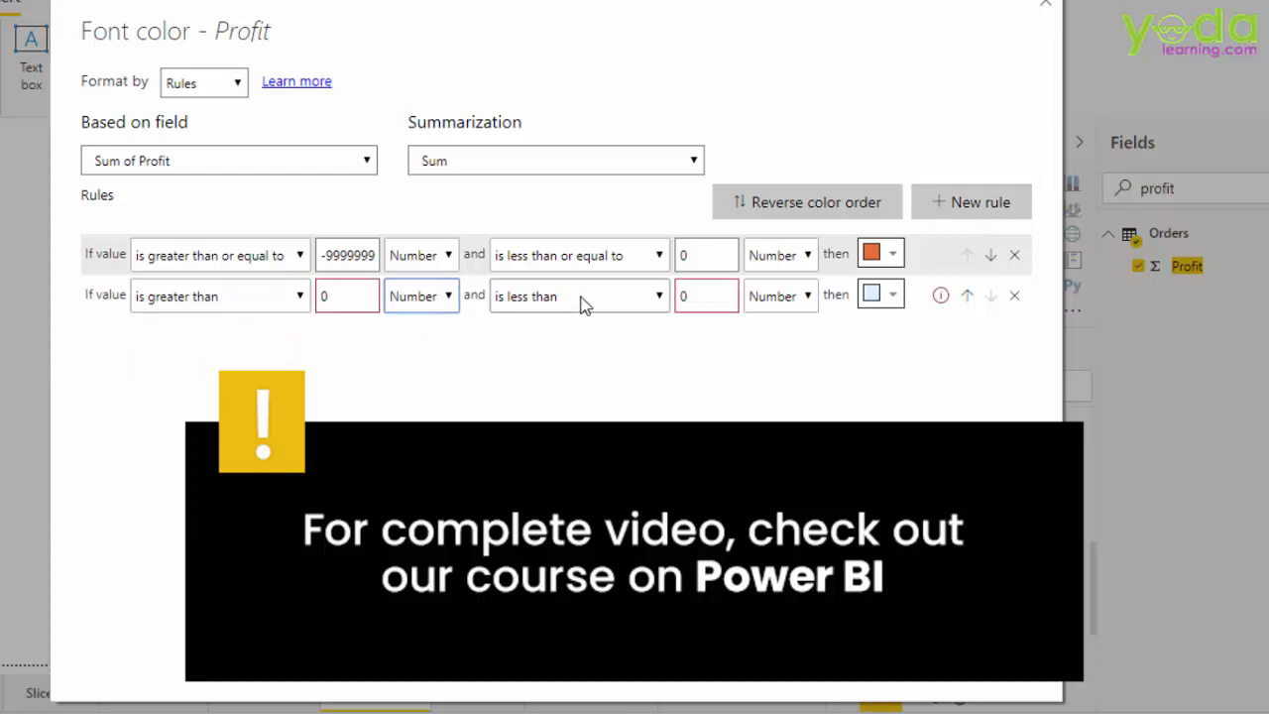
pyautogui.write('999')
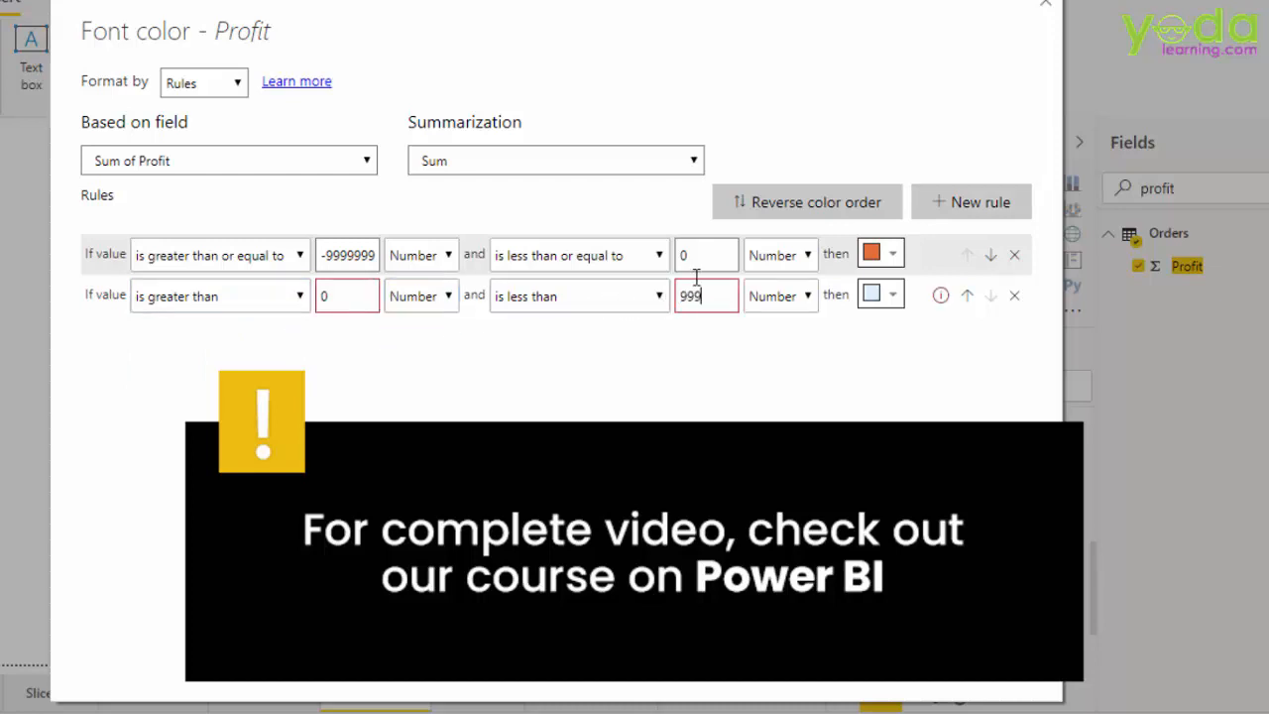